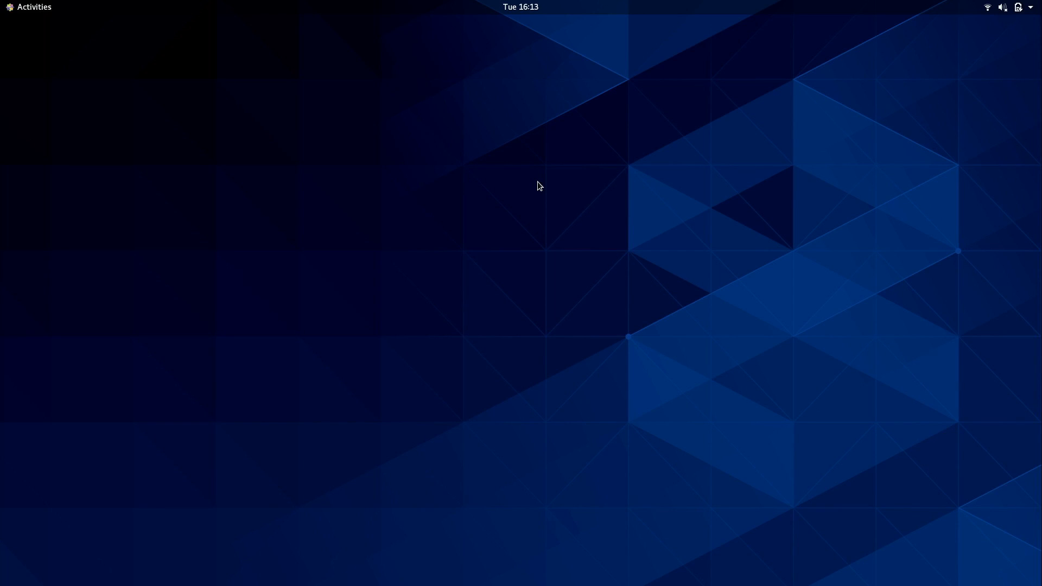
Launch a Files window on the Home folder from the dash's Files icon menu
right_click(25, 244)
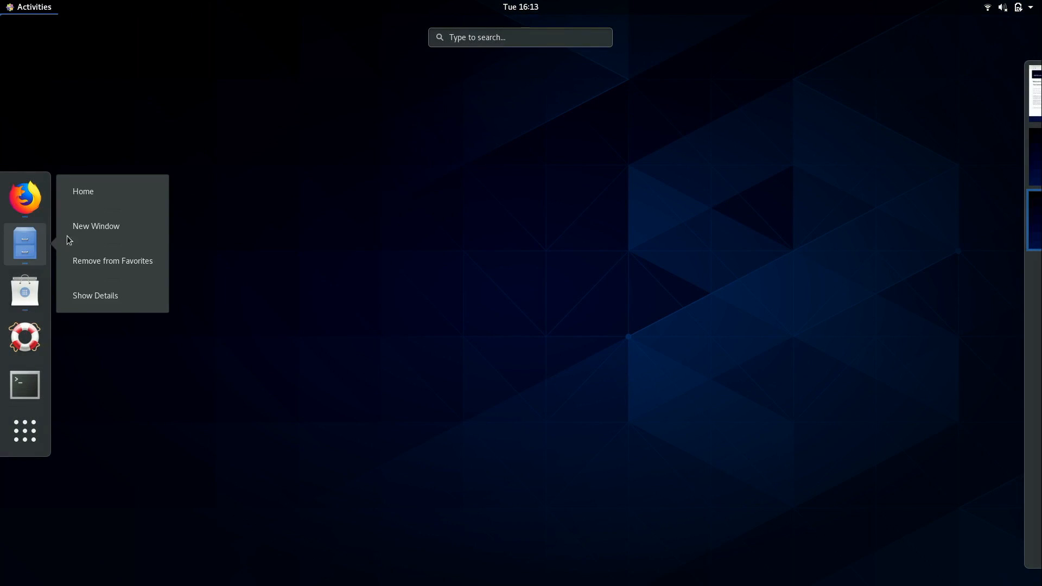
click(84, 191)
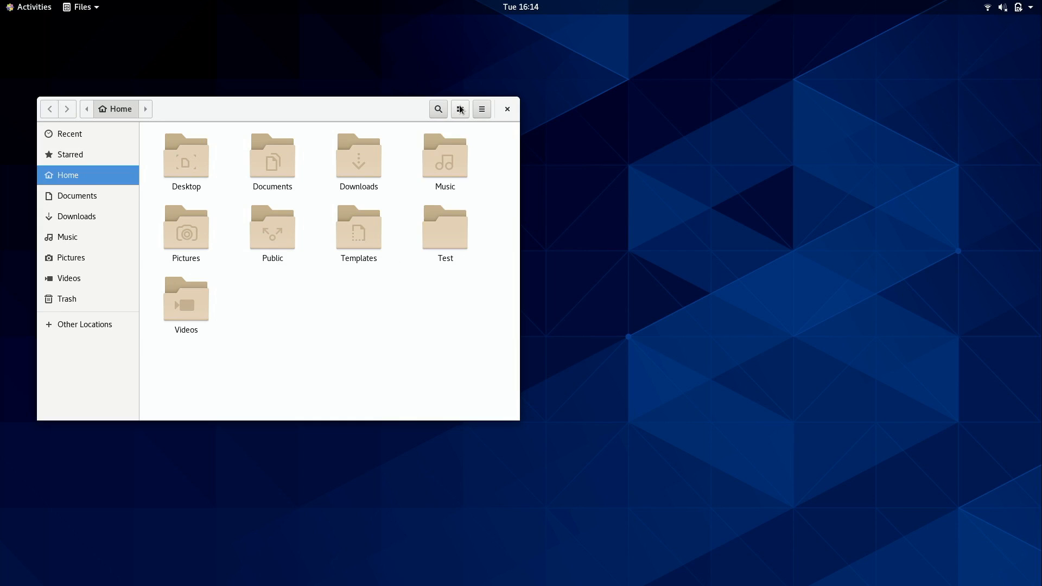
Switch the Home folder to list view with sizes and modification dates
click(459, 109)
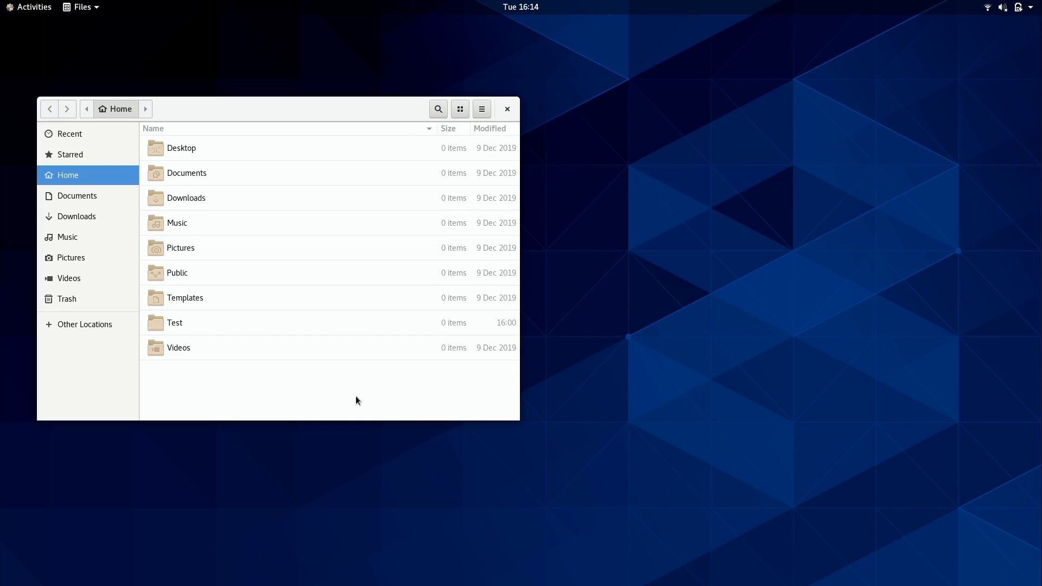
mouse_move(346, 387)
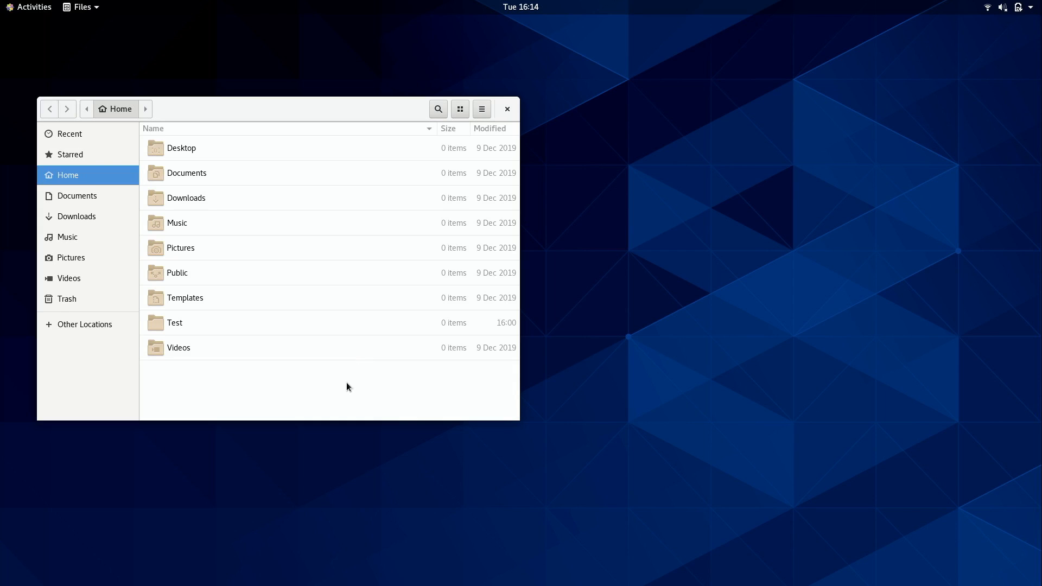
mouse_move(117, 112)
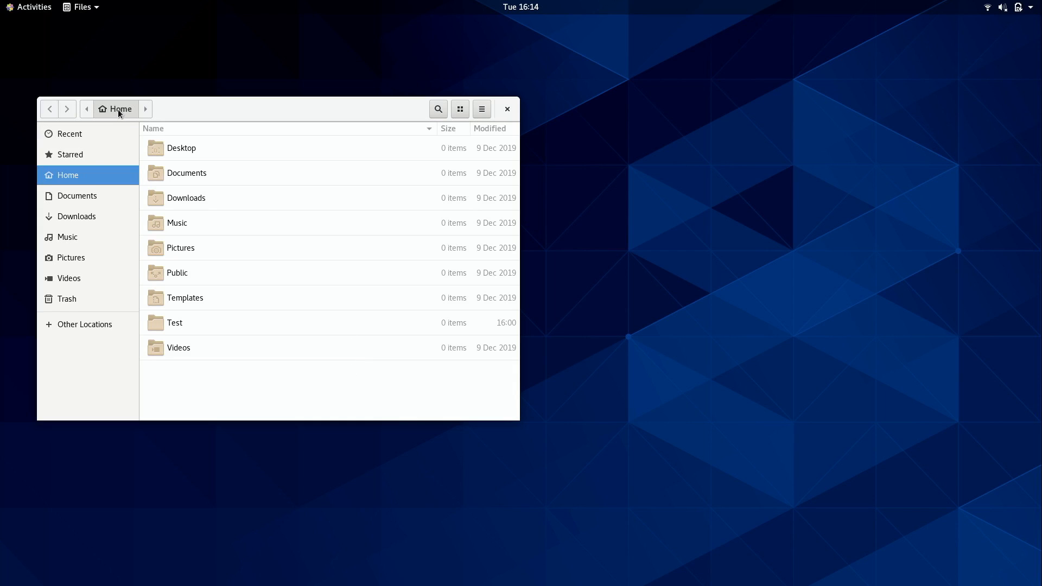
mouse_move(227, 402)
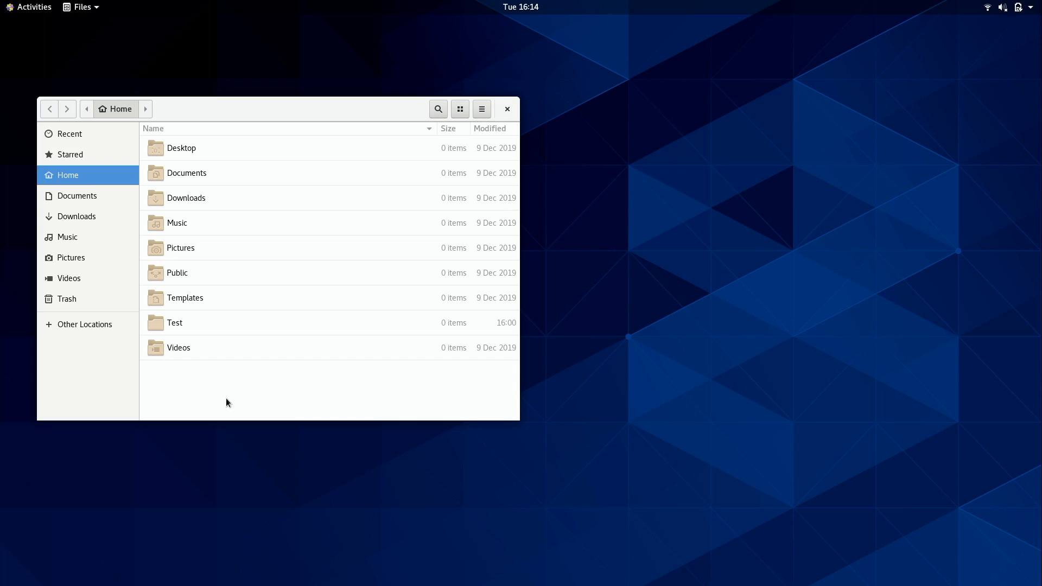
mouse_move(246, 408)
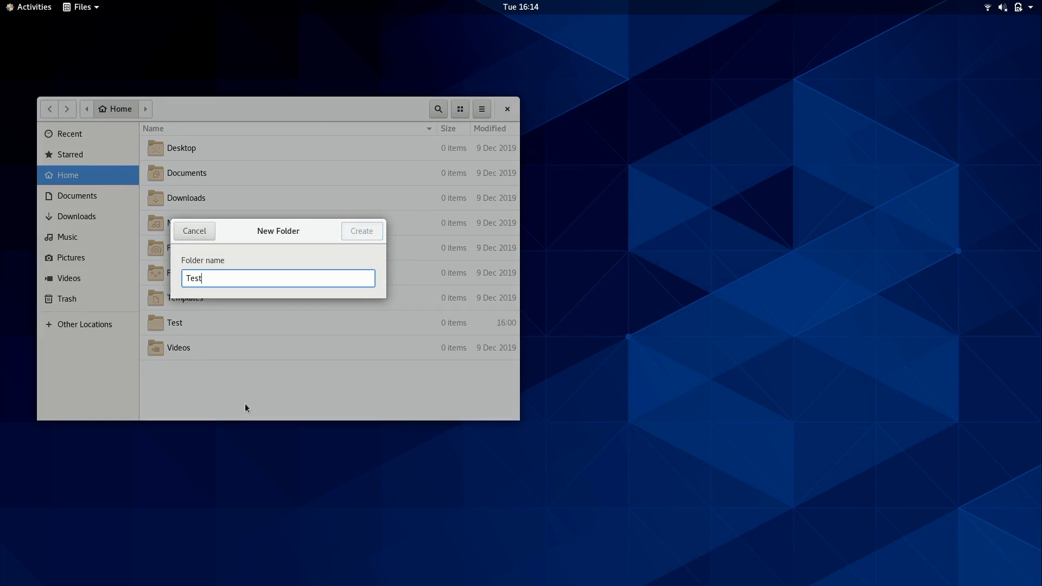
Finish naming the new folder TestDir and create it
text(Dir)
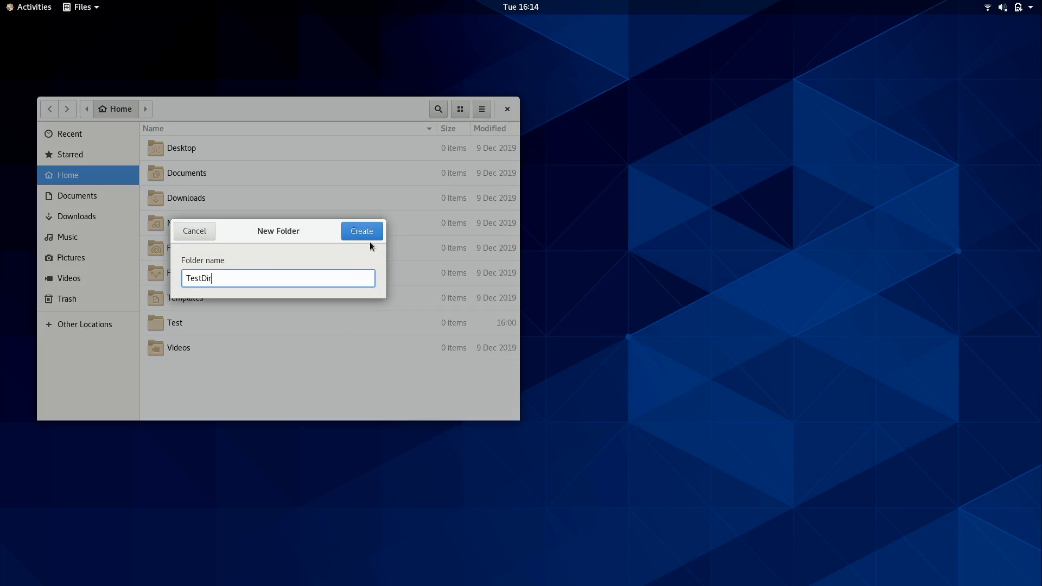
click(361, 230)
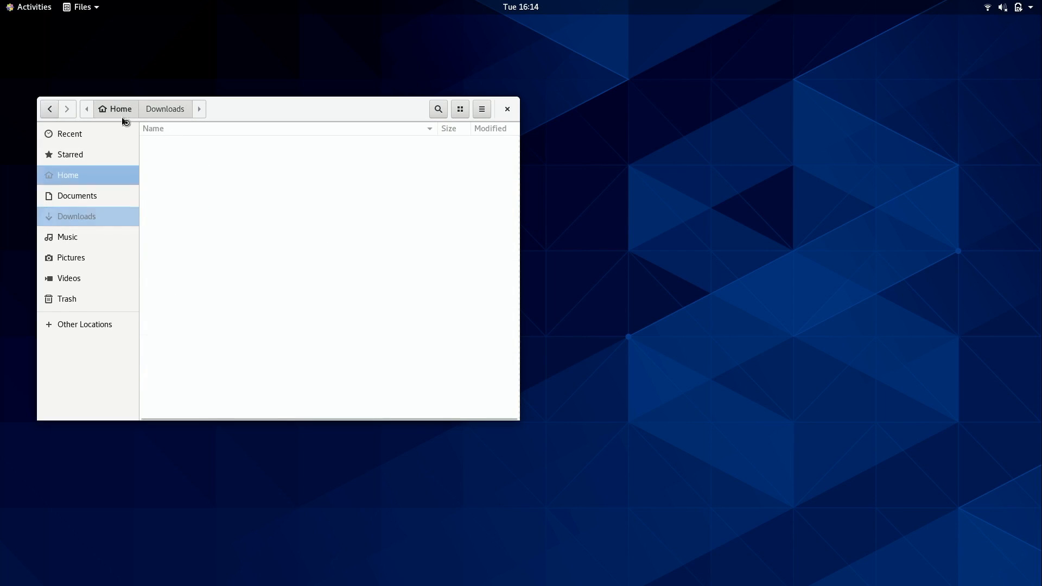
Move TestDir to the Trash and view the Trash holding TestDir and Test
right_click(199, 322)
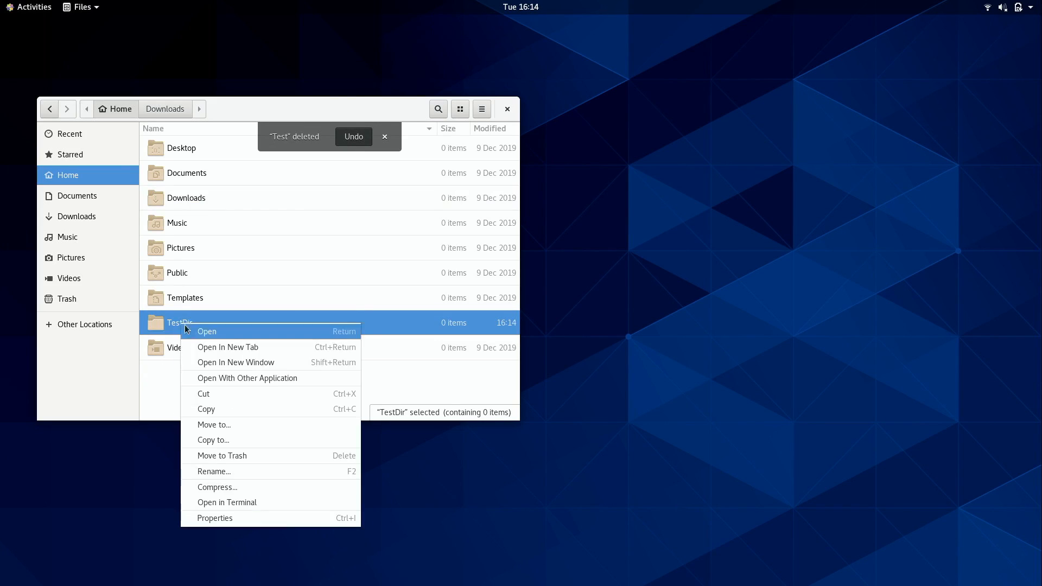
click(221, 455)
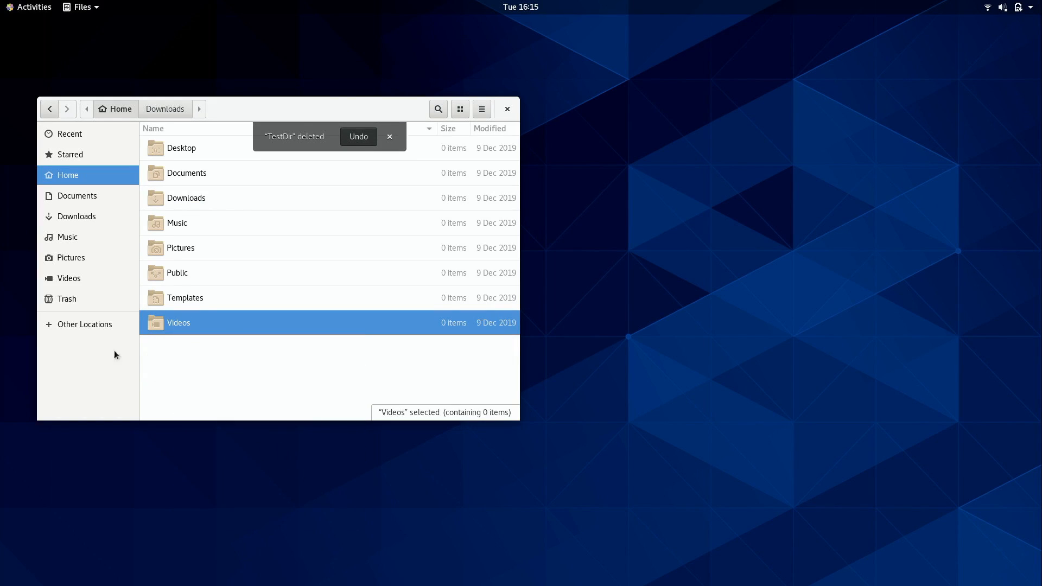
click(66, 298)
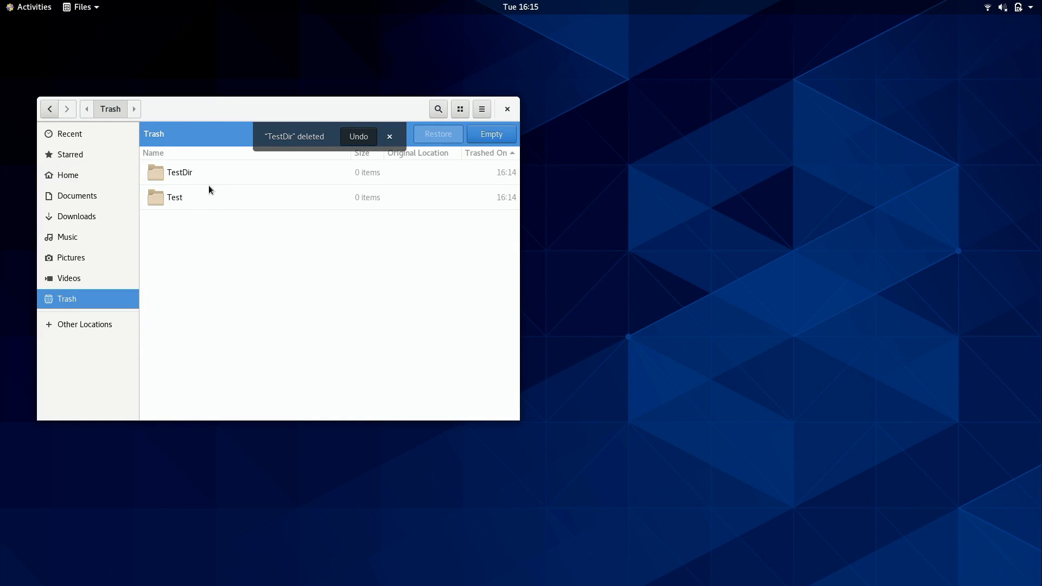
Return to the Home folder, now without Test or TestDir
click(67, 175)
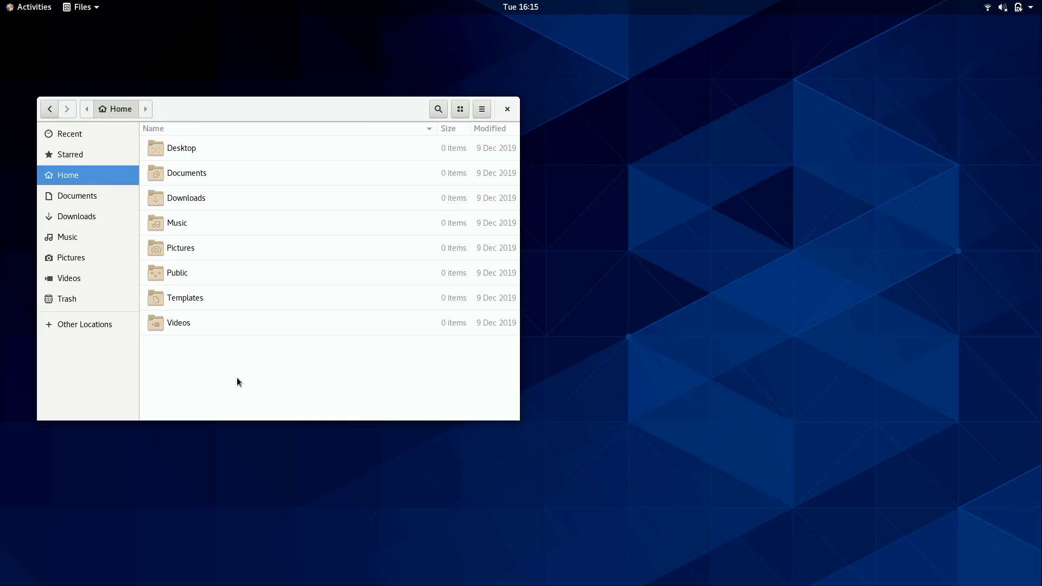
mouse_move(241, 392)
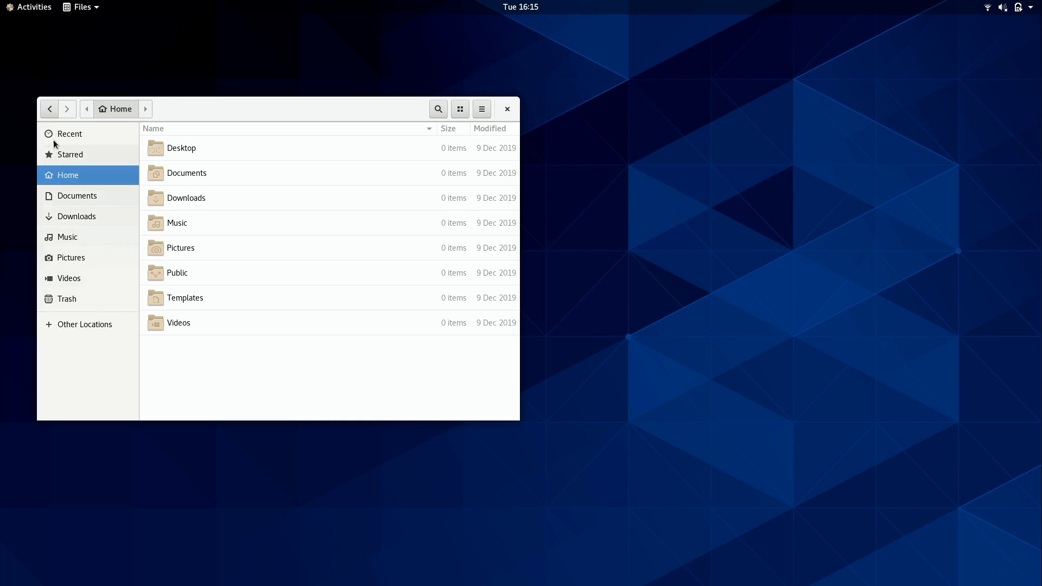
mouse_move(208, 365)
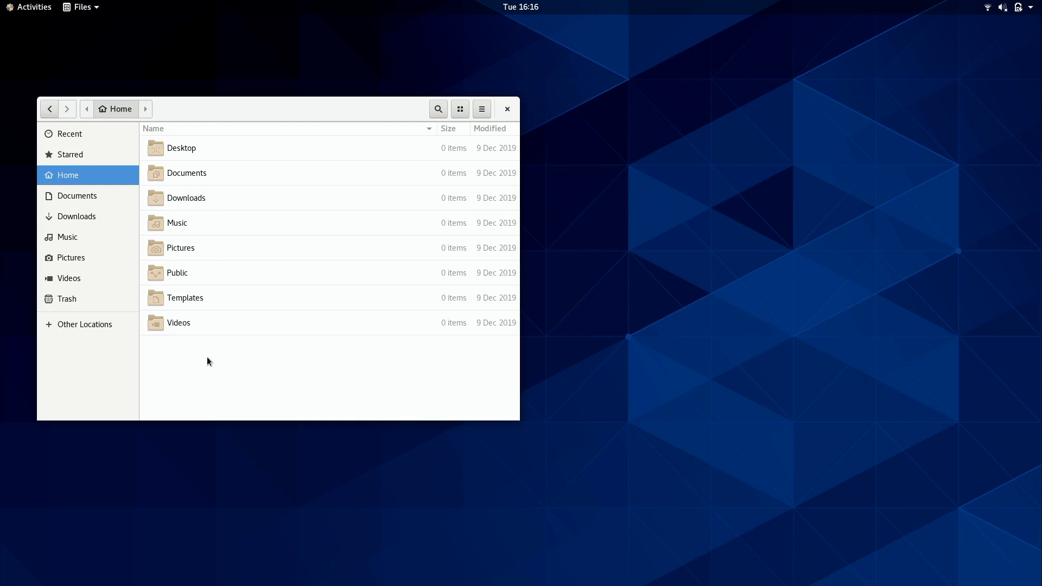
mouse_move(179, 363)
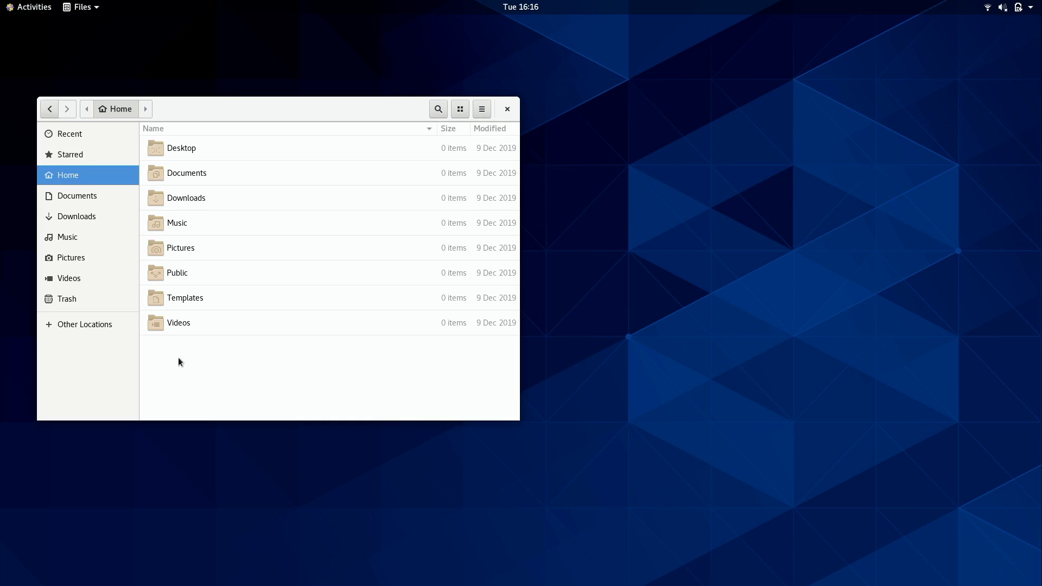
Show Other Locations listing the Computer drive and Windows Network
click(84, 324)
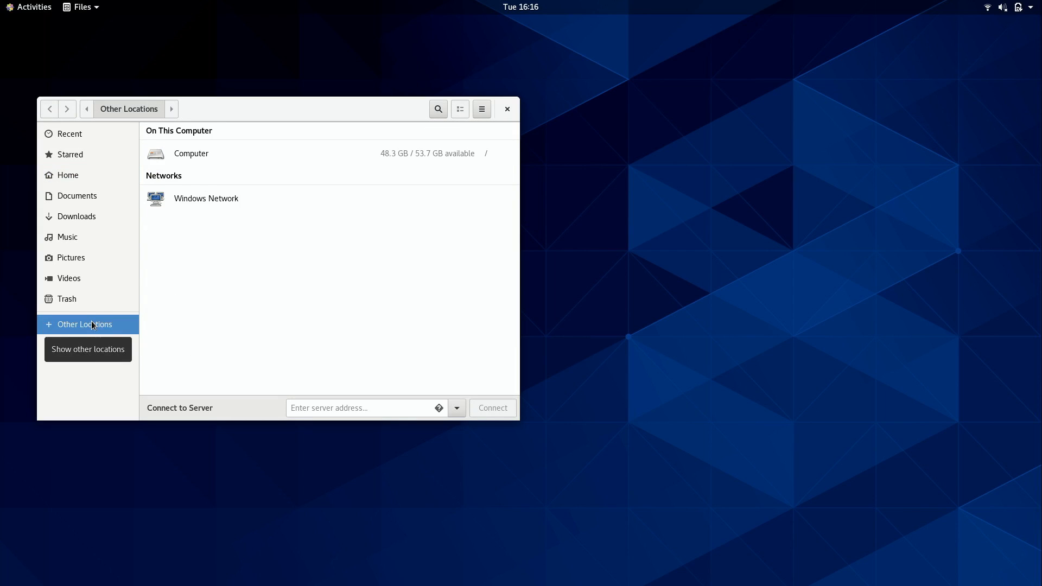
mouse_move(109, 315)
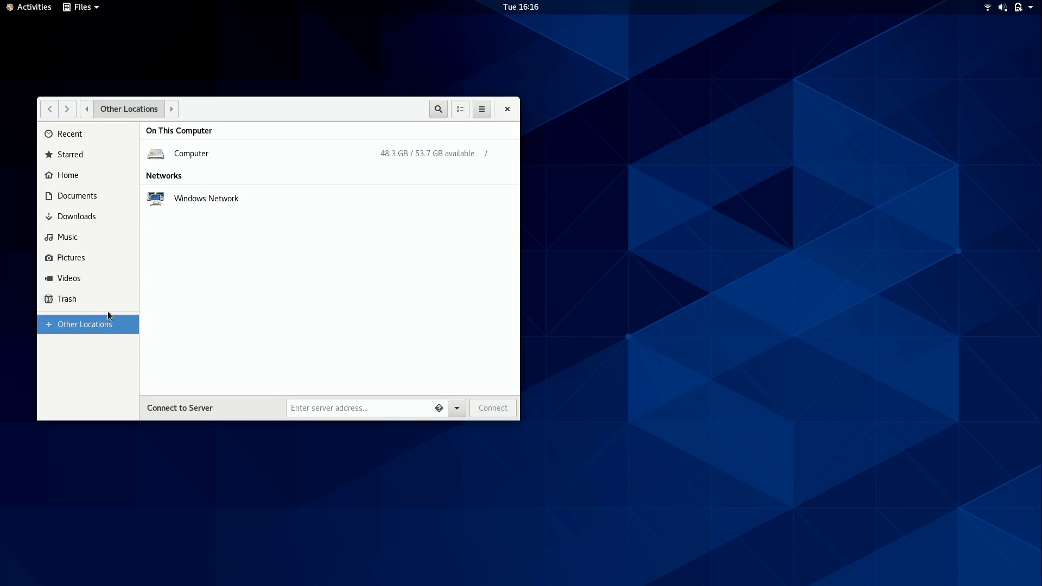
mouse_move(210, 165)
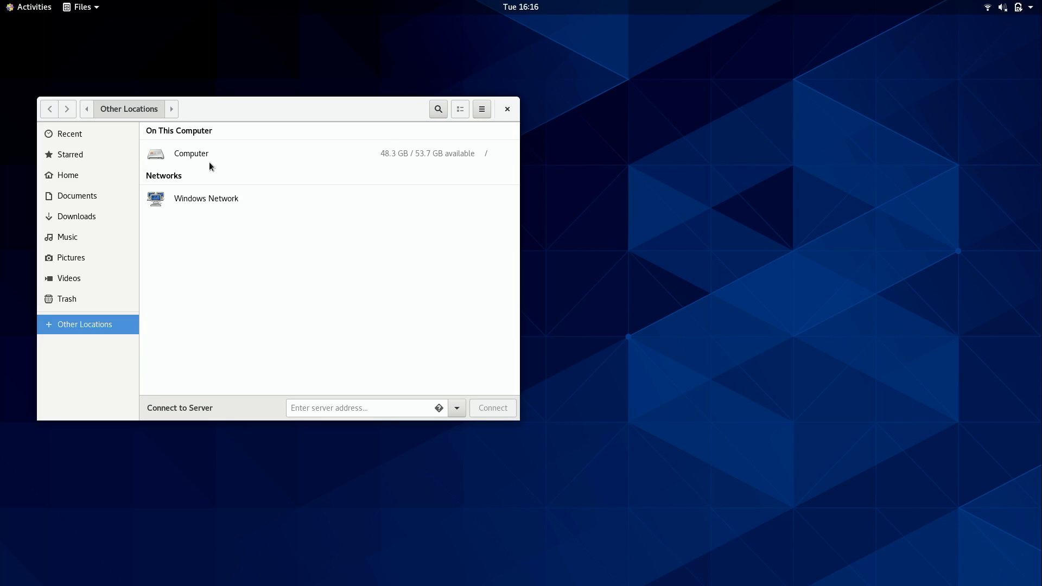
mouse_move(206, 168)
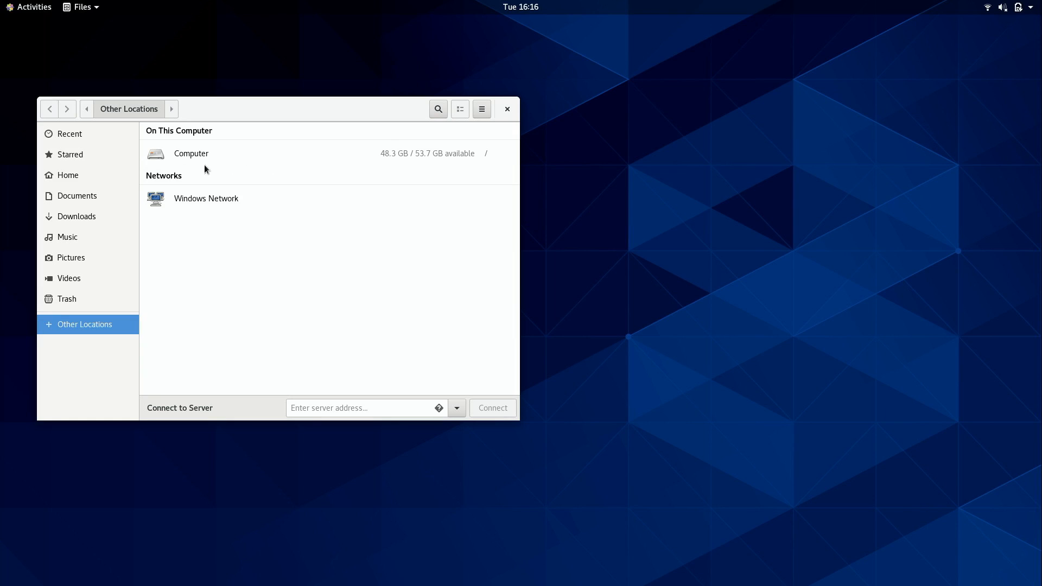
mouse_move(236, 287)
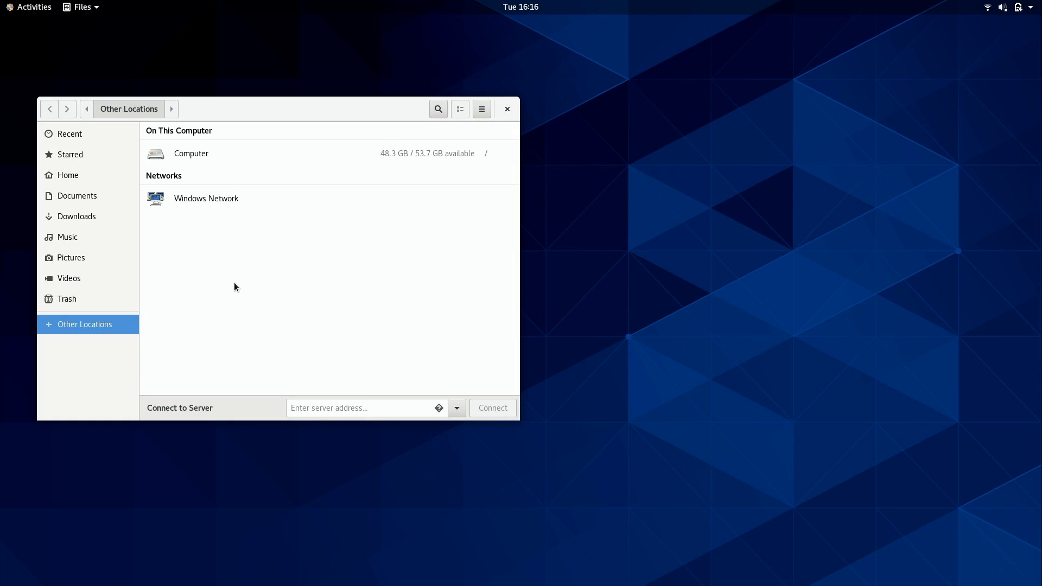
mouse_move(234, 235)
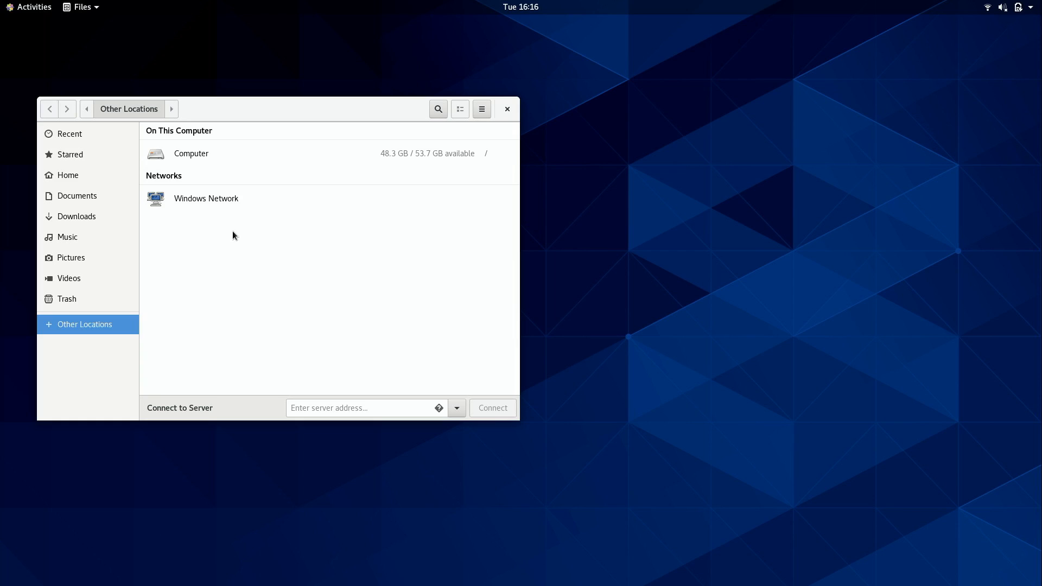
mouse_move(256, 271)
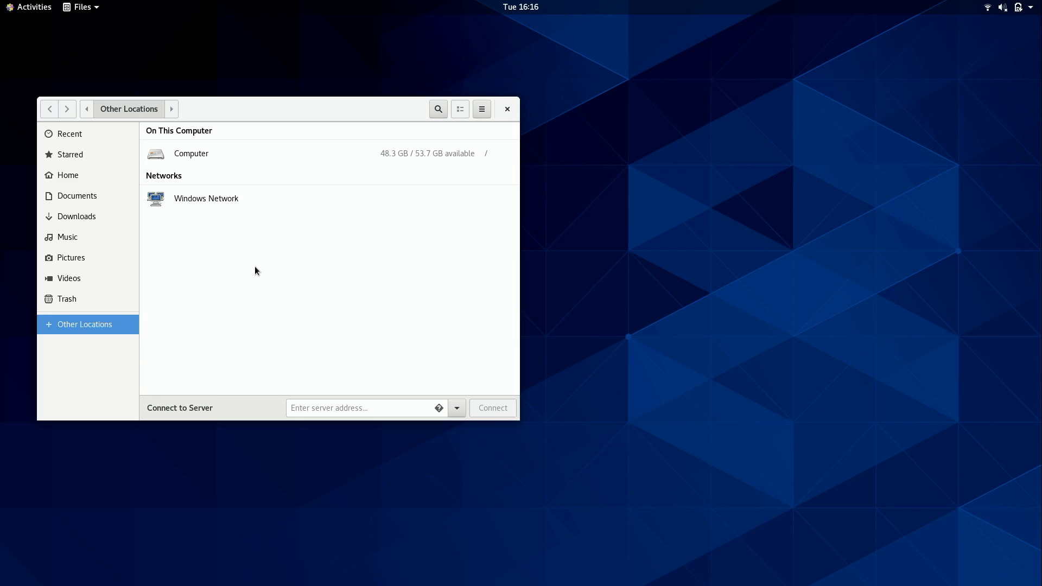
mouse_move(208, 197)
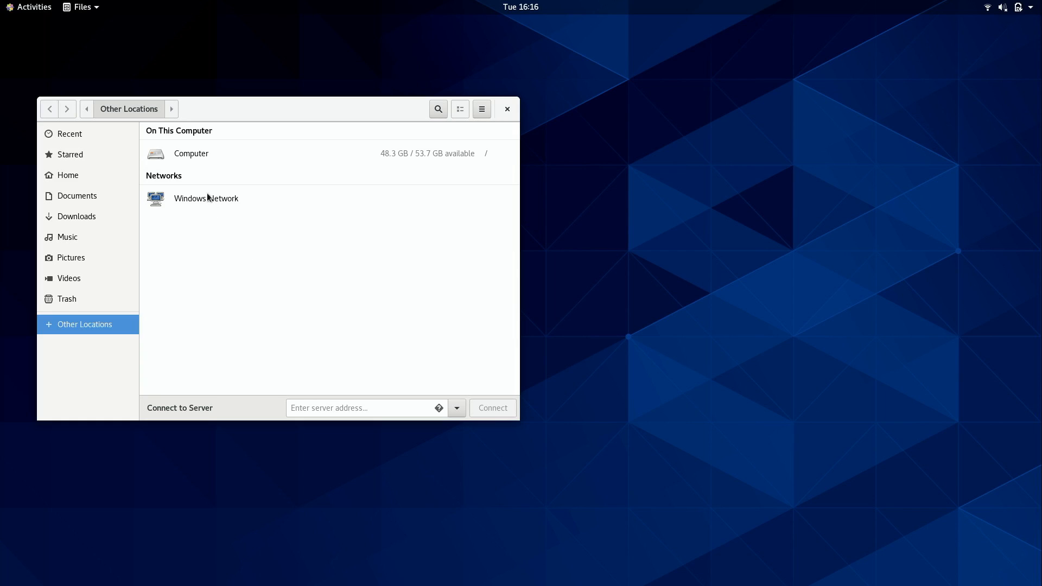
double_click(191, 153)
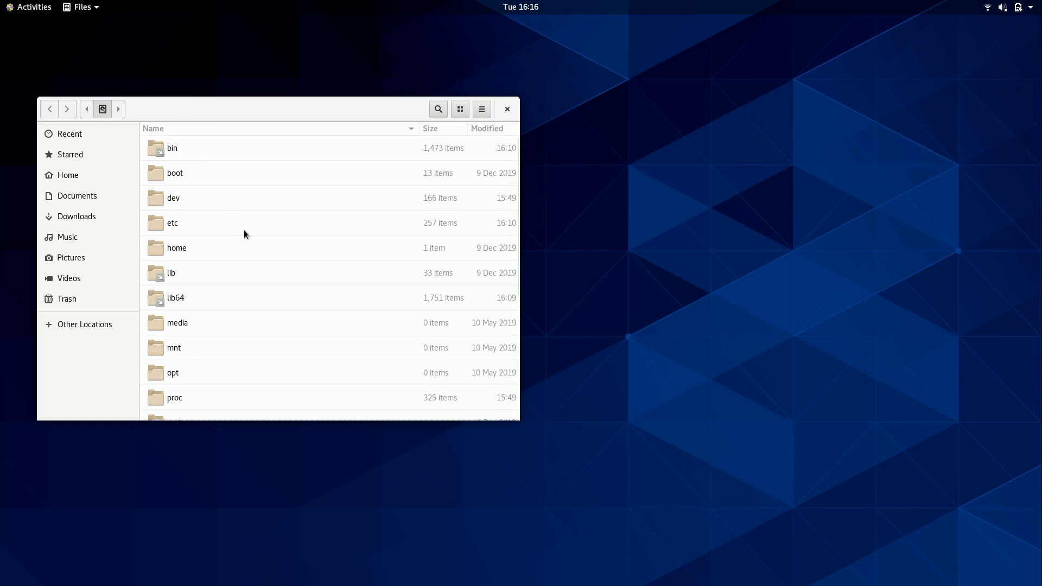
mouse_move(259, 268)
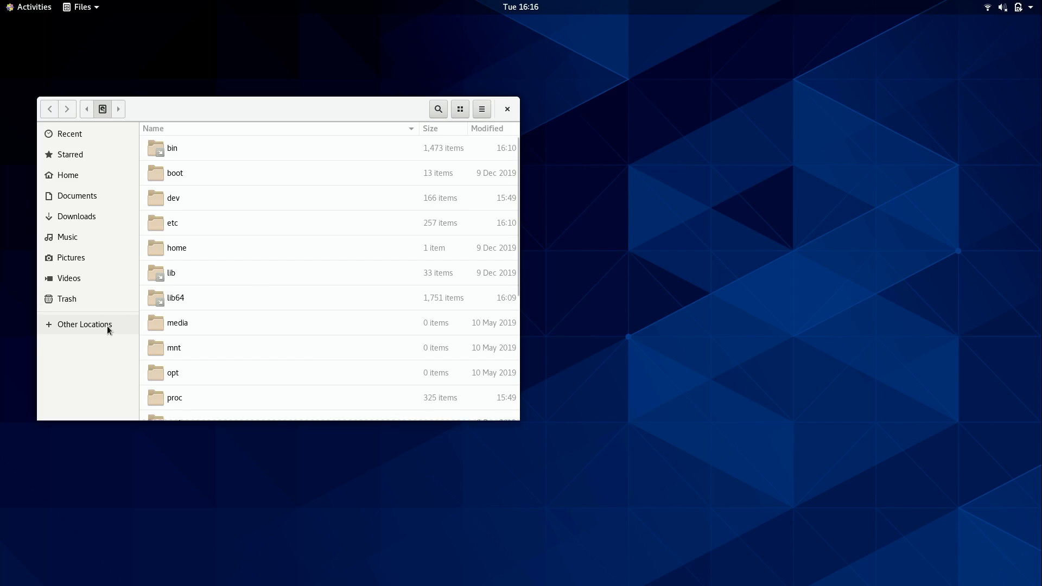
click(84, 324)
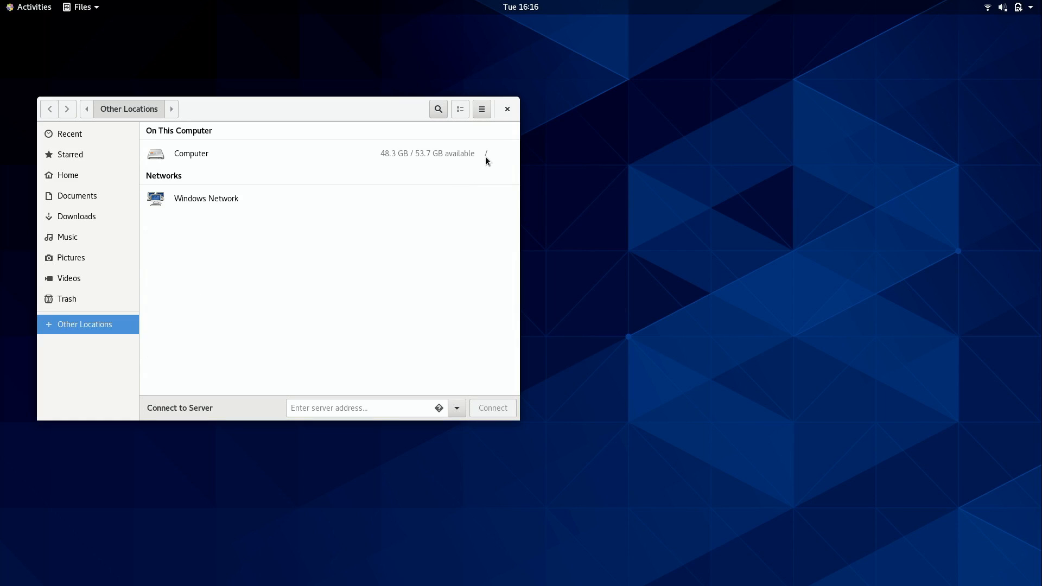
mouse_move(485, 165)
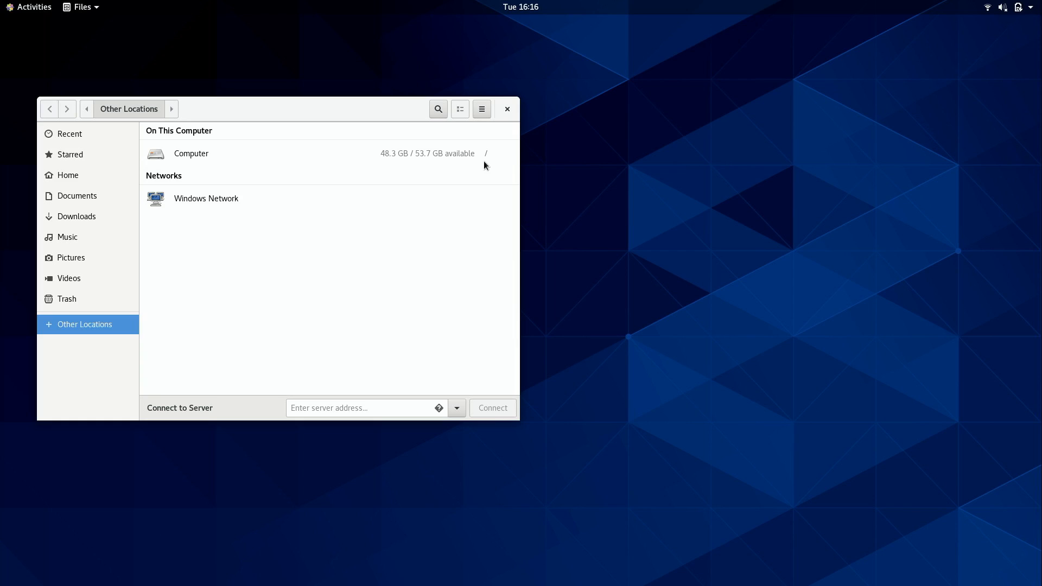
mouse_move(194, 163)
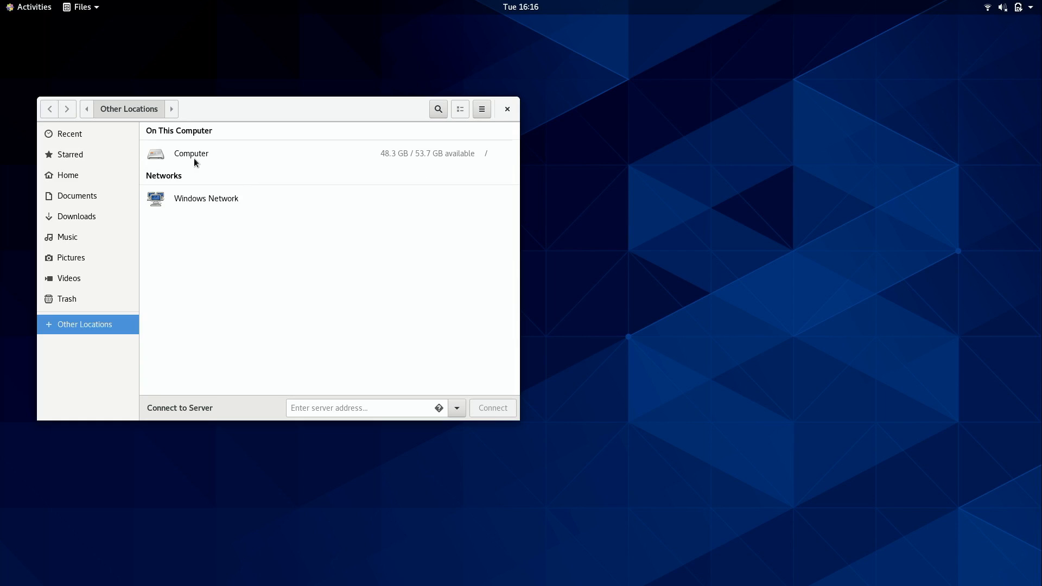
double_click(191, 153)
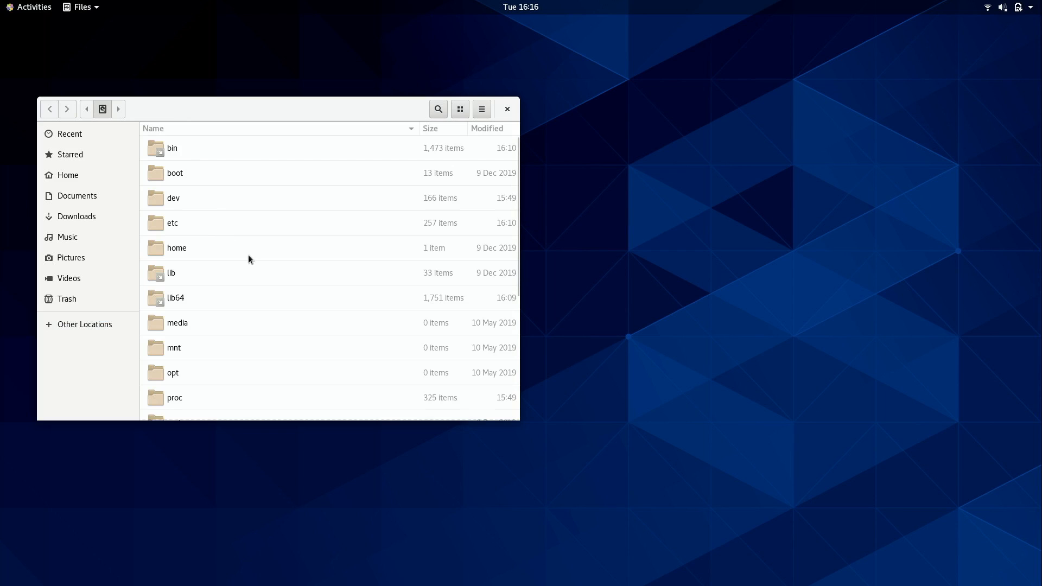
scroll(down, 3)
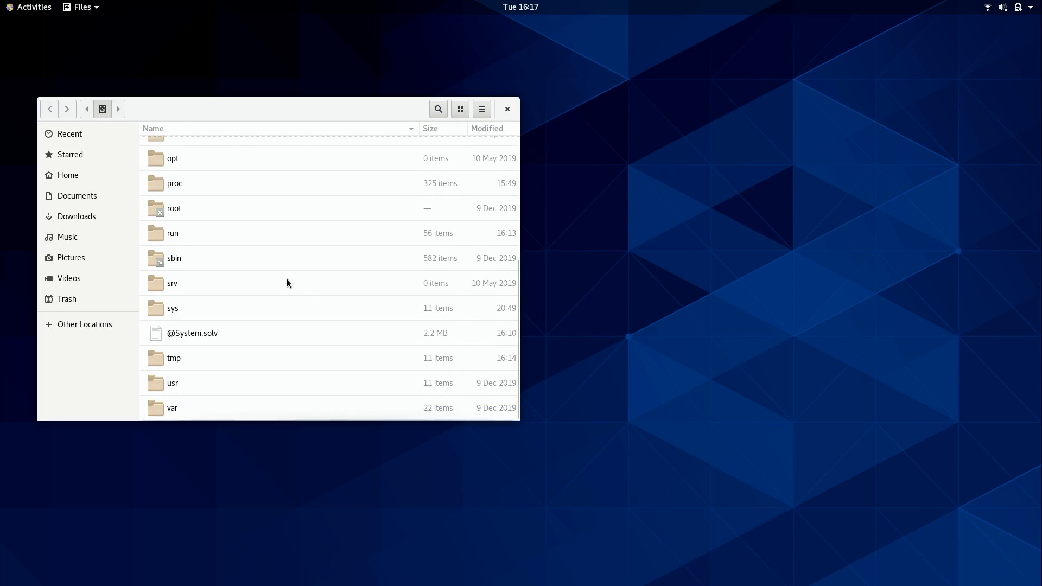
scroll(up, 3)
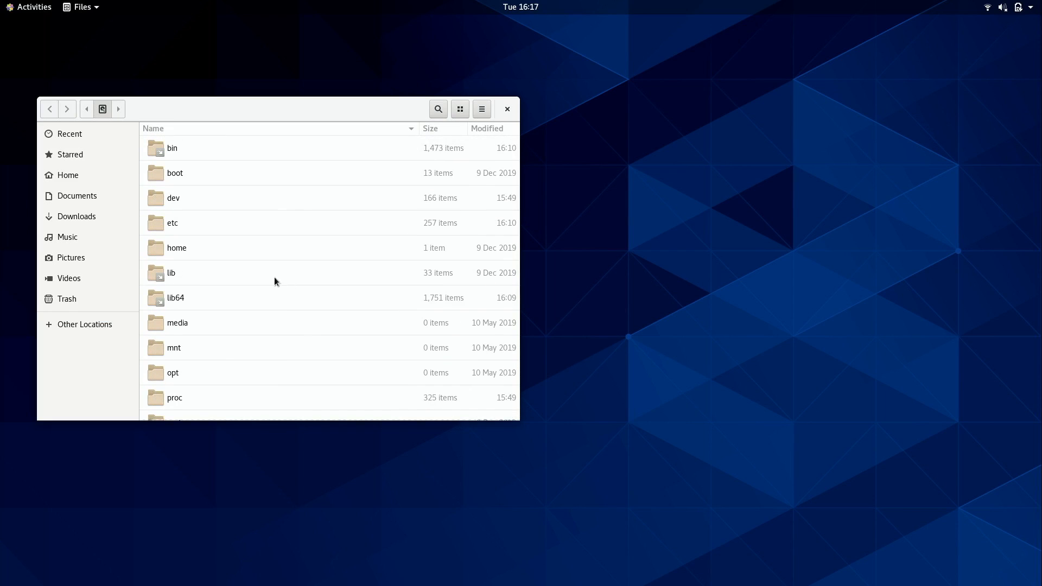
click(176, 248)
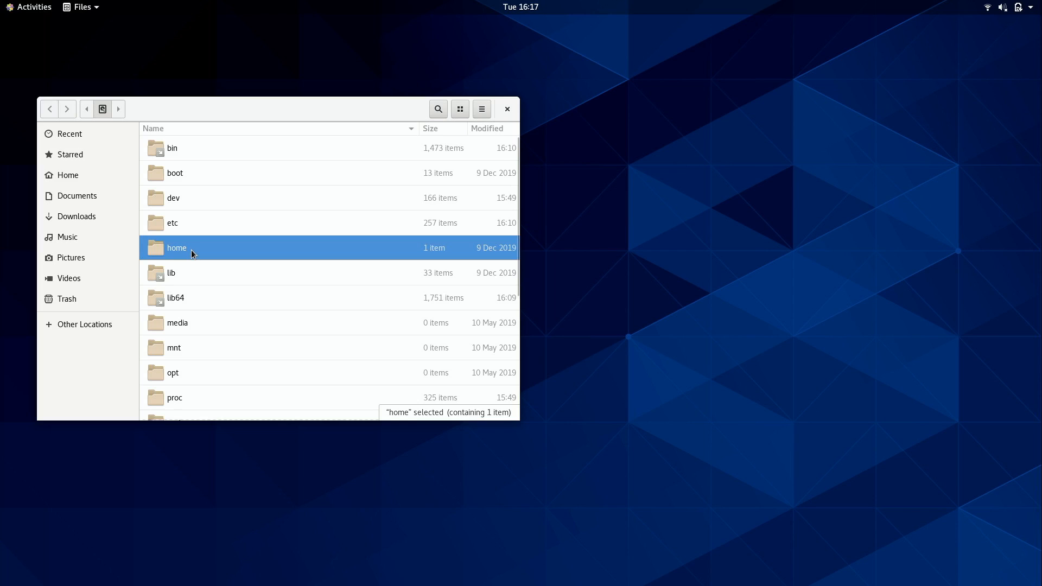
Enter the system home directory containing the single user folder jay
double_click(176, 248)
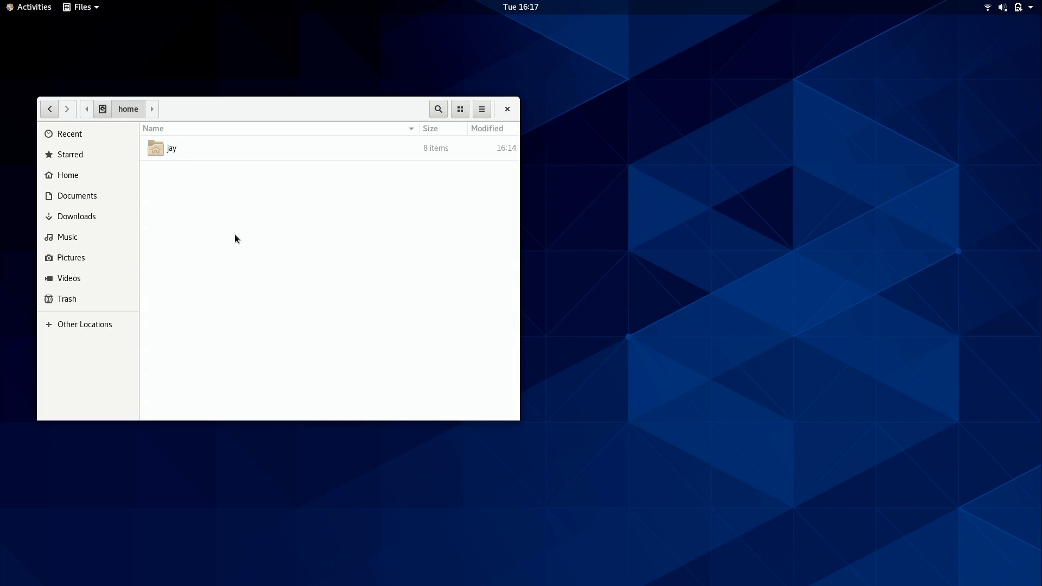
mouse_move(175, 159)
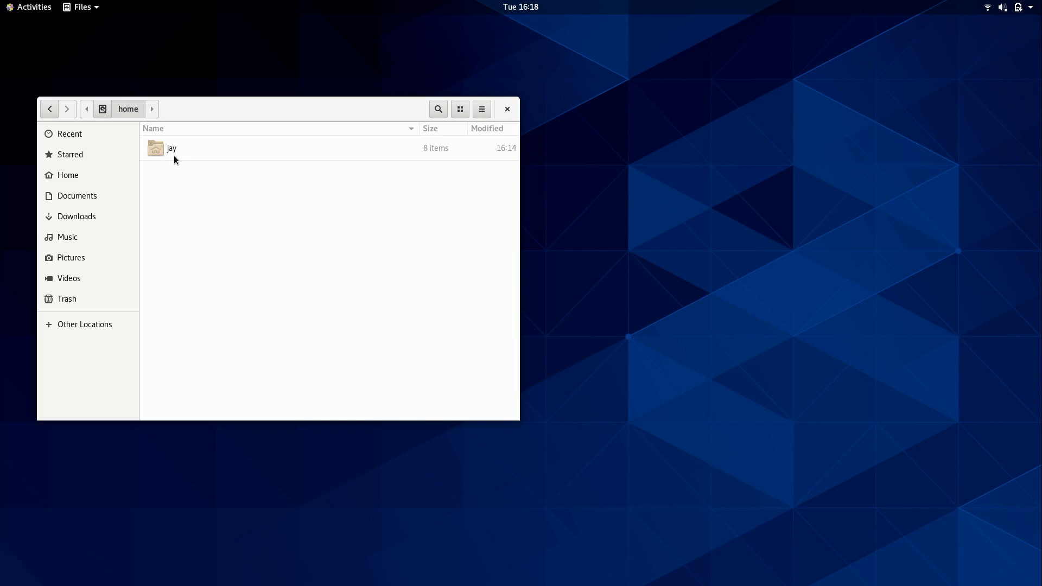
Go to the personal Home folder listing Desktop, Documents, Downloads and the rest
click(171, 148)
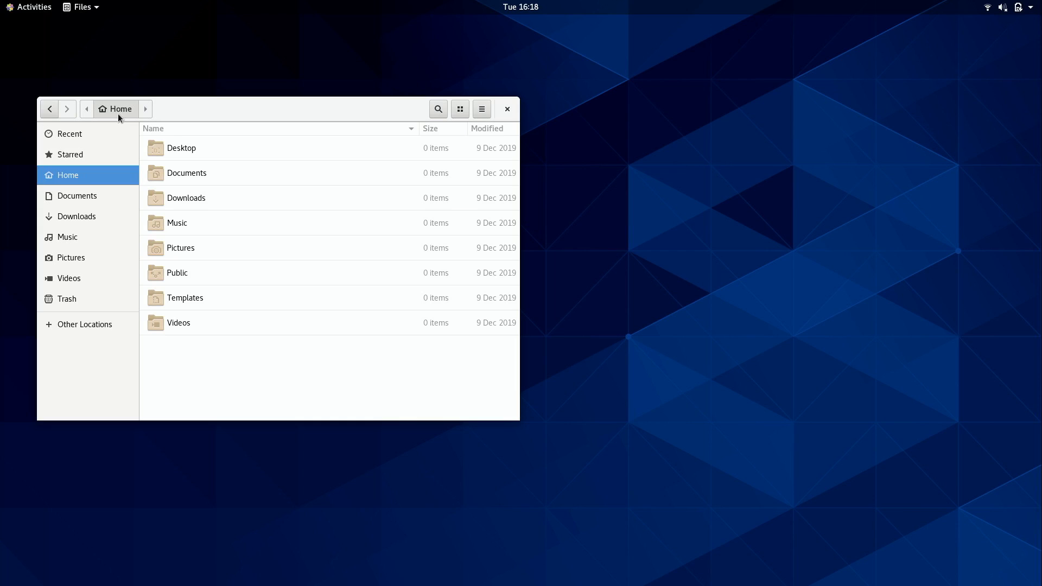
mouse_move(87, 195)
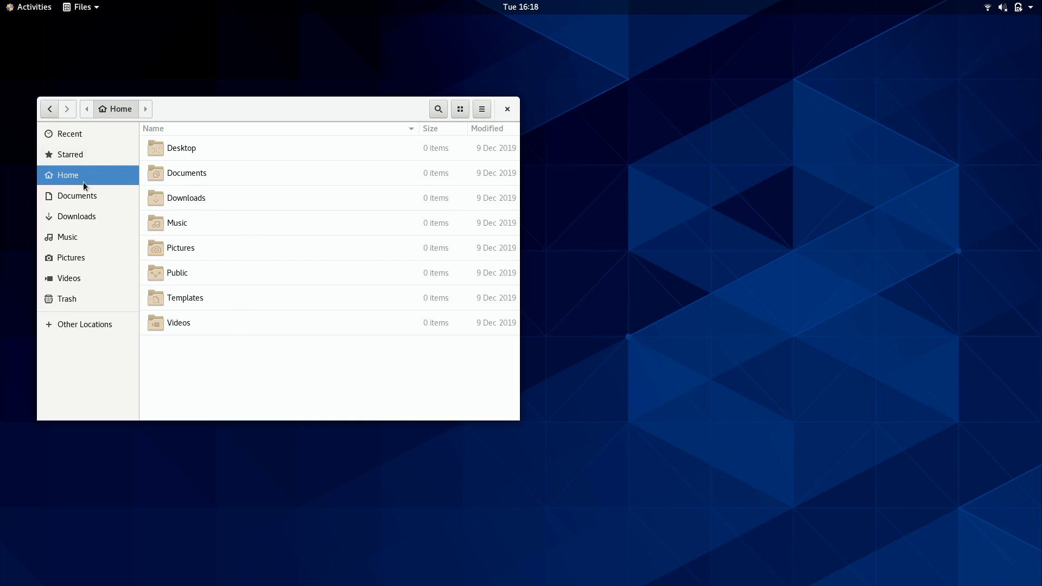
mouse_move(248, 235)
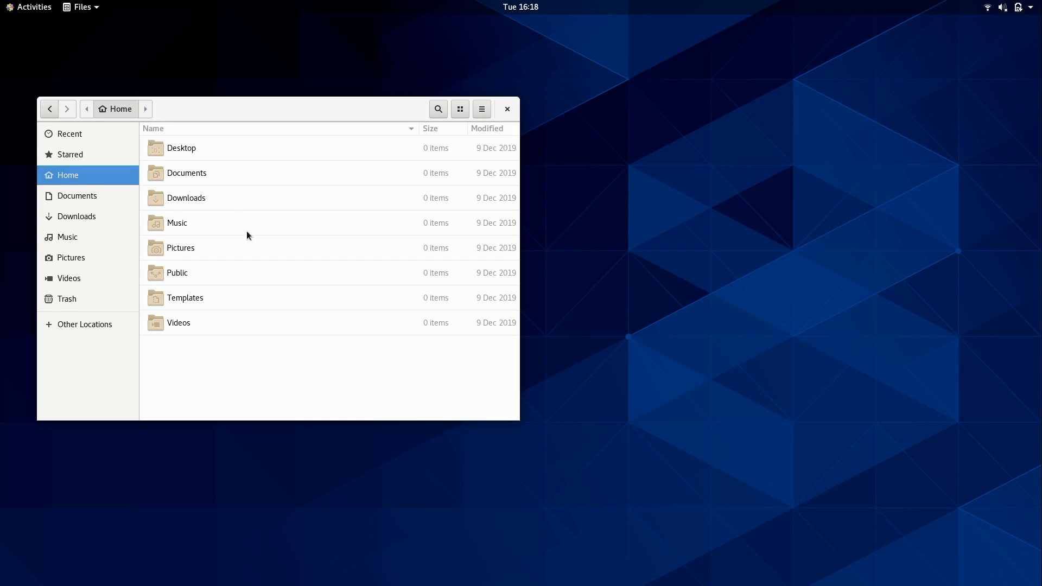
mouse_move(233, 234)
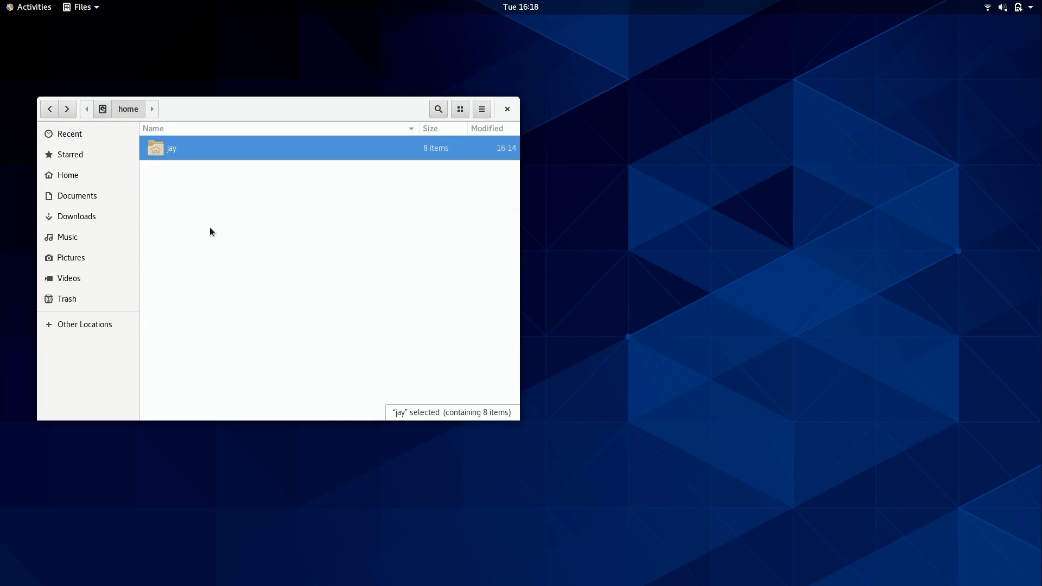
mouse_move(154, 132)
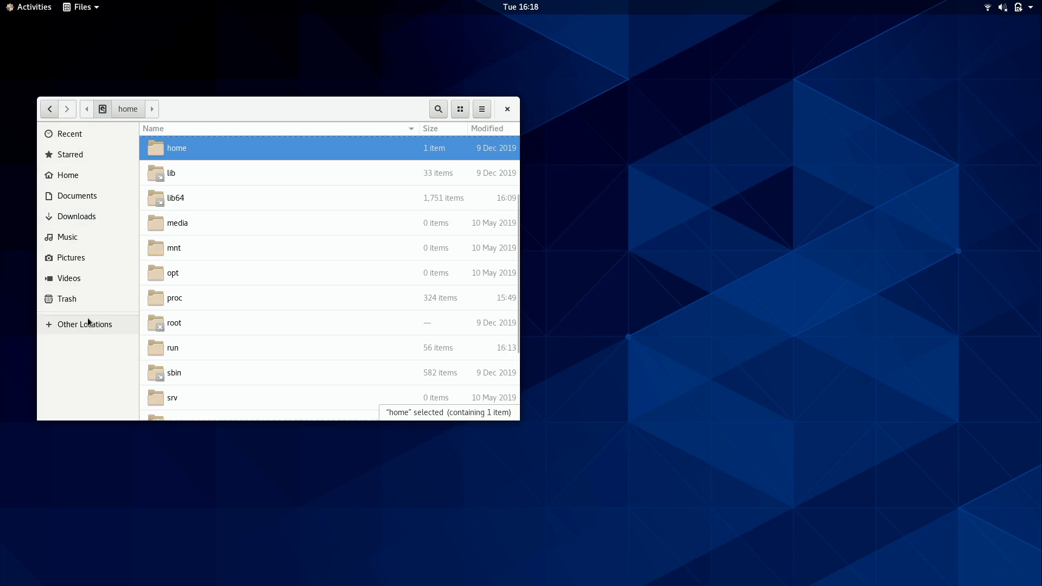
click(85, 325)
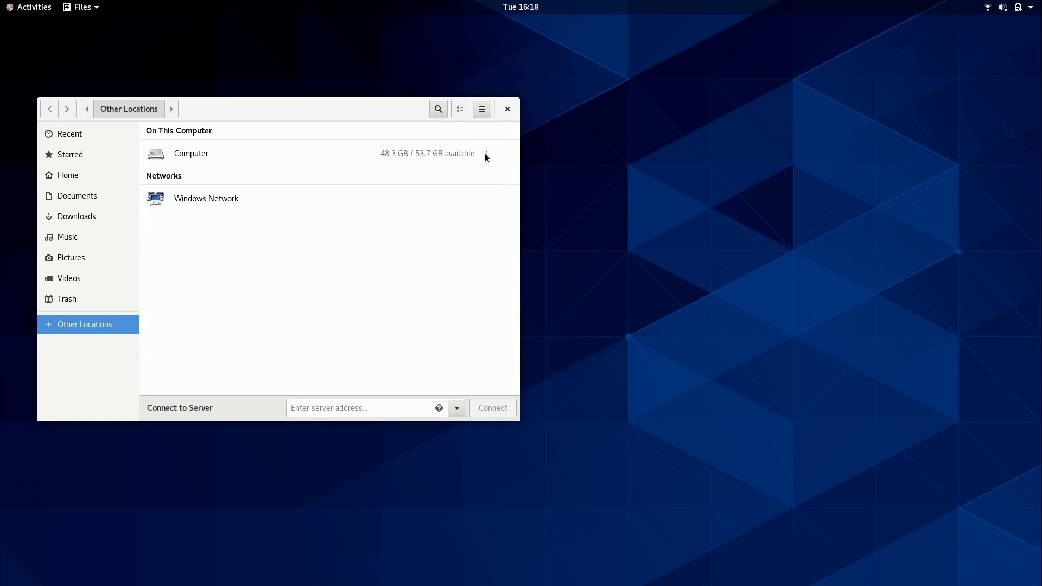
double_click(190, 153)
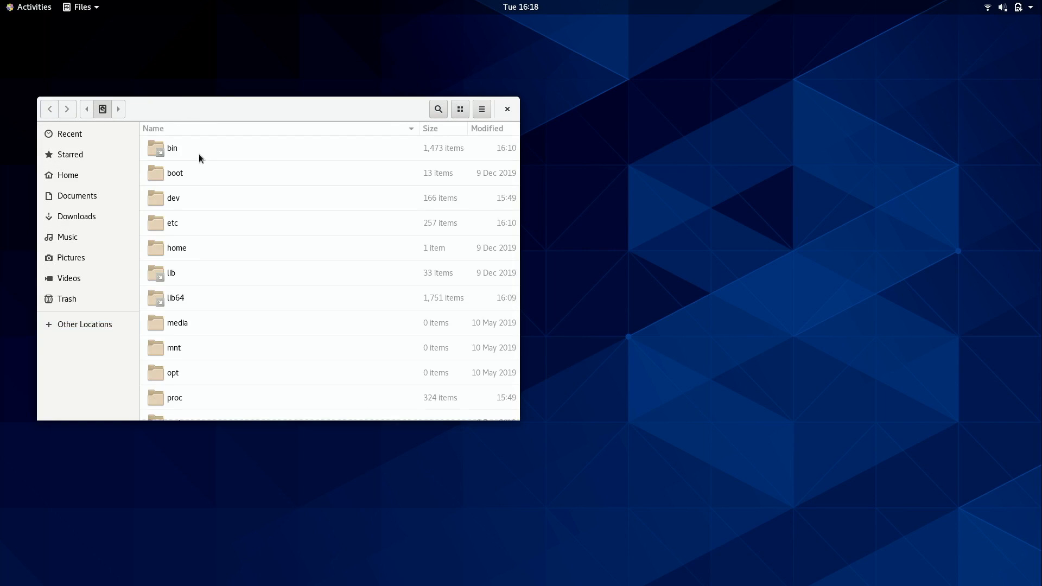
click(176, 247)
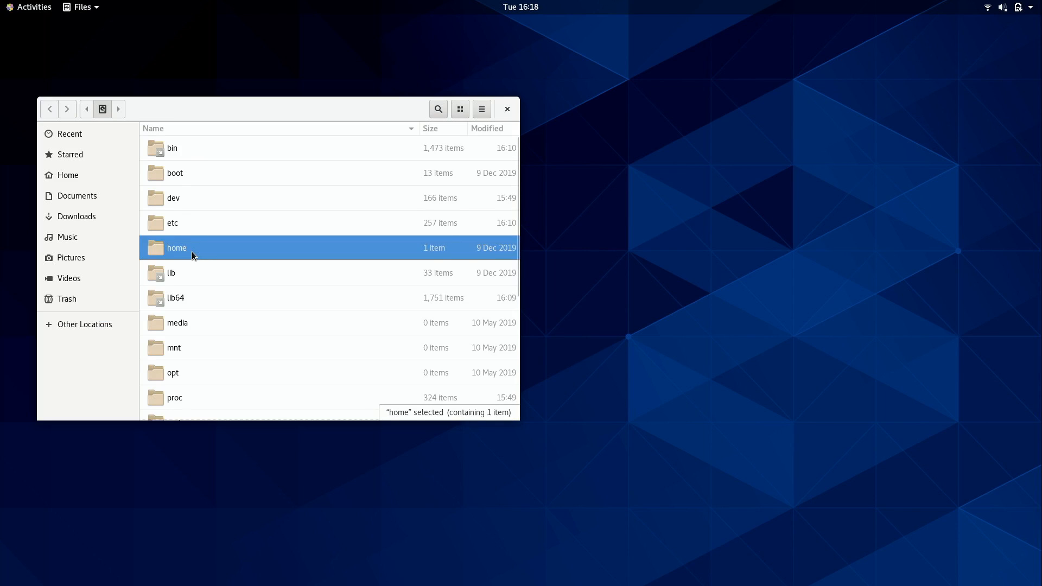
double_click(176, 247)
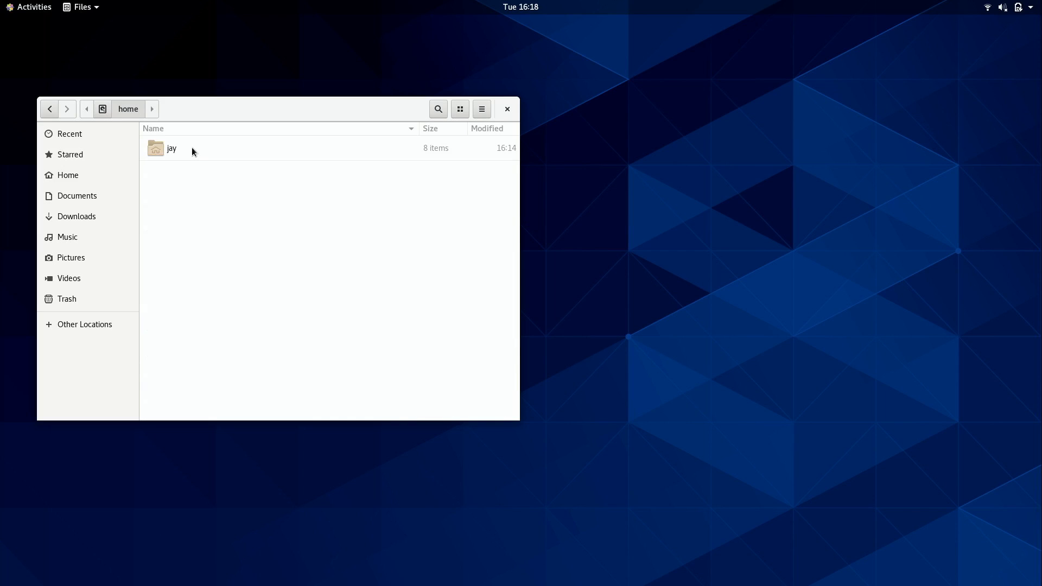
click(67, 175)
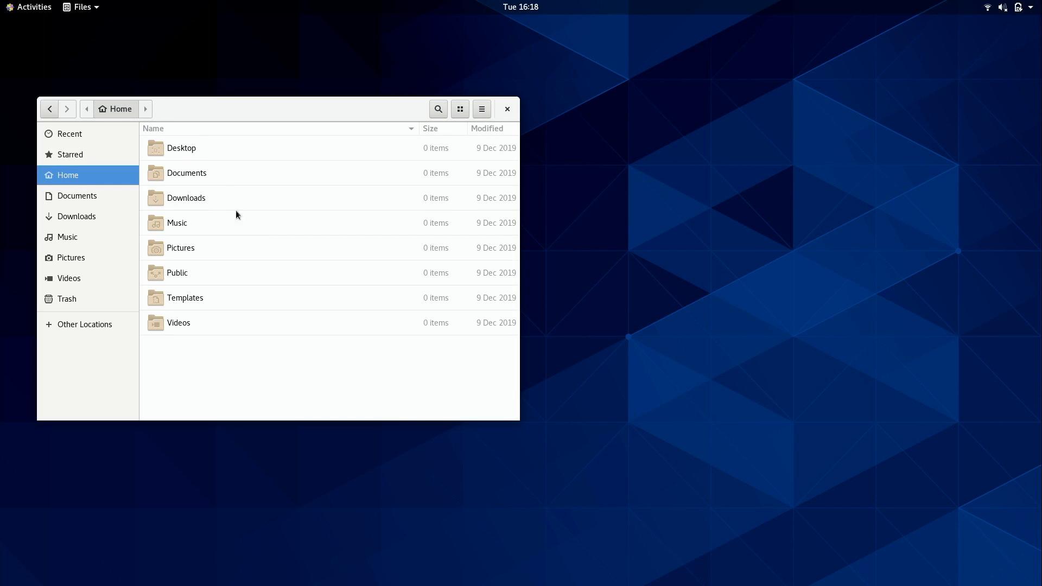
right_click(262, 388)
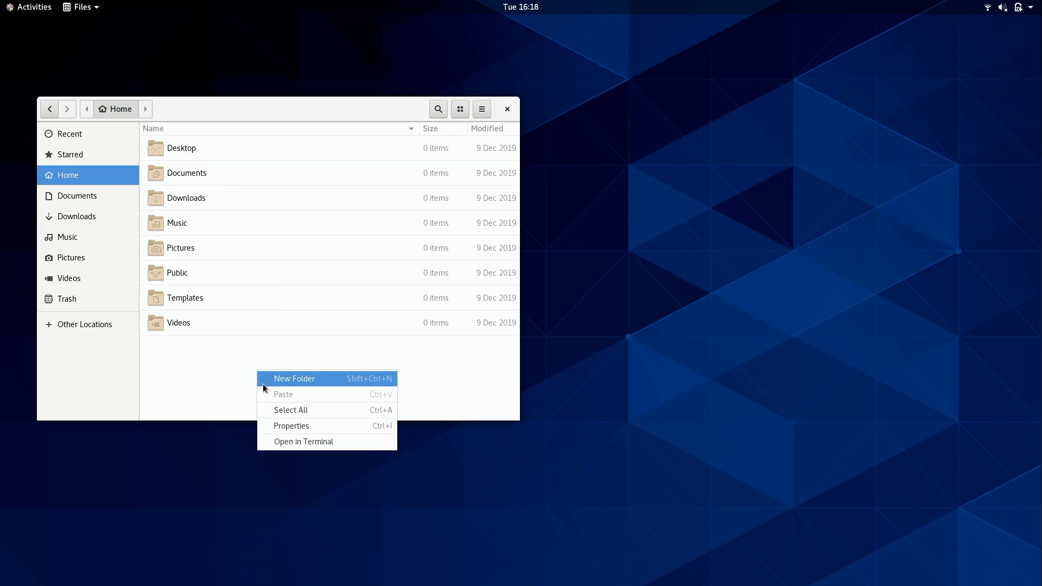
click(303, 441)
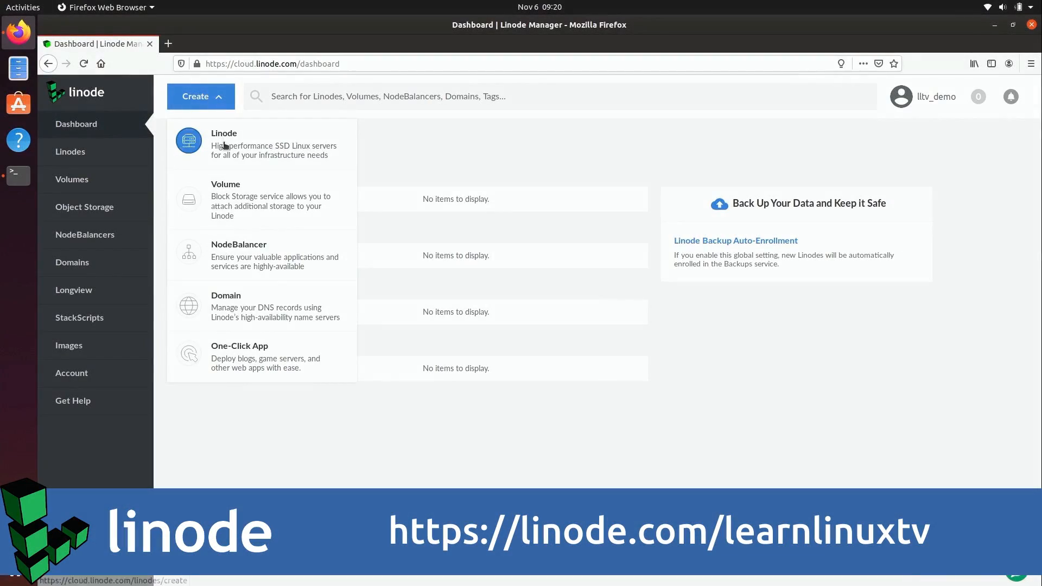
Start a new Linode server, choosing the Toronto region and browsing one-click apps
click(807, 155)
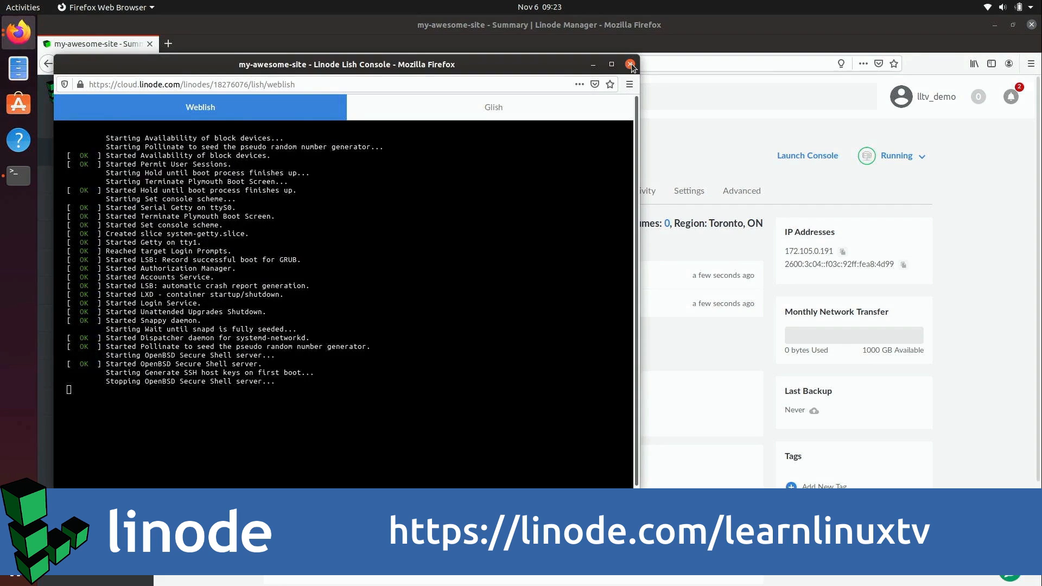
click(629, 64)
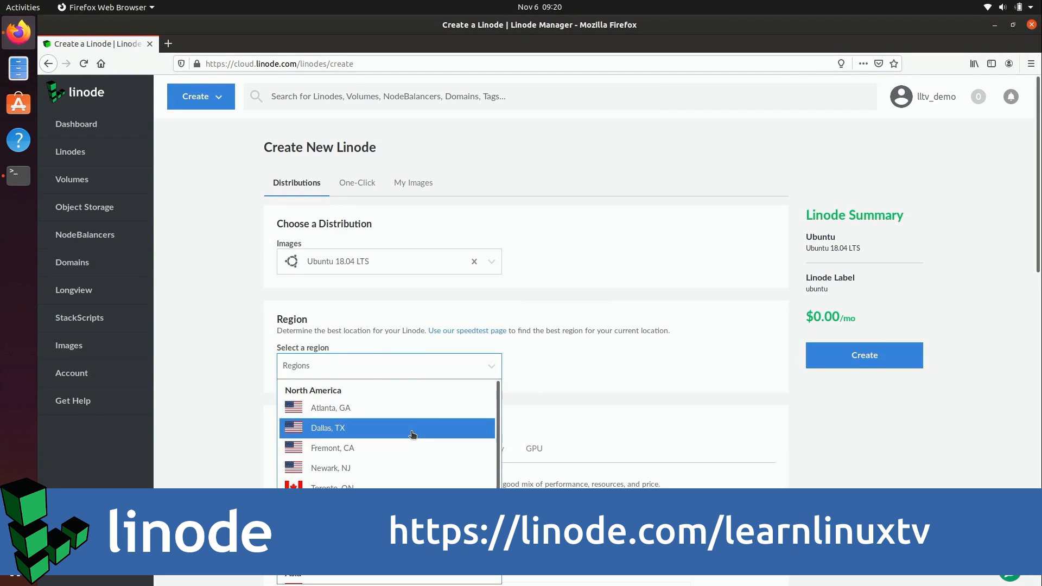
scroll(down, 3)
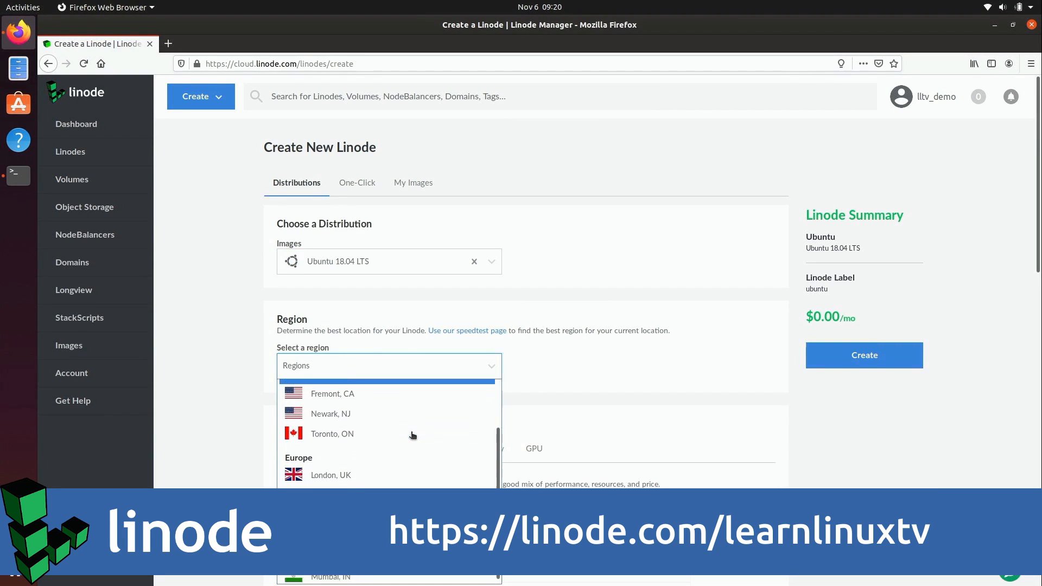
click(200, 95)
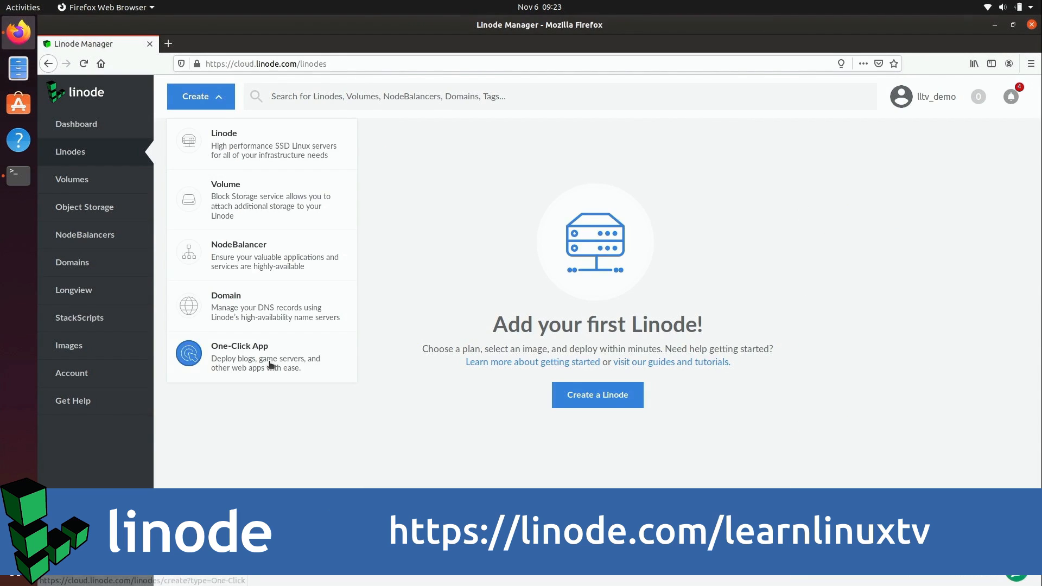
click(239, 356)
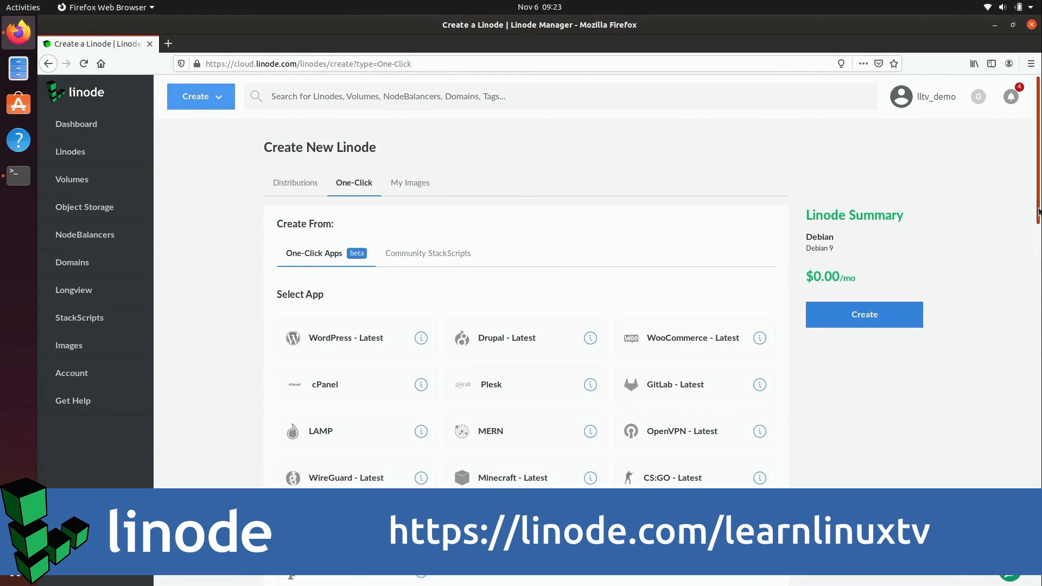
scroll(down, 3)
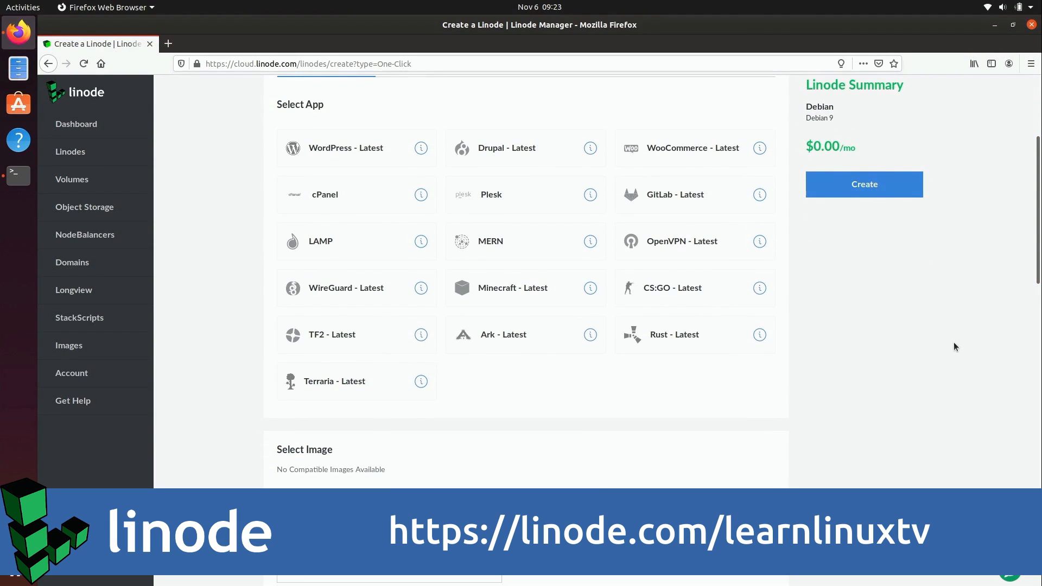
Review the my-awesome-site server summary and console, then set its root password
click(864, 185)
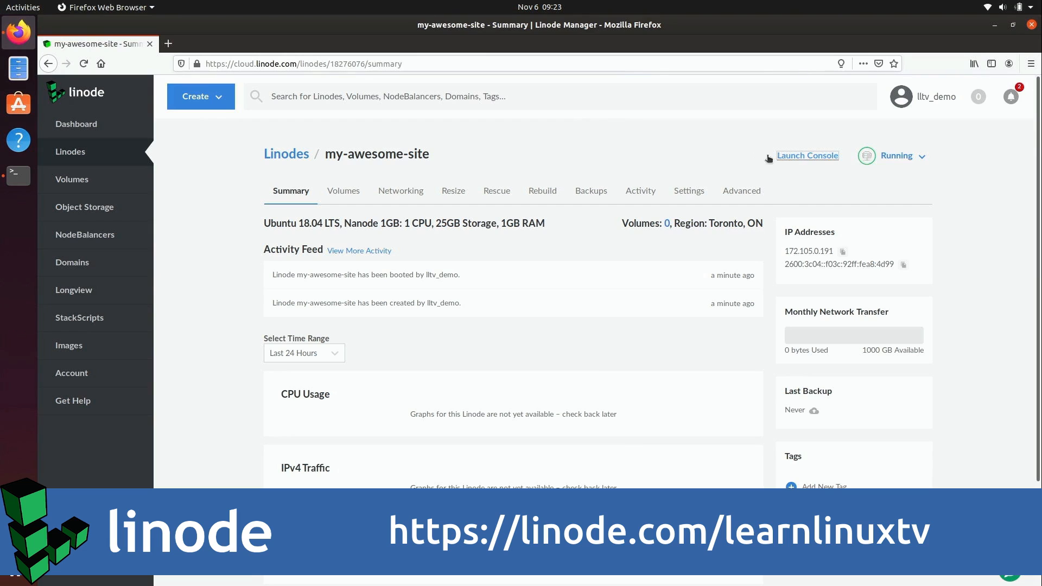
click(806, 155)
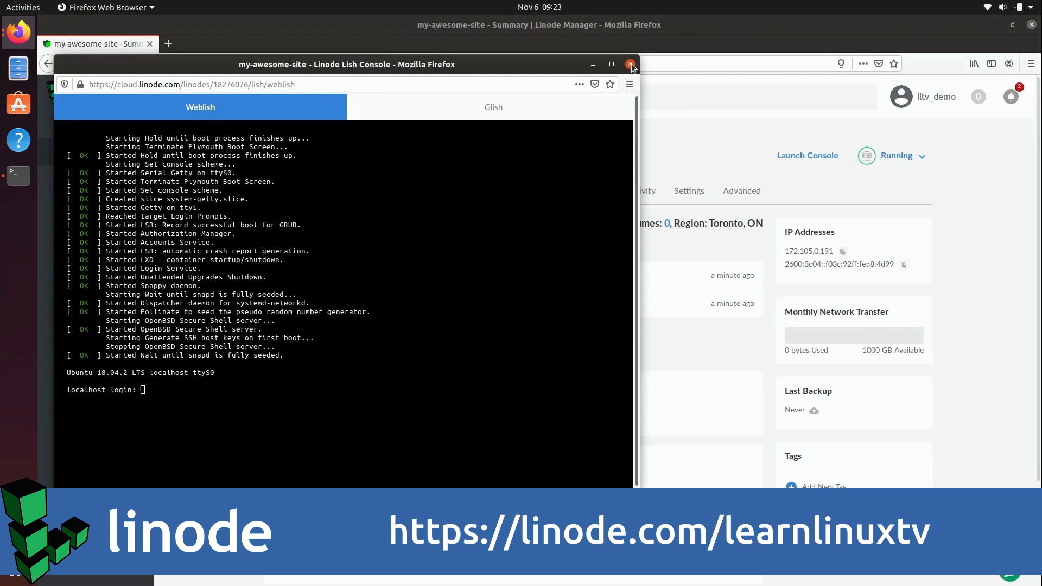
click(629, 64)
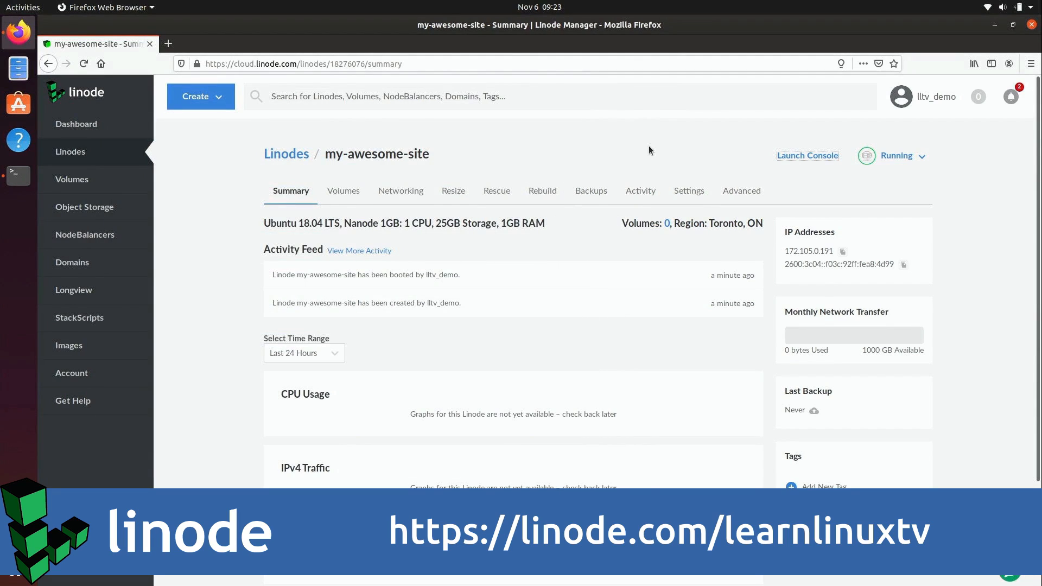
click(70, 151)
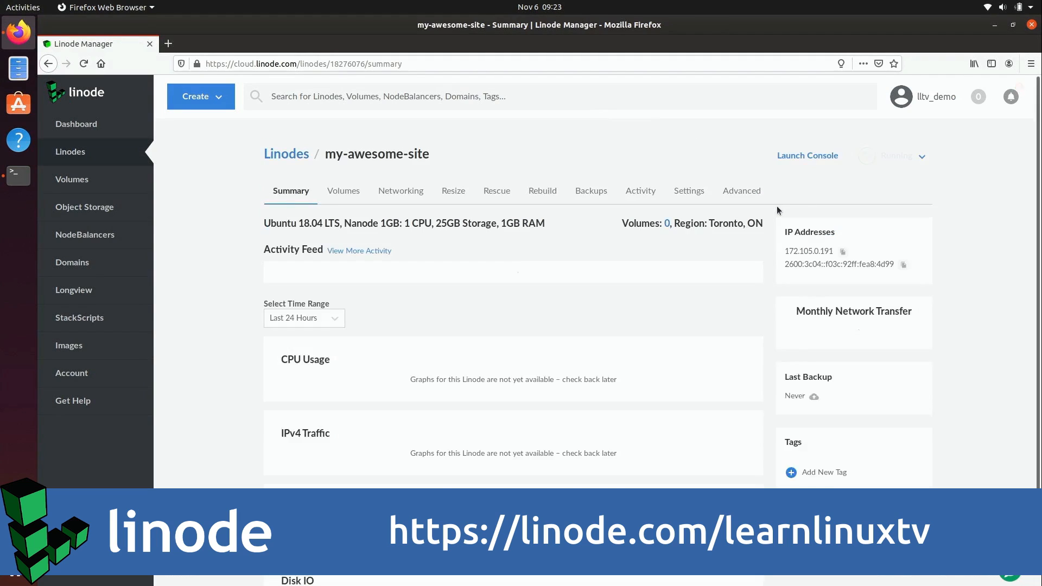
click(195, 97)
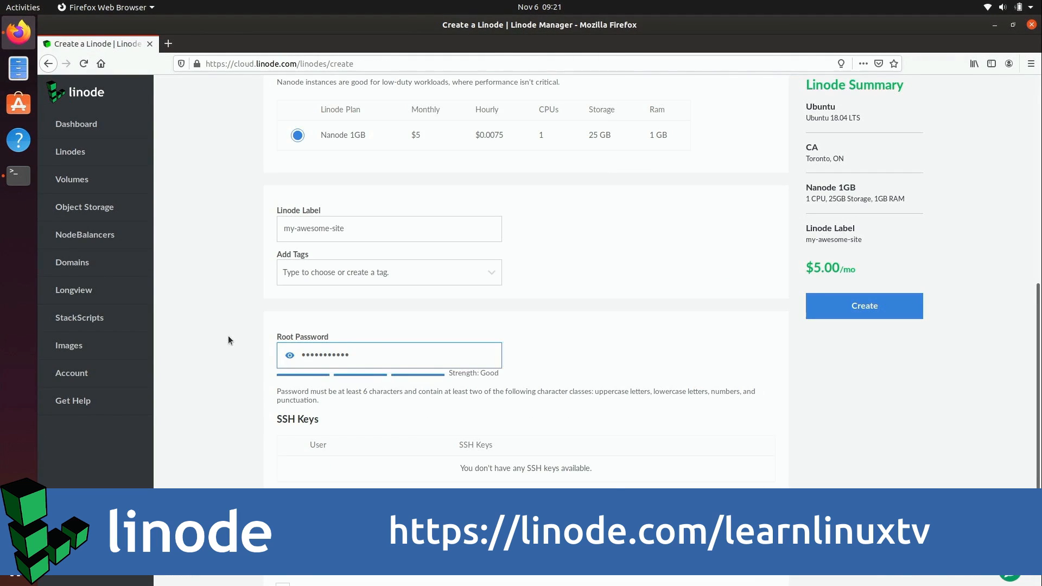
mouse_move(232, 381)
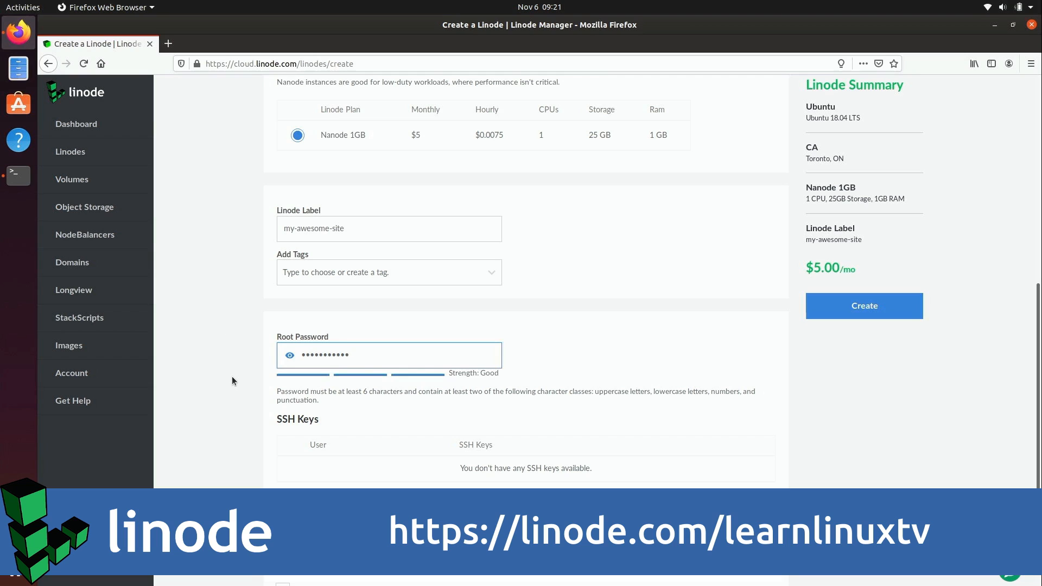
scroll(down, 3)
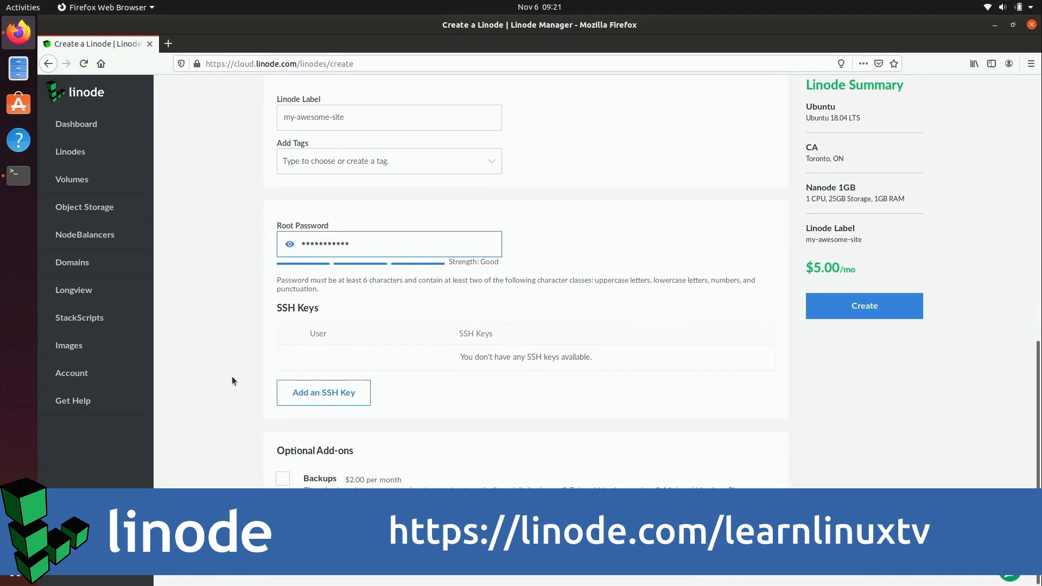
click(863, 306)
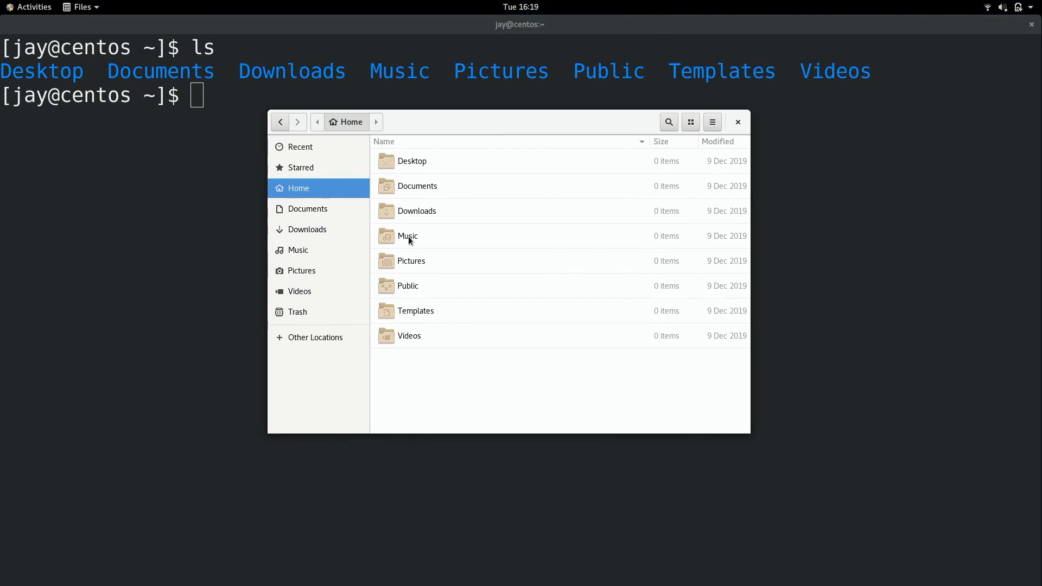
mouse_move(417, 352)
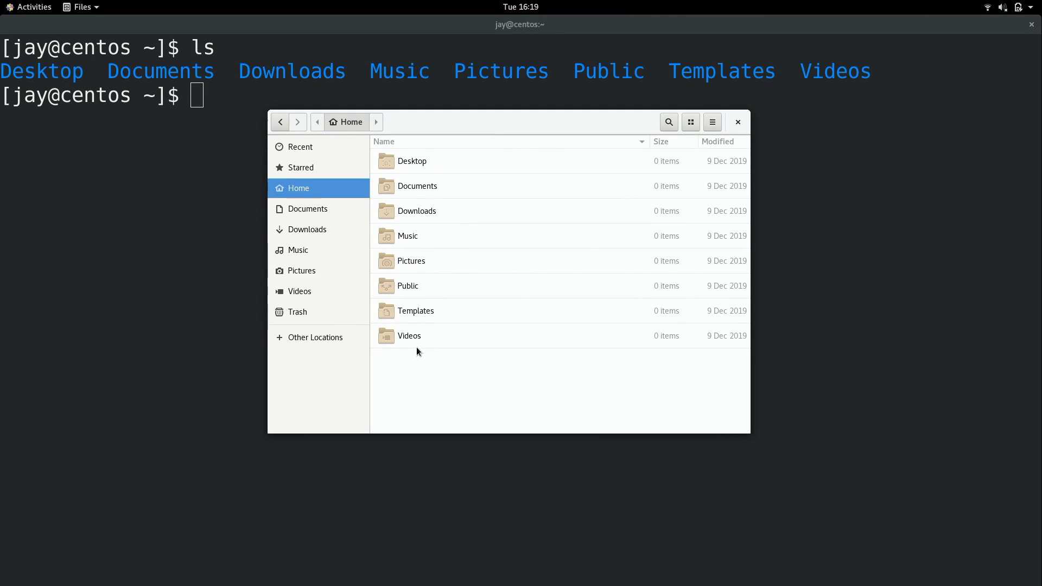
mouse_move(442, 380)
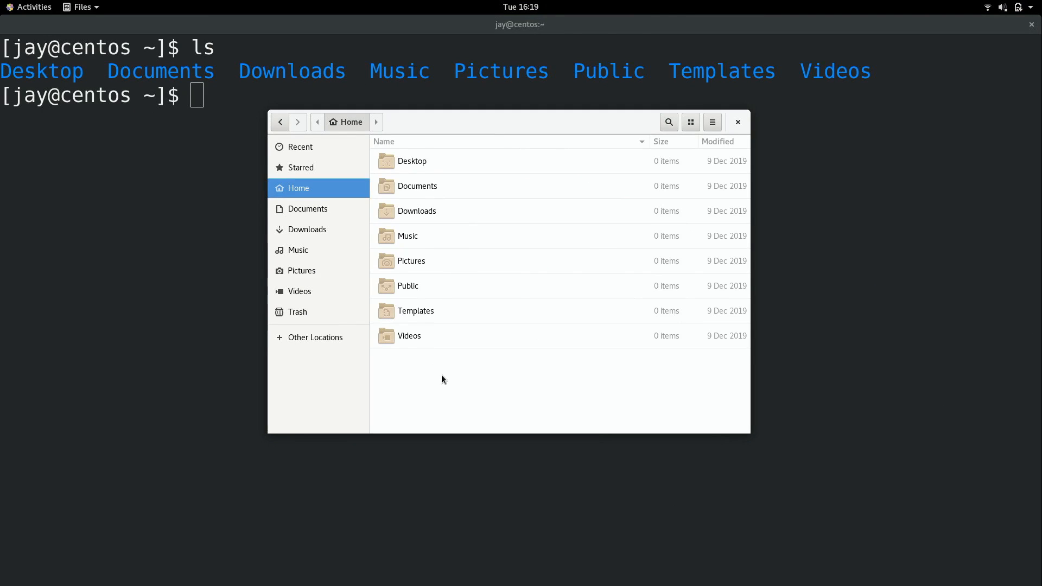
Raise the terminal above Files and highlight the ls command just run
click(737, 121)
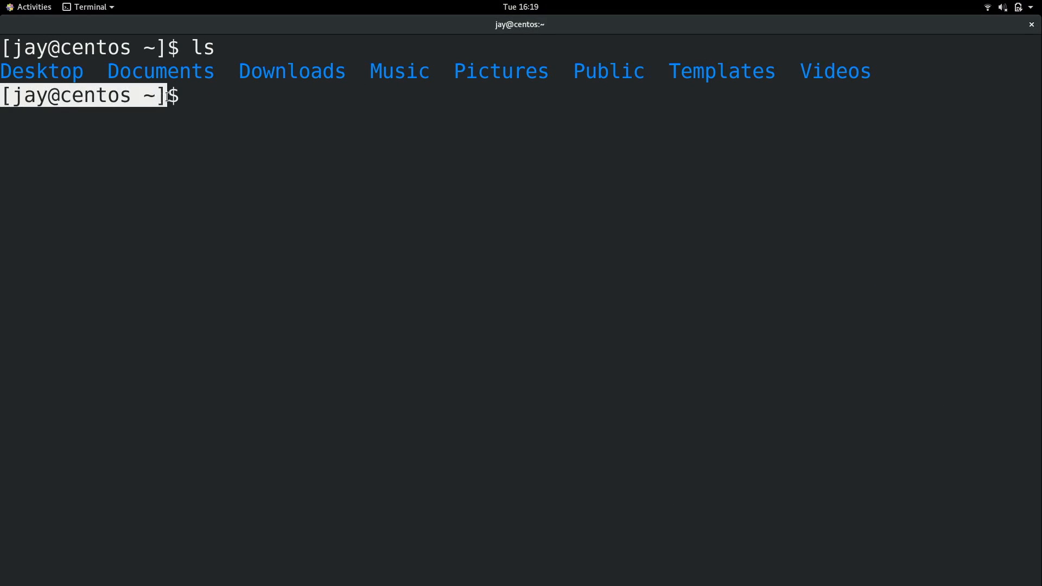
mouse_move(197, 158)
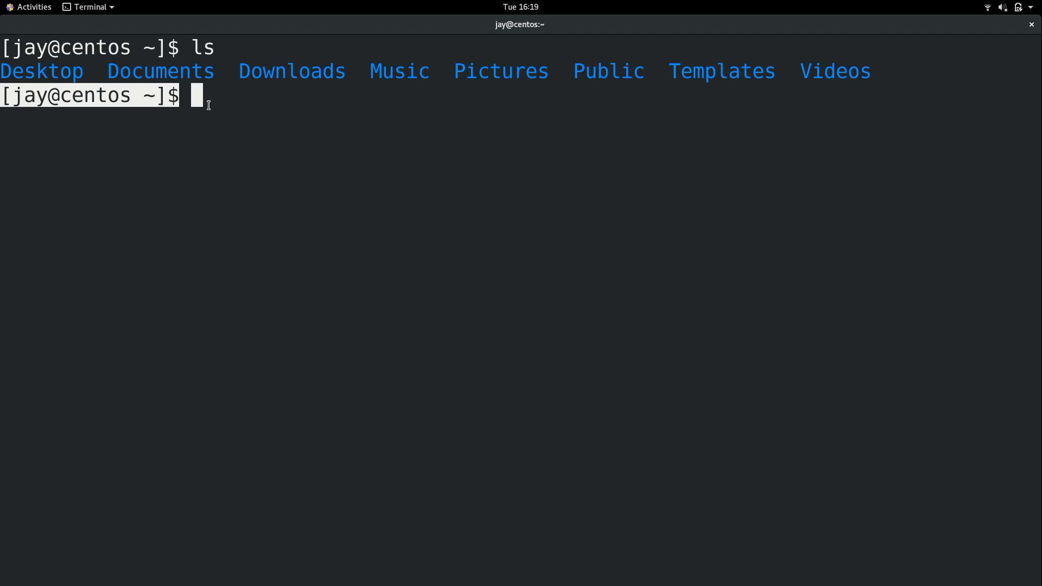
double_click(203, 47)
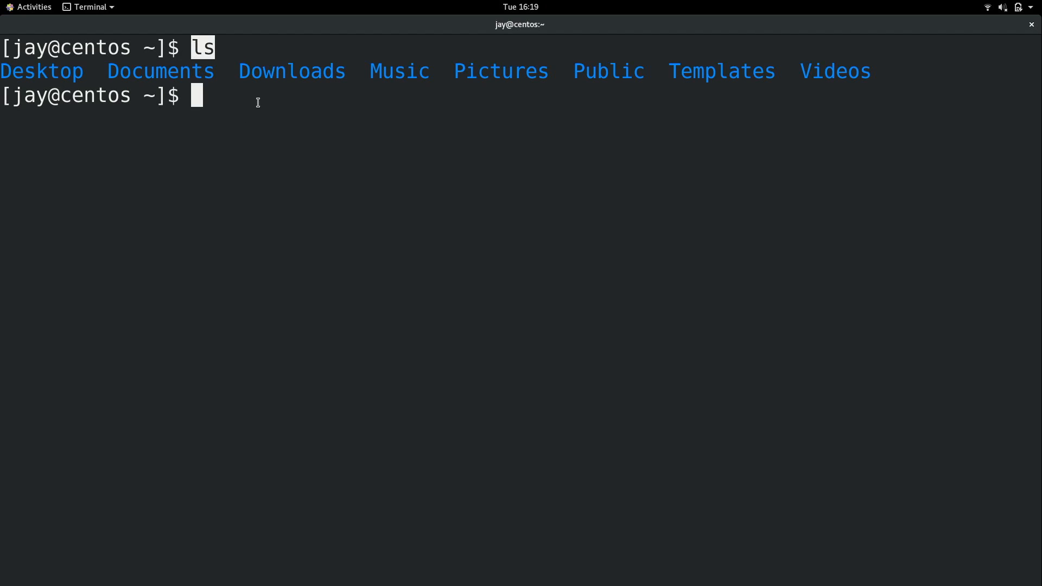
mouse_move(250, 115)
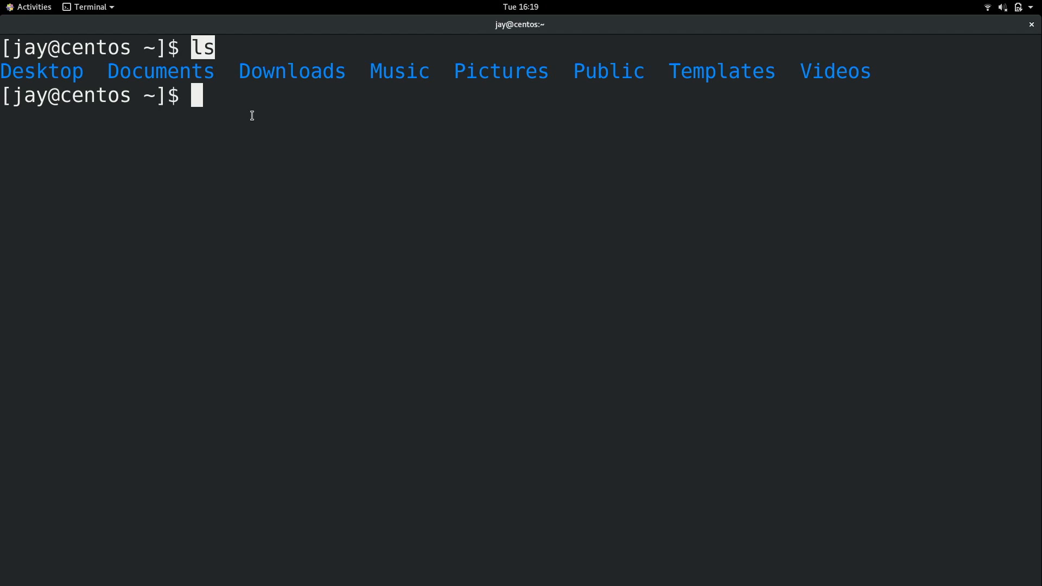
mouse_move(154, 95)
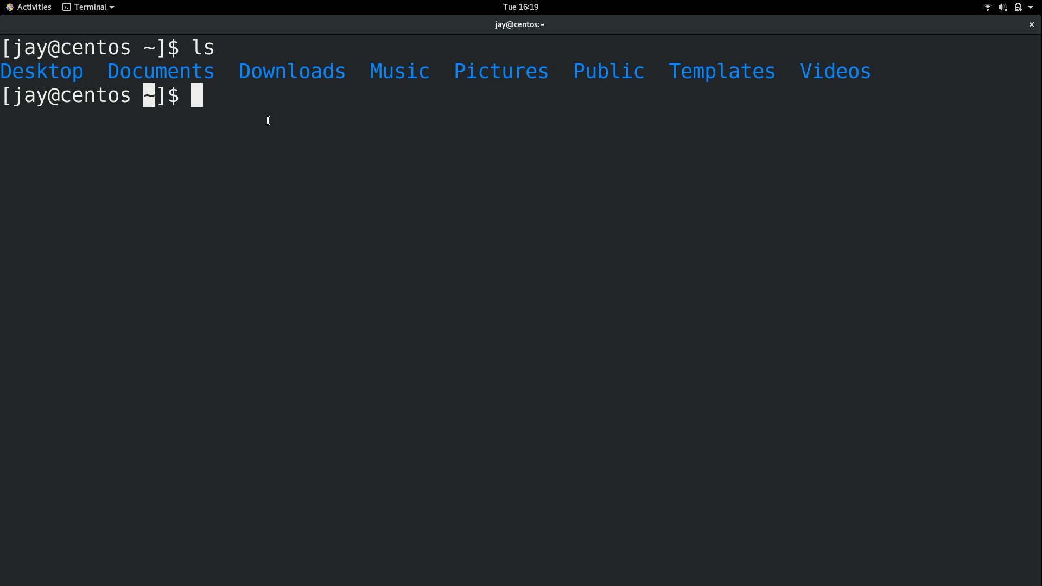
mouse_move(263, 120)
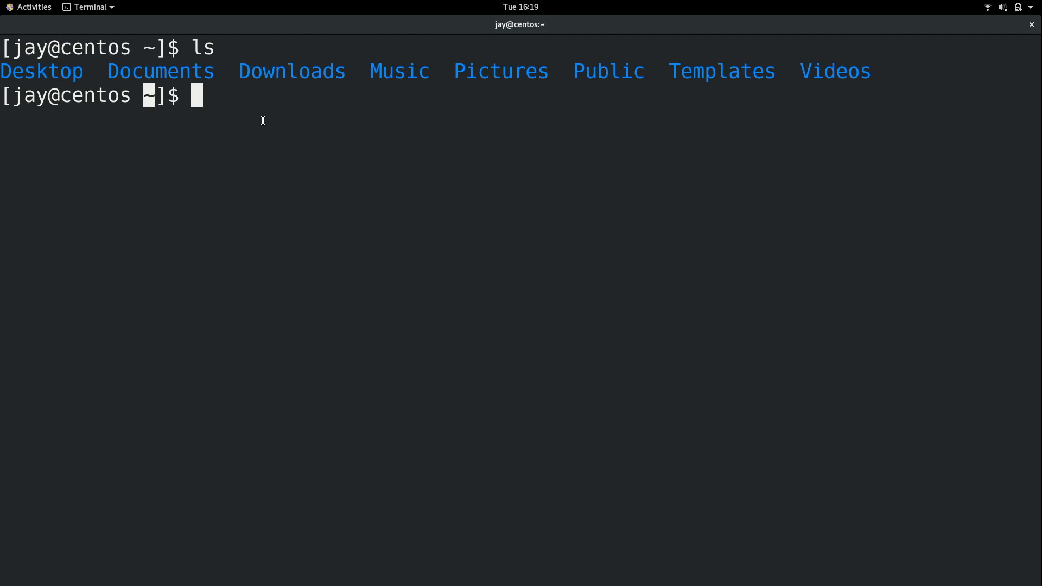
mouse_move(259, 101)
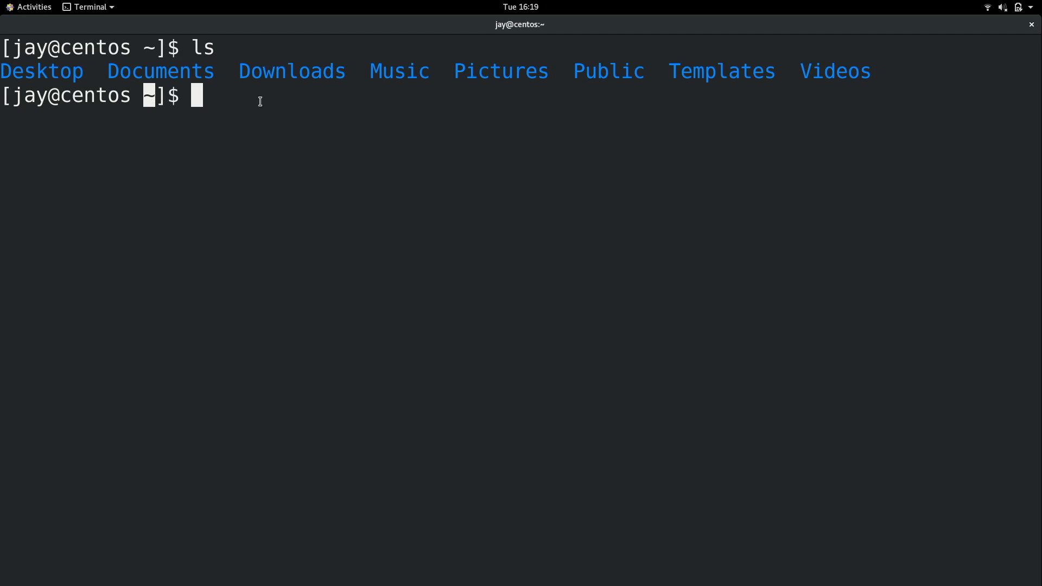
Print the current working directory, /home/jay, with pwd
text(pwd)
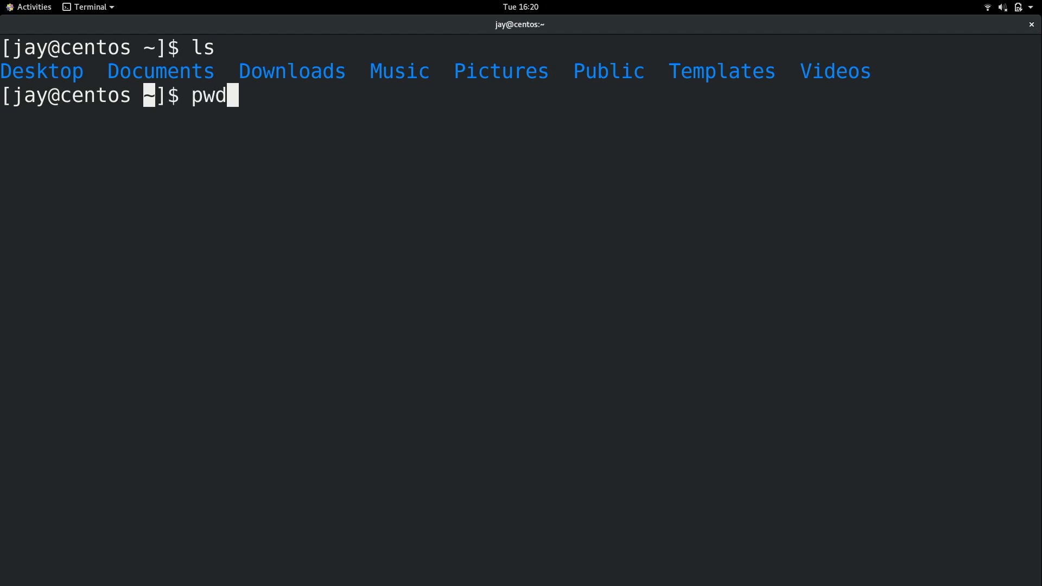
key(Return)
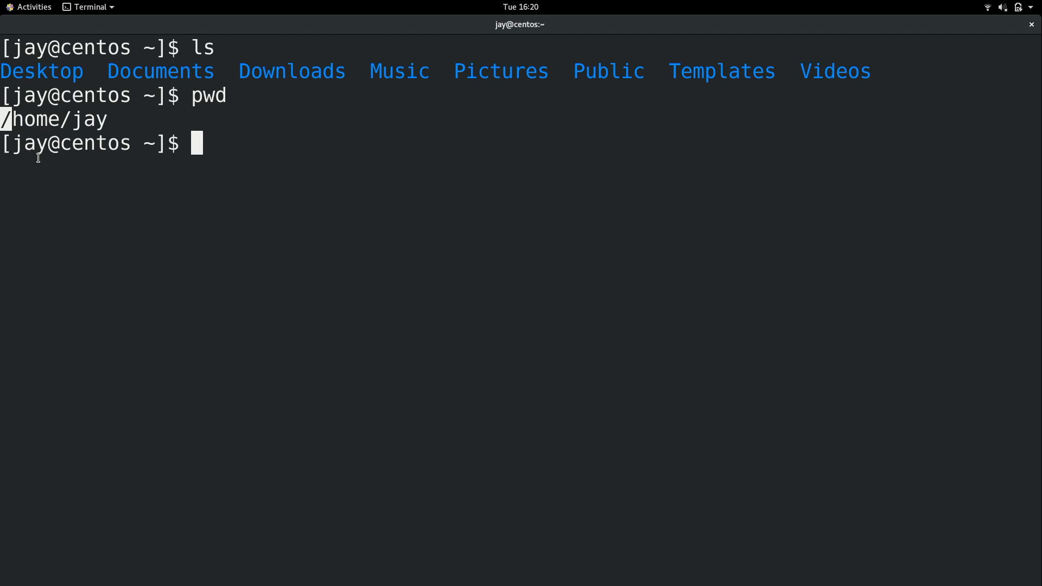
mouse_move(21, 128)
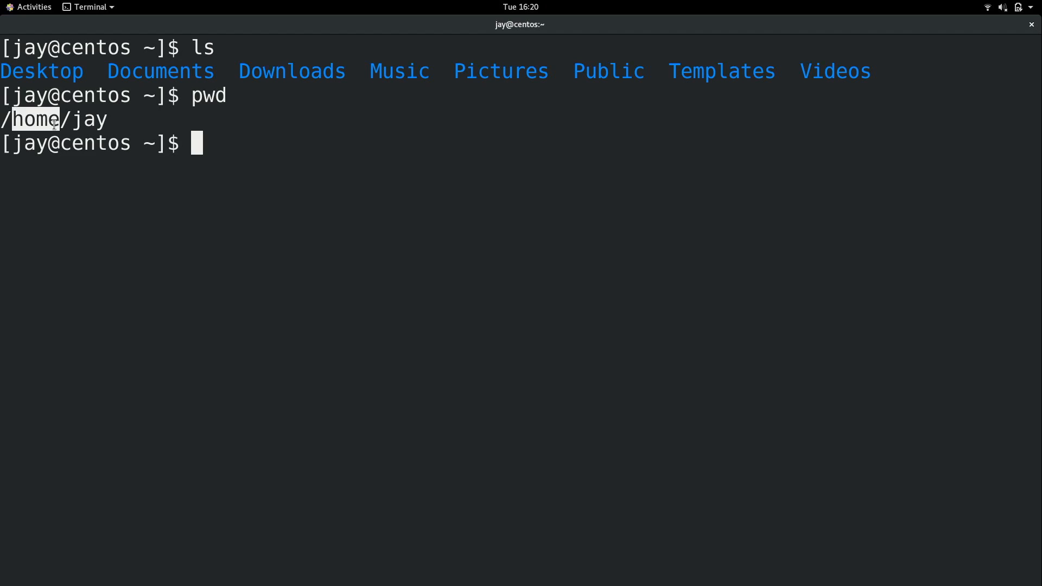
mouse_move(152, 125)
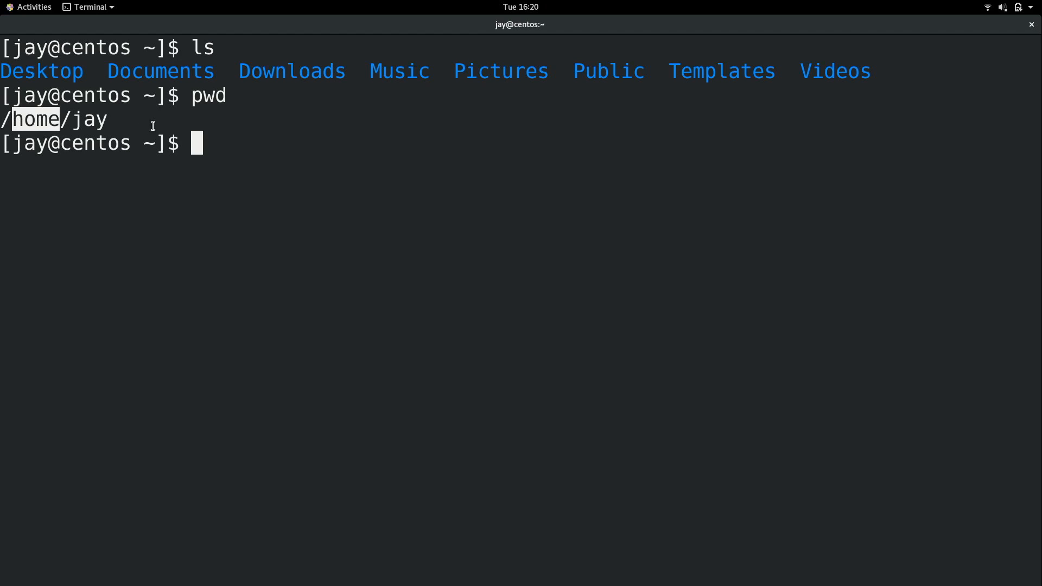
List the root directory in detail with ls -l /, highlighting jay in the home path
text(ls)
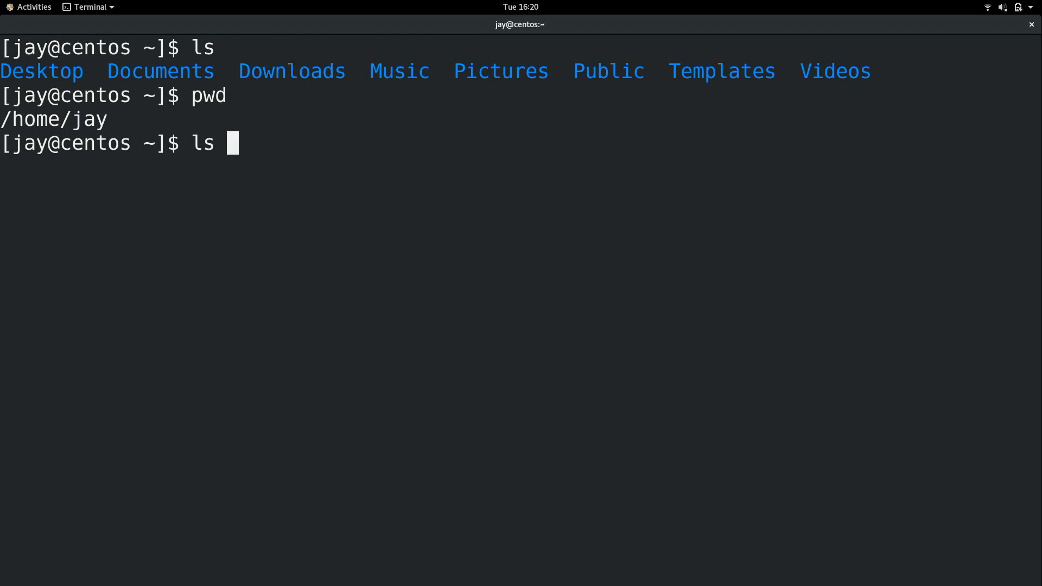
text(-l)
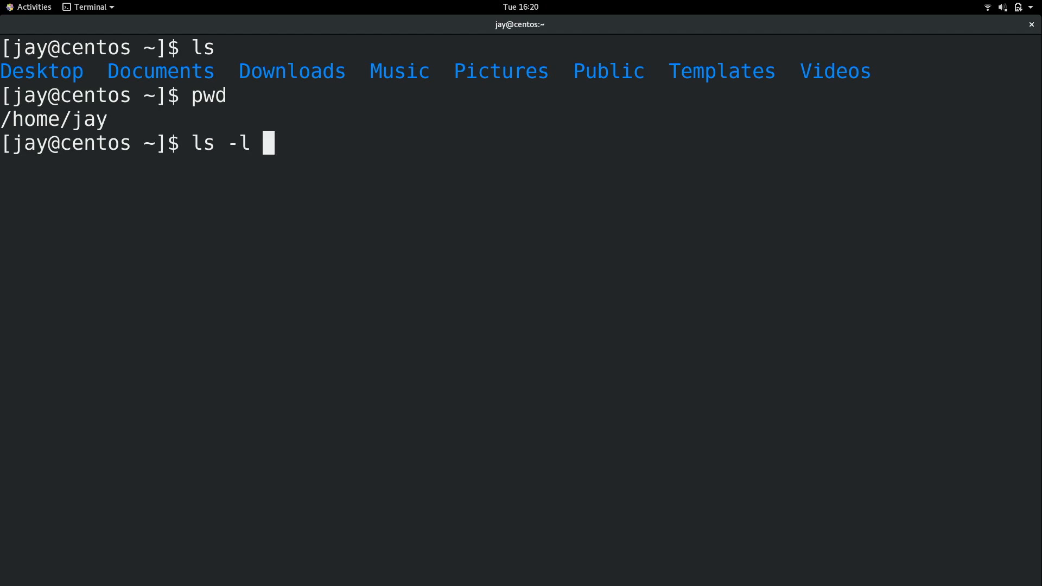
text(/)
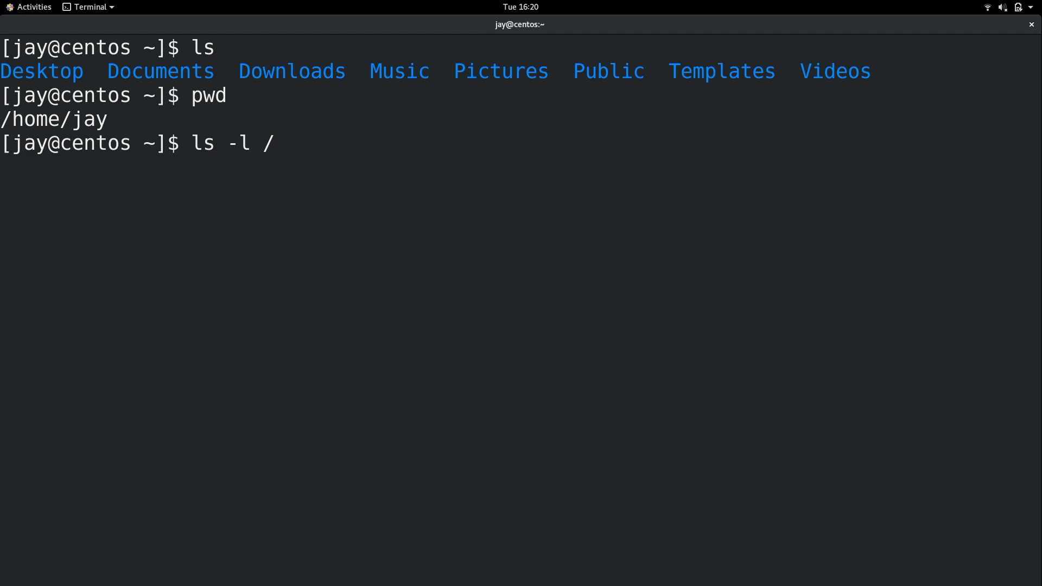
key(Return)
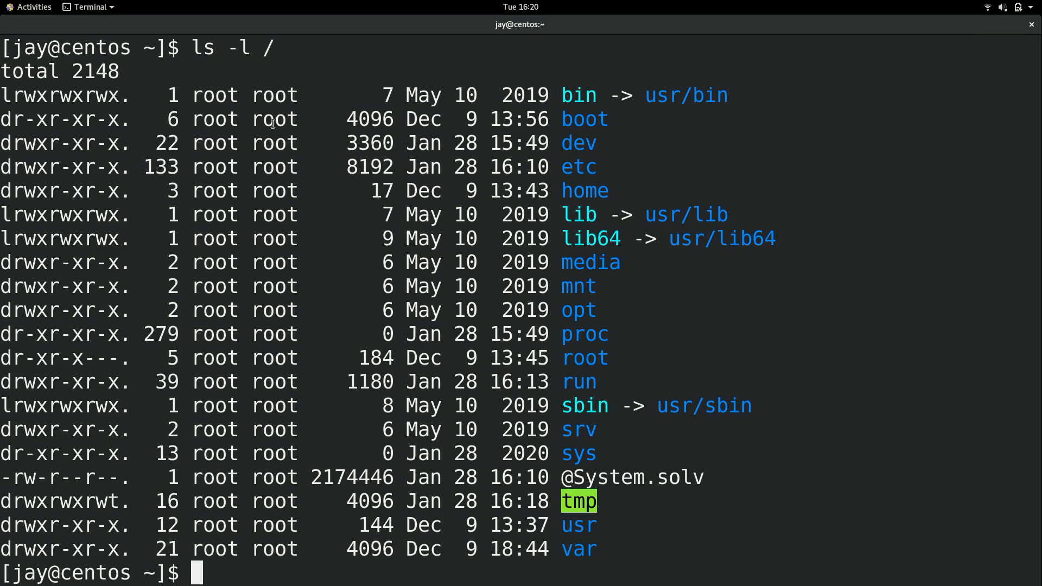
double_click(584, 191)
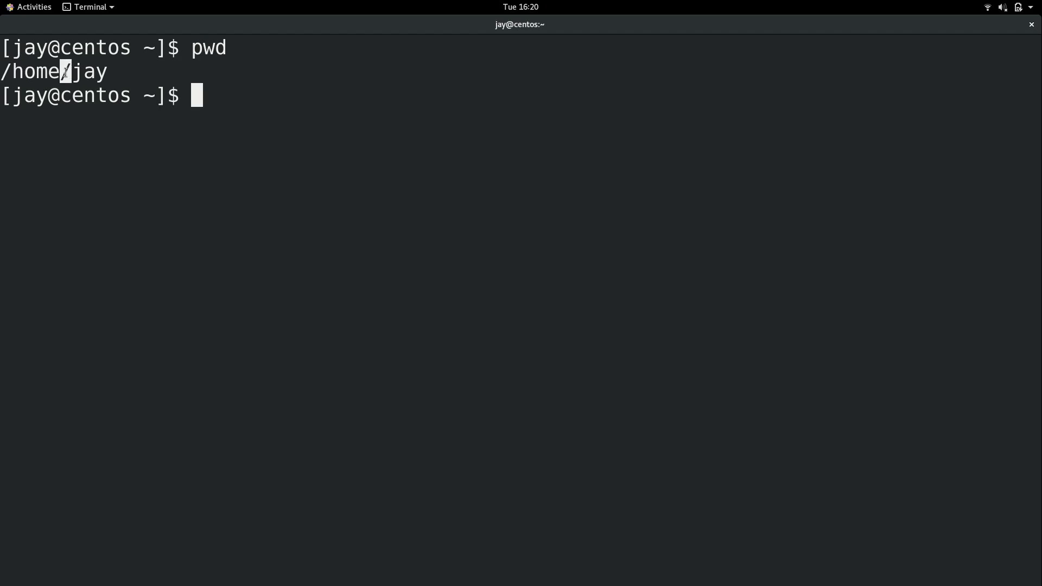
double_click(90, 72)
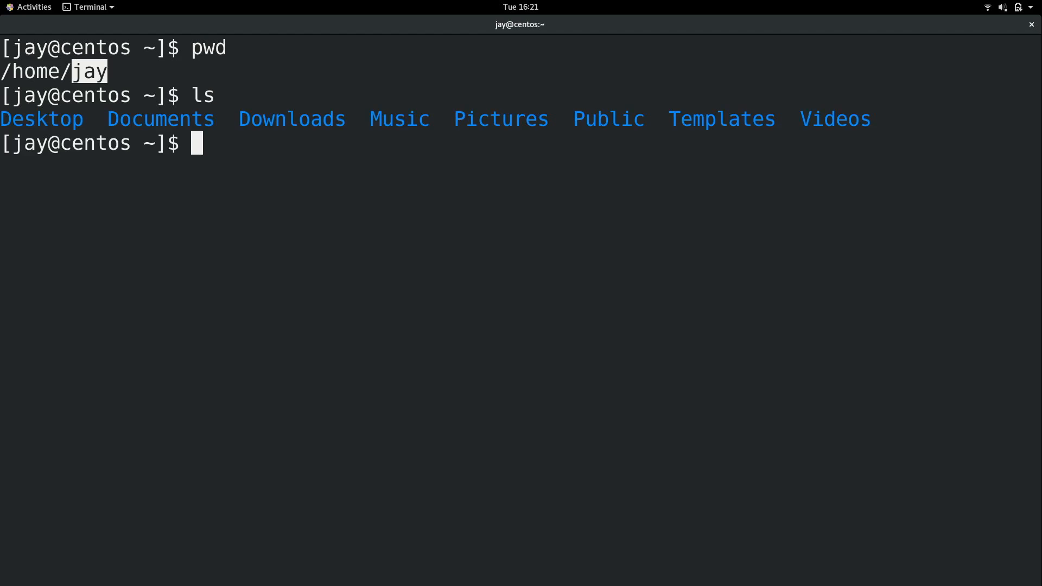
Change into the Downloads folder with cd Downloads and confirm its path
text(cd)
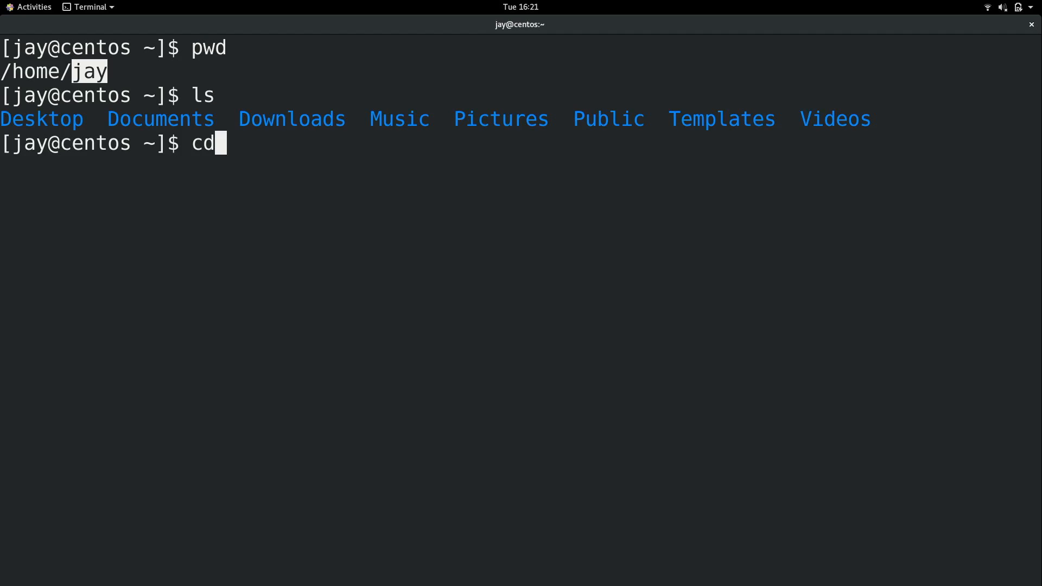
text(Downloads/)
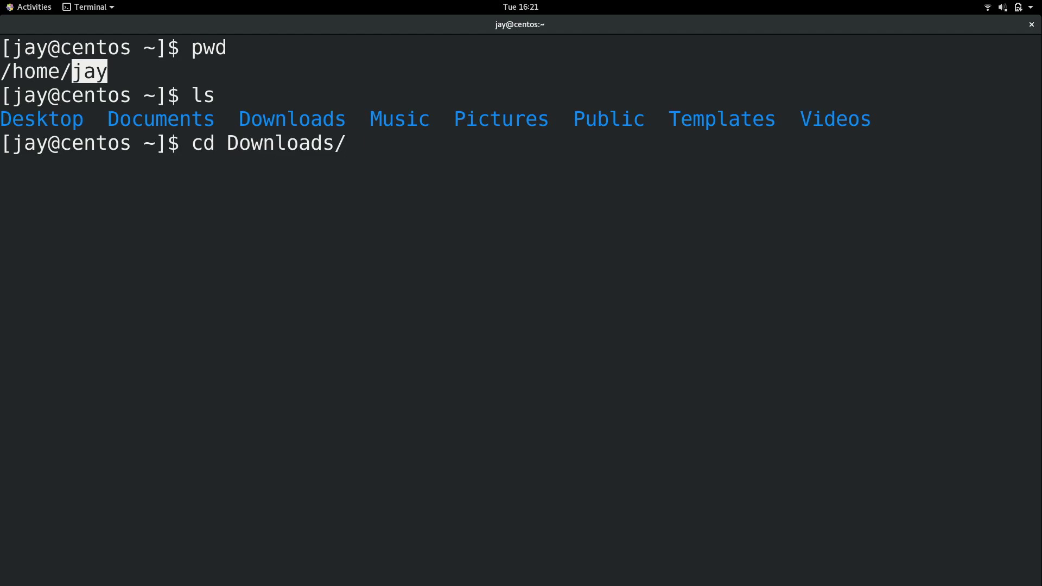
key(Backspace)
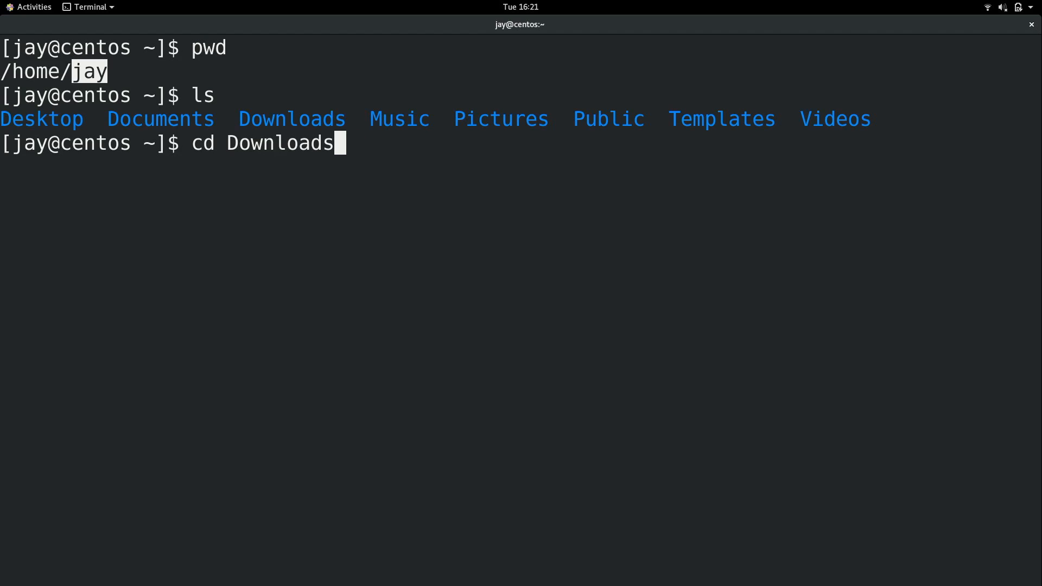
key(Return)
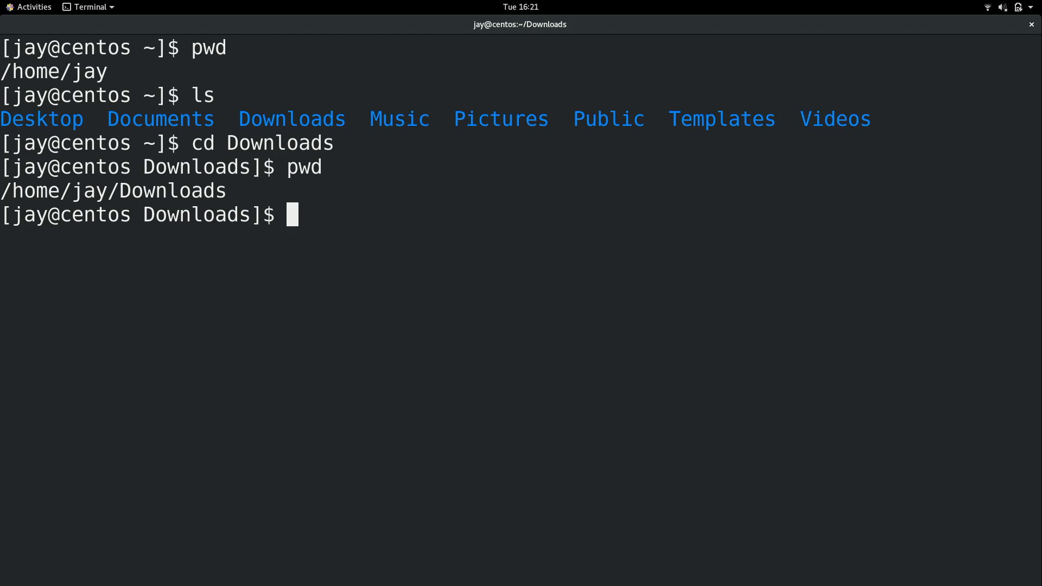
Go back up to the home directory with cd .. and then into Music
text(cd)
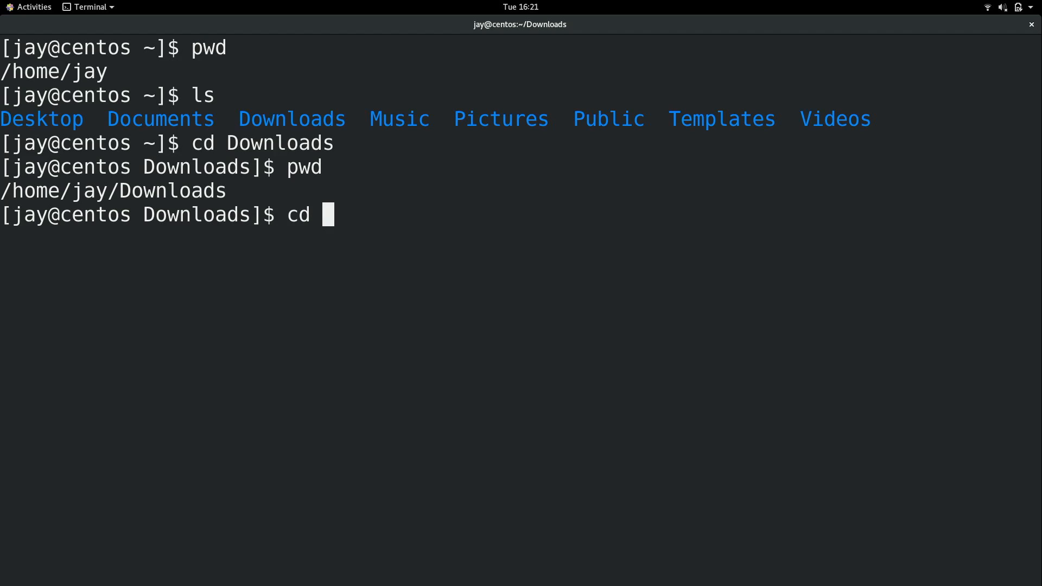
text(..)
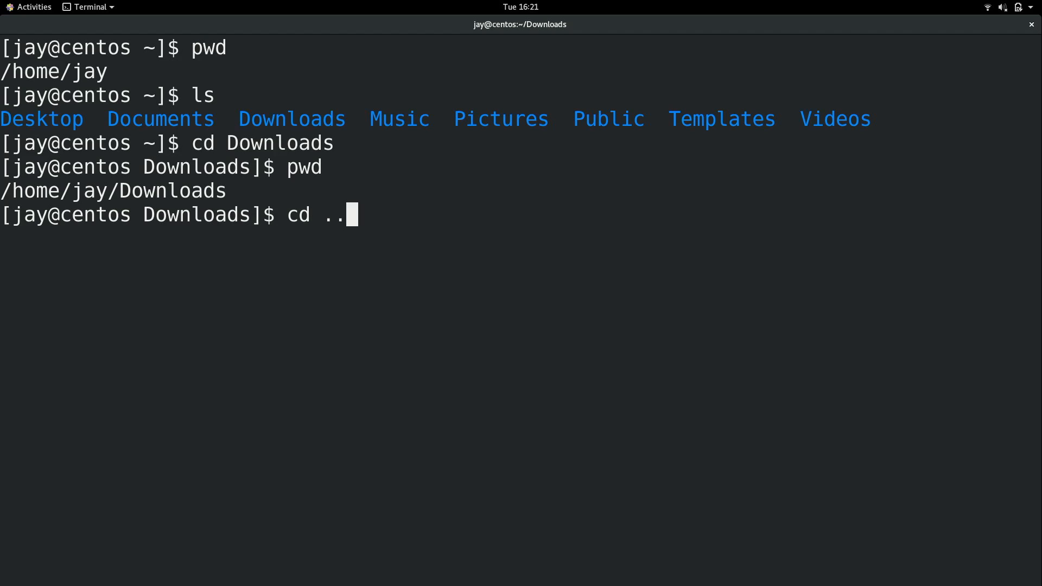
key(Return)
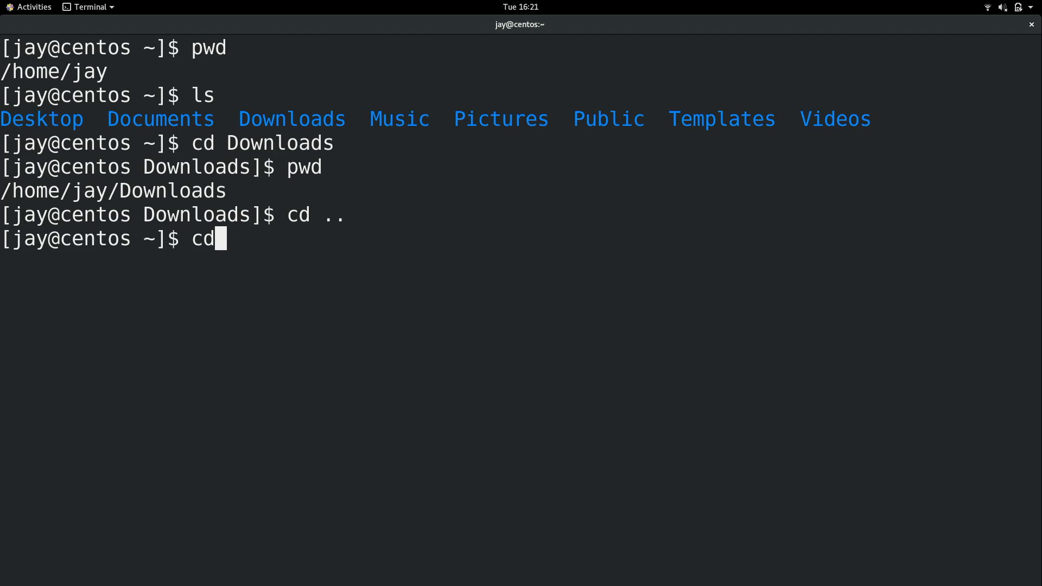
key(Return)
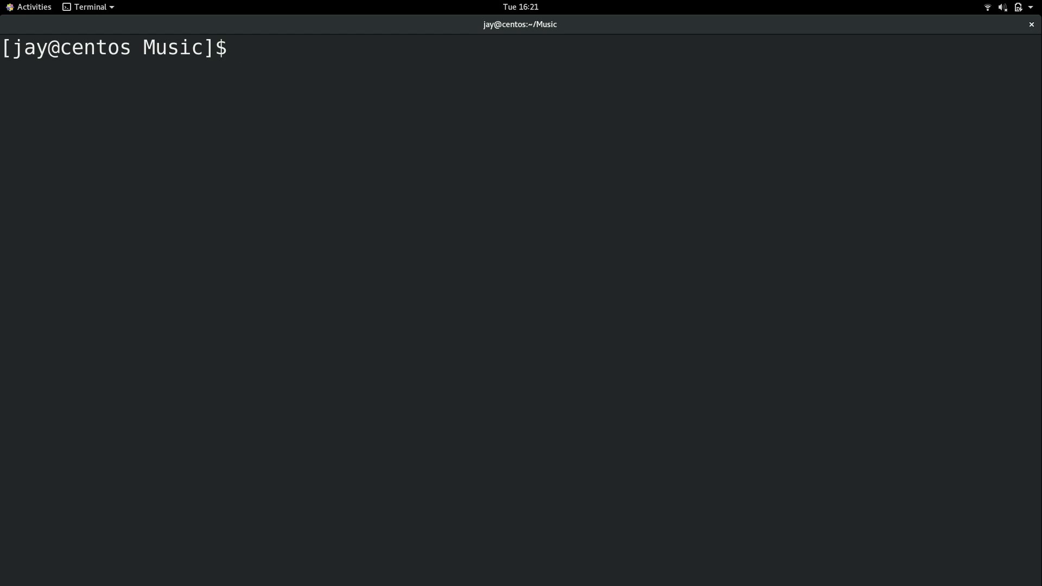
Run cd . several times staying in Music, then cd .. up to the home directory
text(cd)
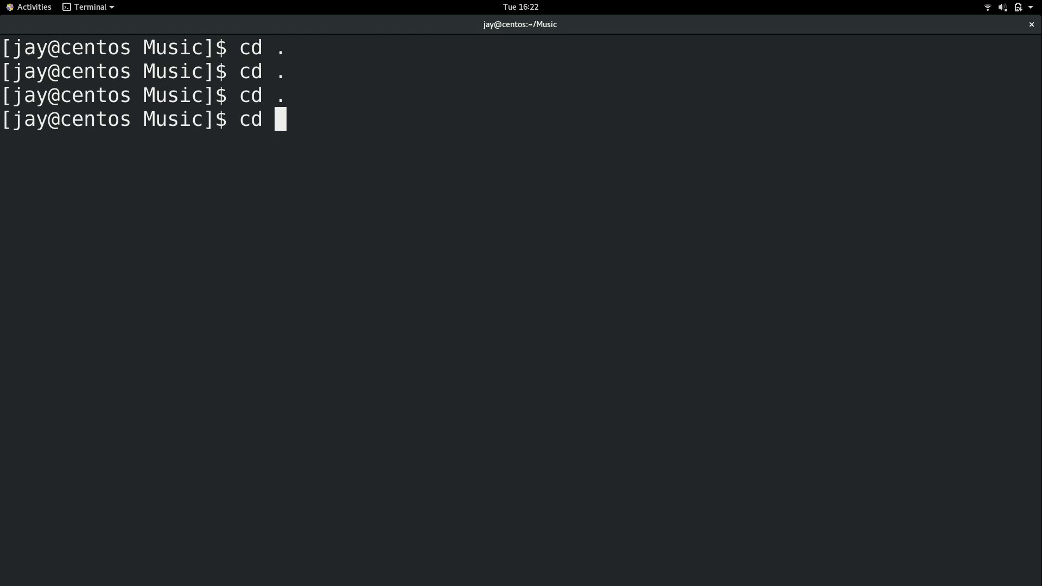
key(Return)
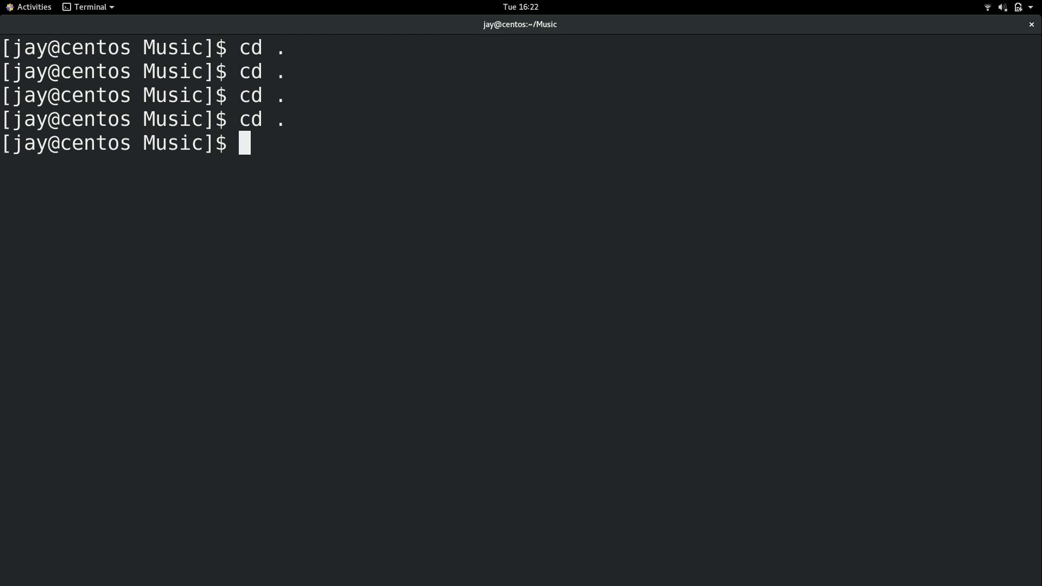
key(Return)
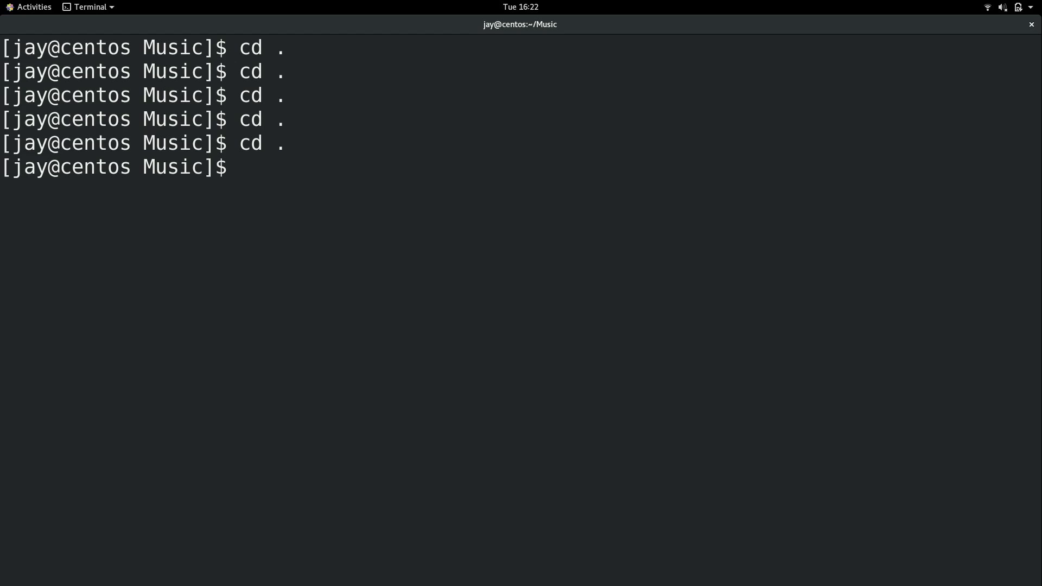
key(Return)
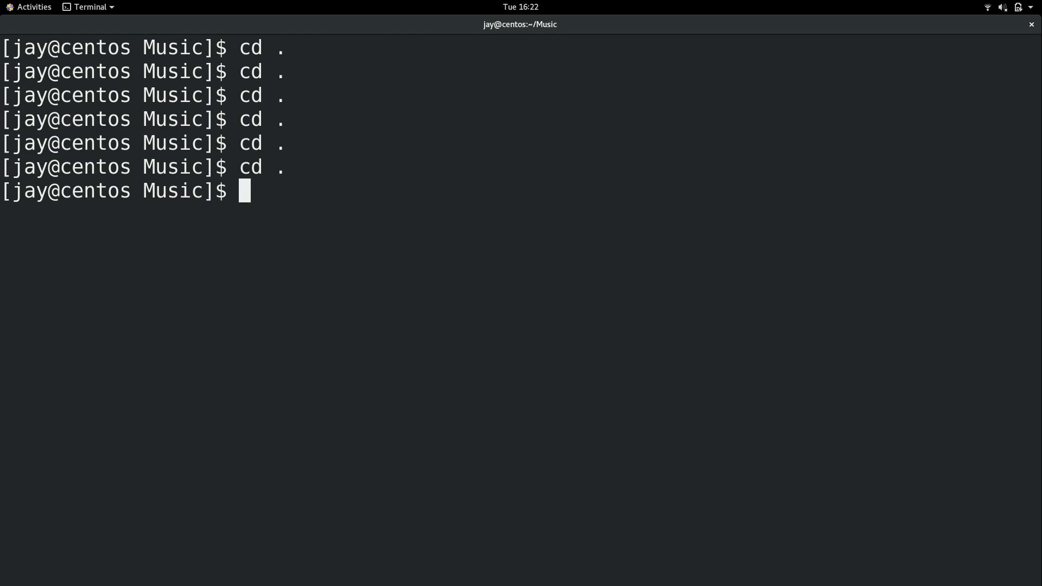
text(cd ..)
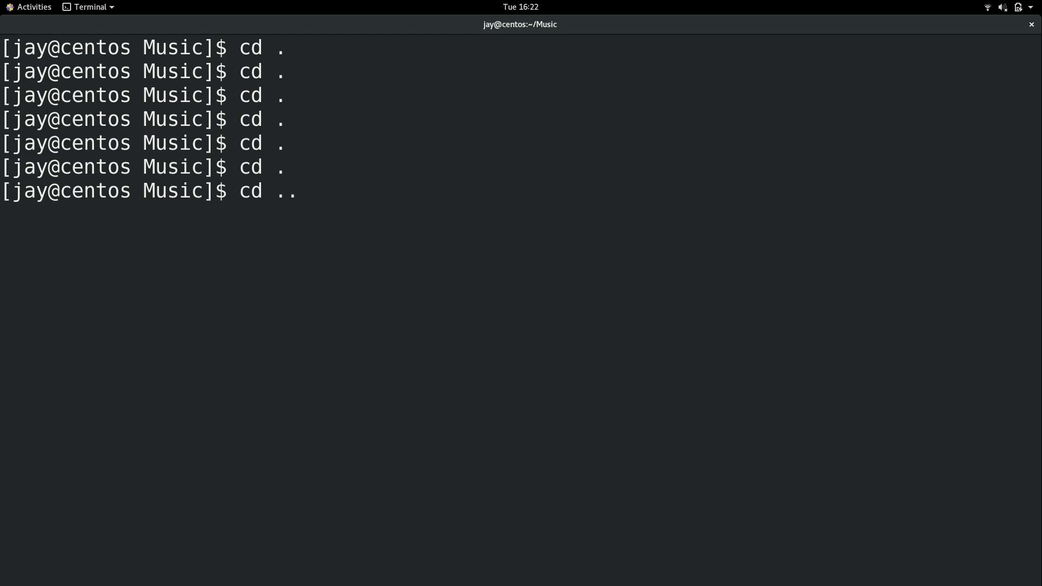
key(Return)
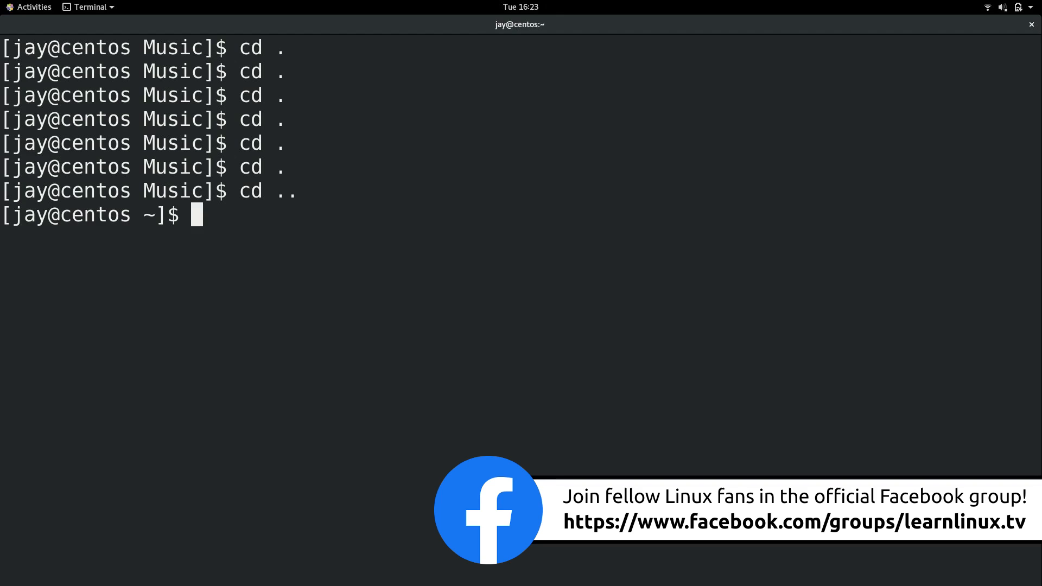
Move to the filesystem root with cd / and pick out boot in its ls -l listing
text(cd)
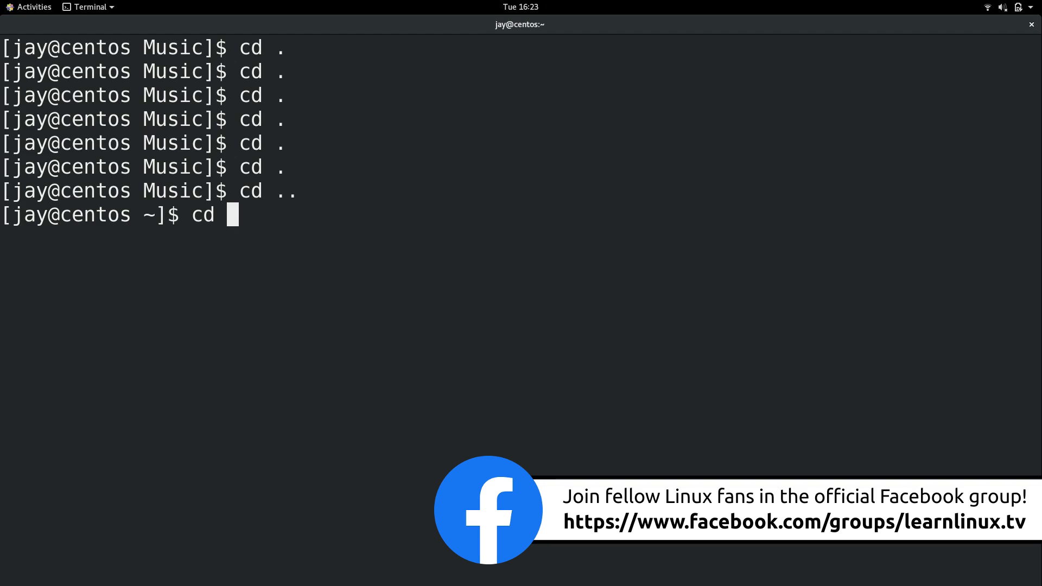
text(/)
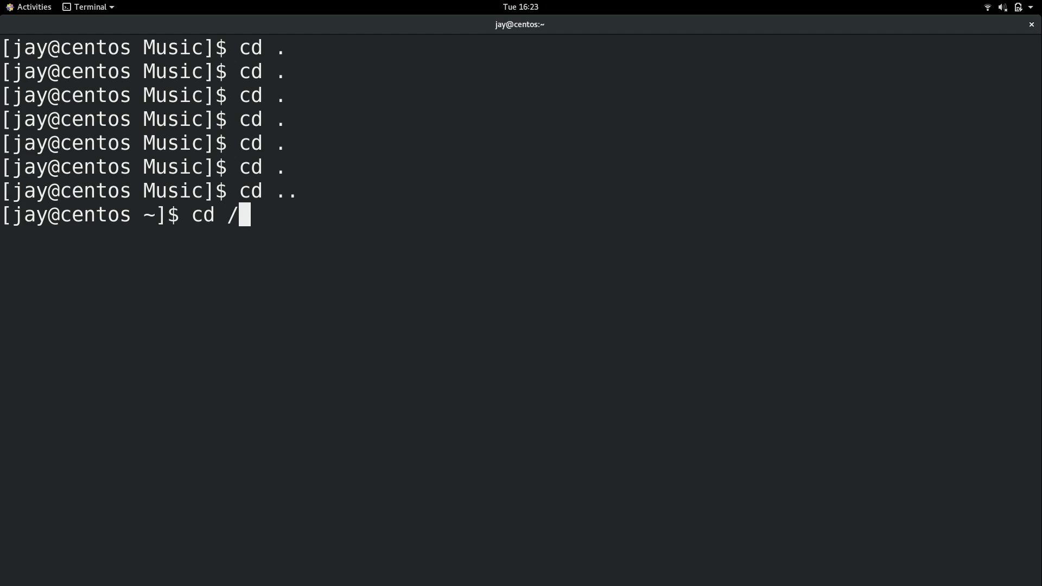
key(Return)
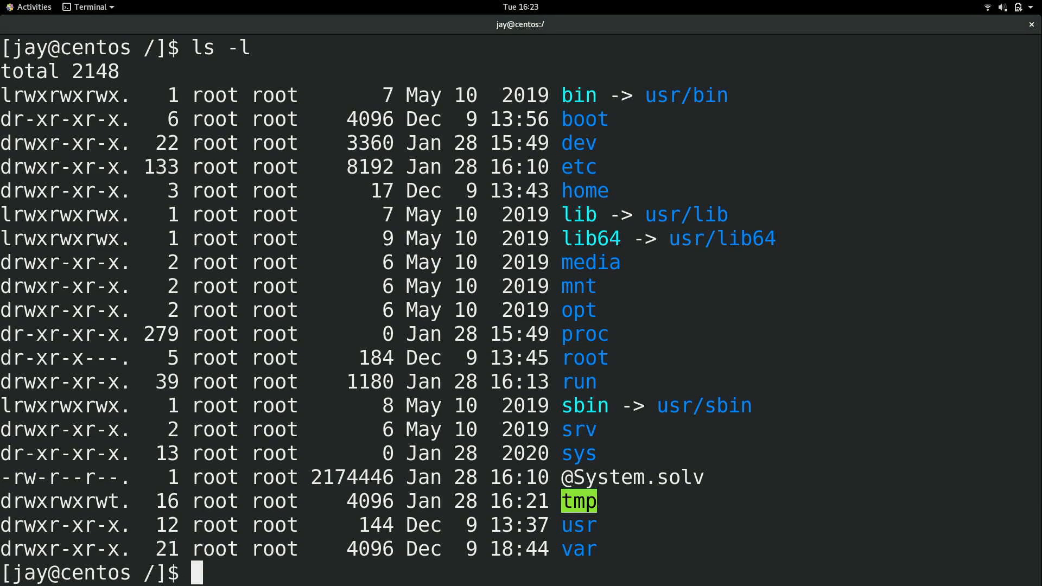
mouse_move(332, 164)
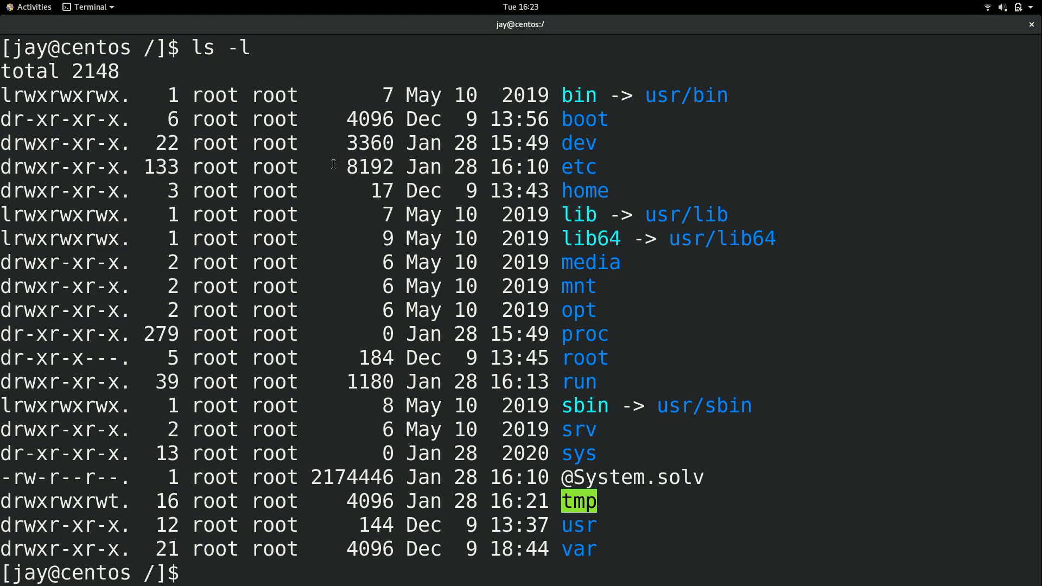
mouse_move(600, 161)
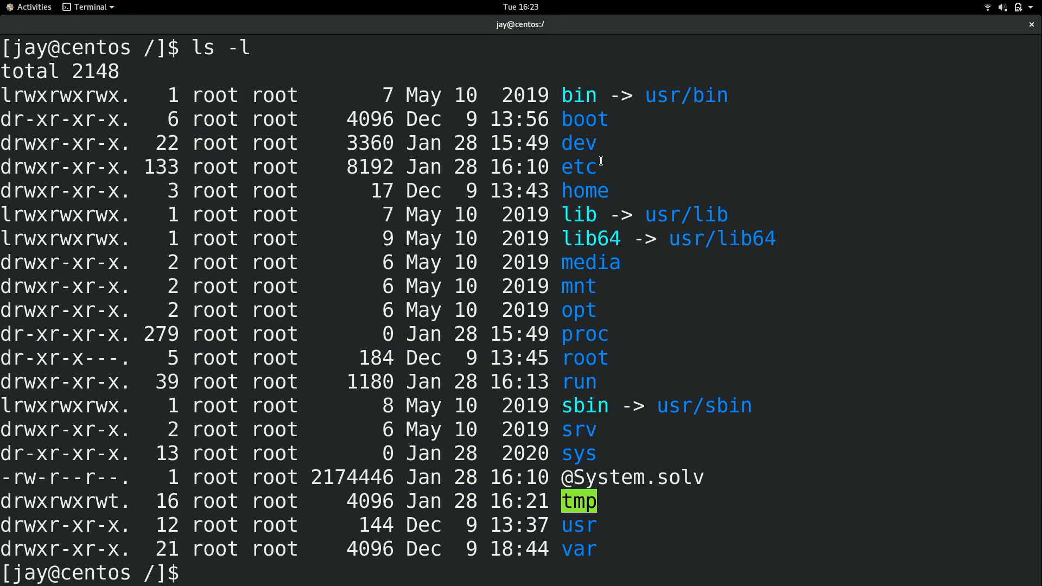
mouse_move(655, 176)
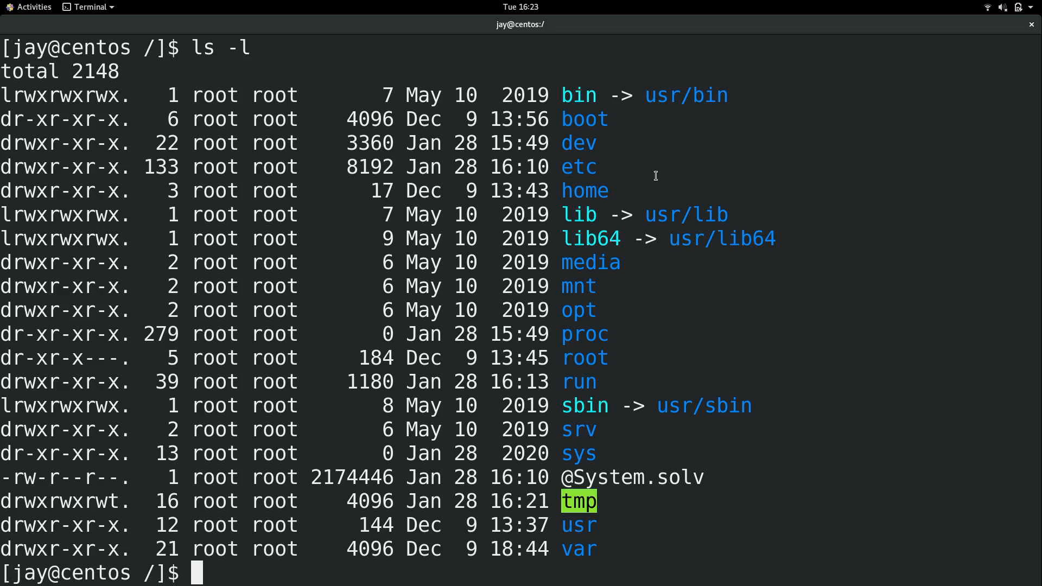
double_click(583, 120)
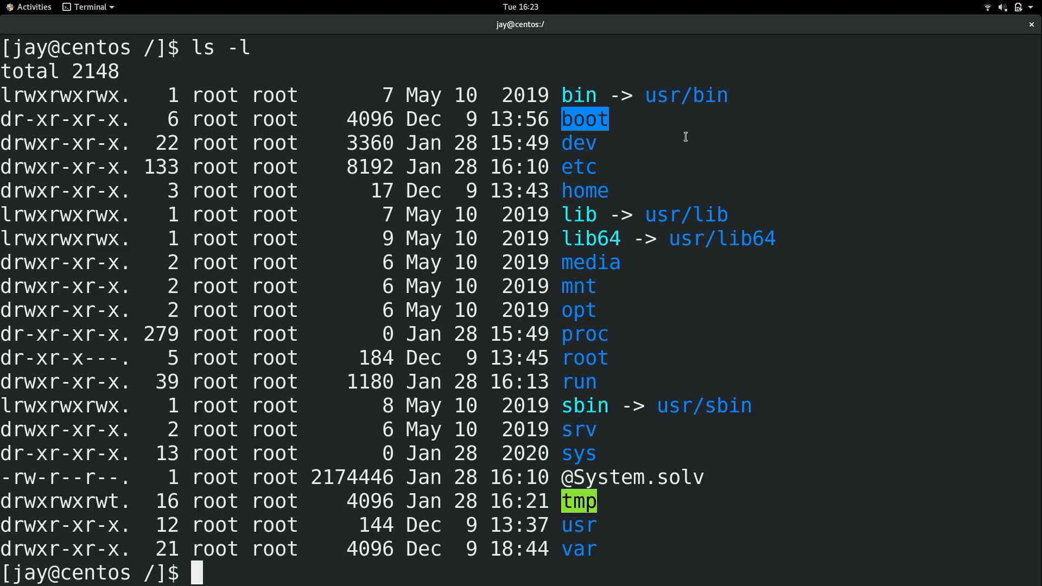
List /boot's kernel, initramfs and grub2 files, then show the root listing again
key(ctrl+l)
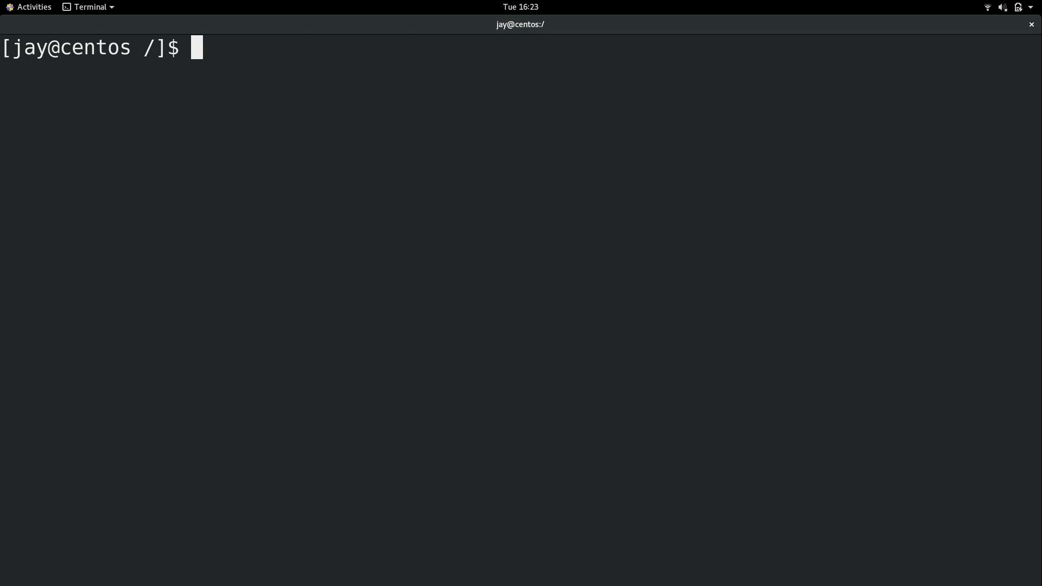
text(ls)
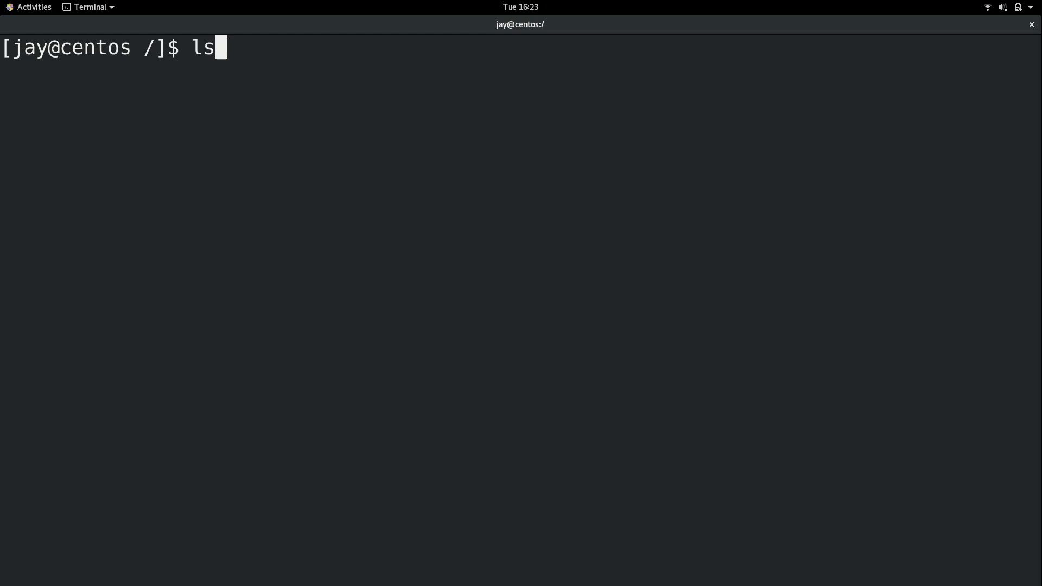
text(/boot)
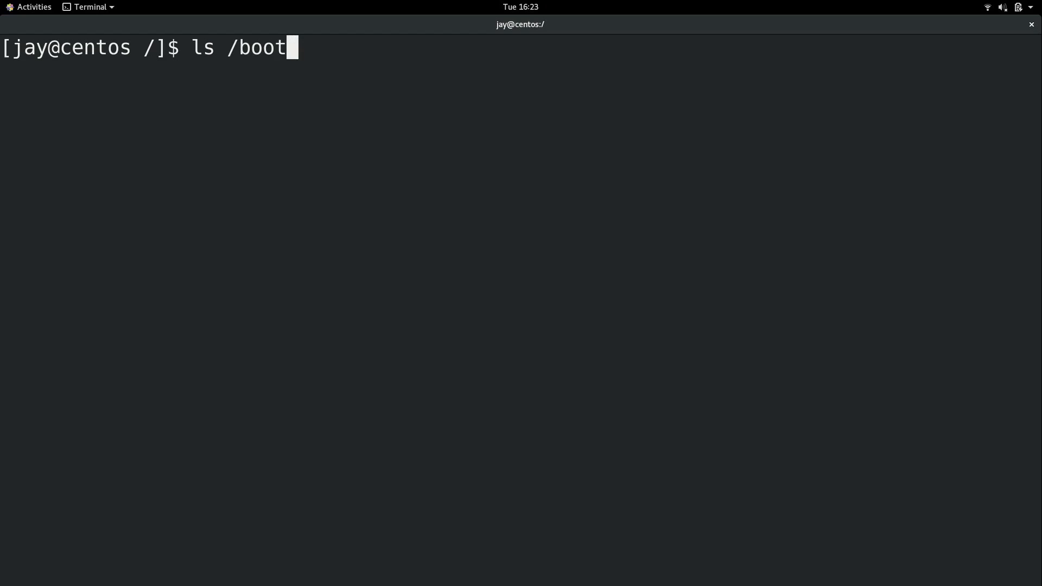
key(Return)
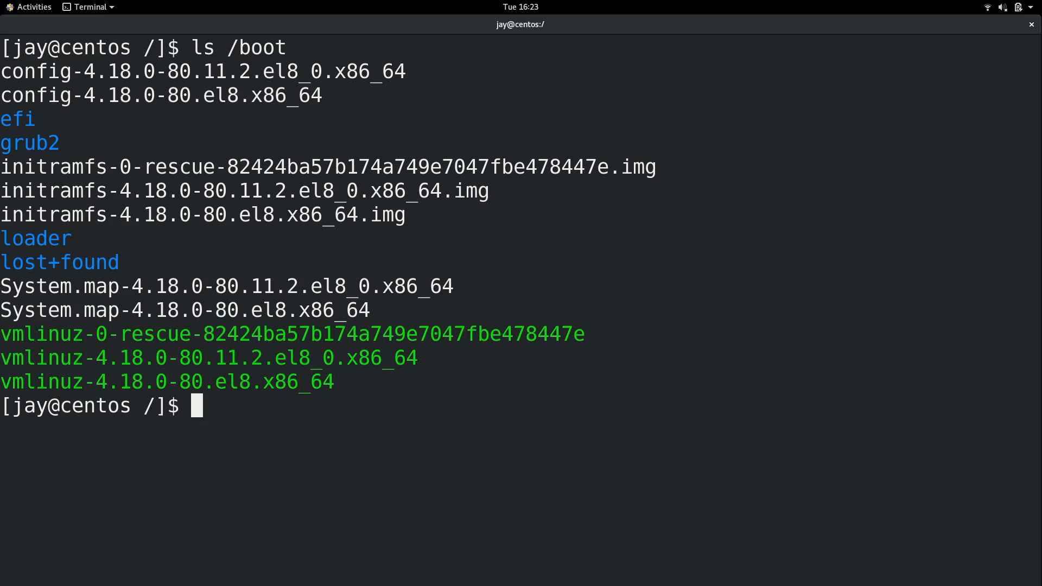
key(ctrl+l)
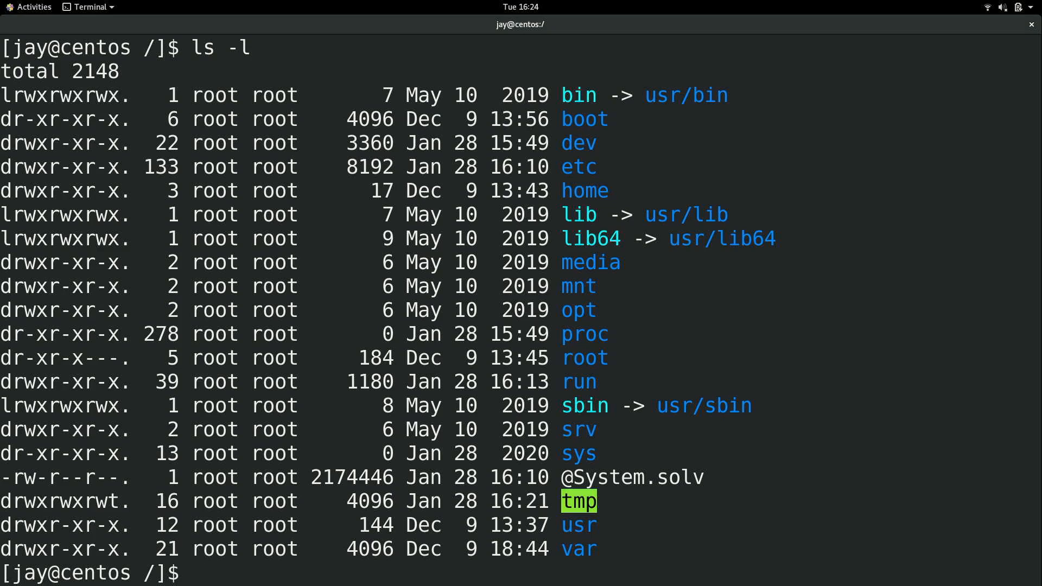
mouse_move(657, 121)
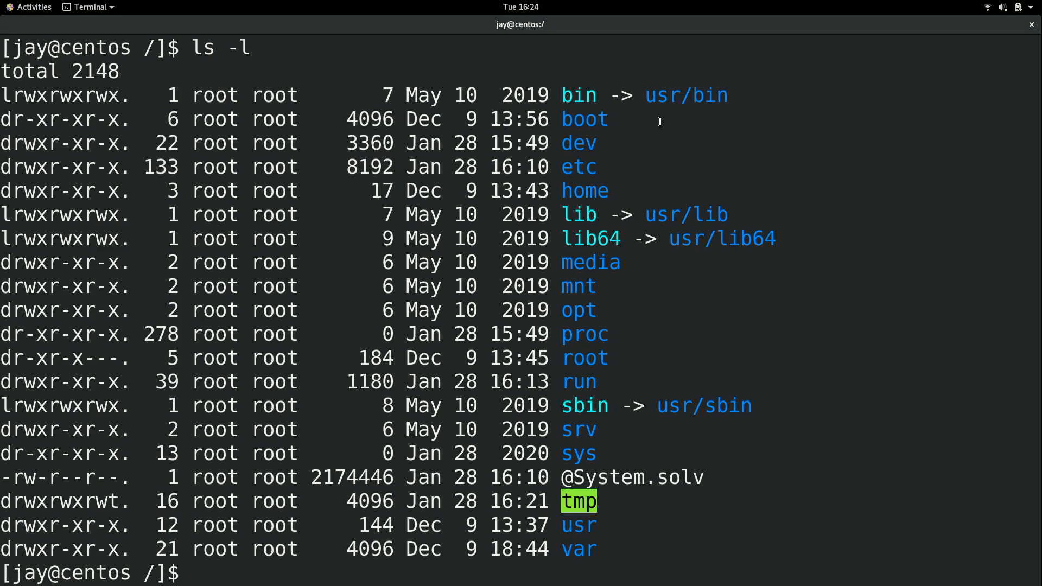
Single out the boot directory in the root listing
double_click(582, 120)
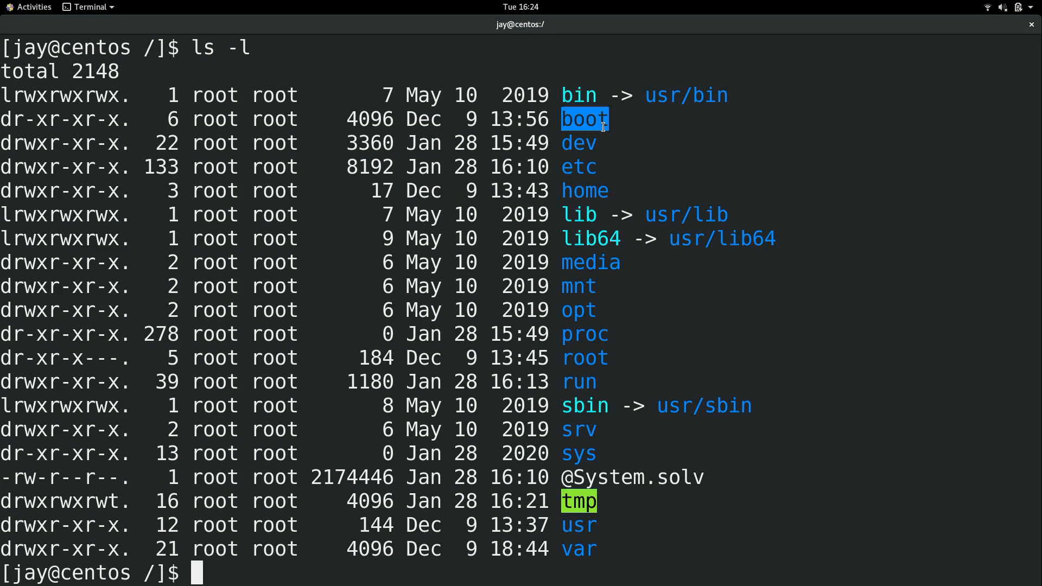
mouse_move(648, 133)
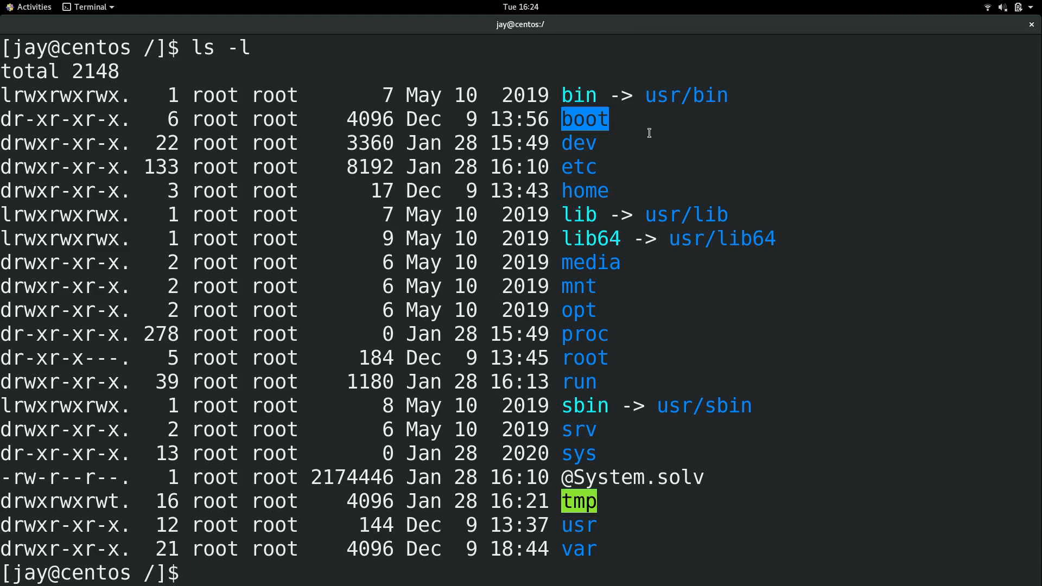
mouse_move(566, 186)
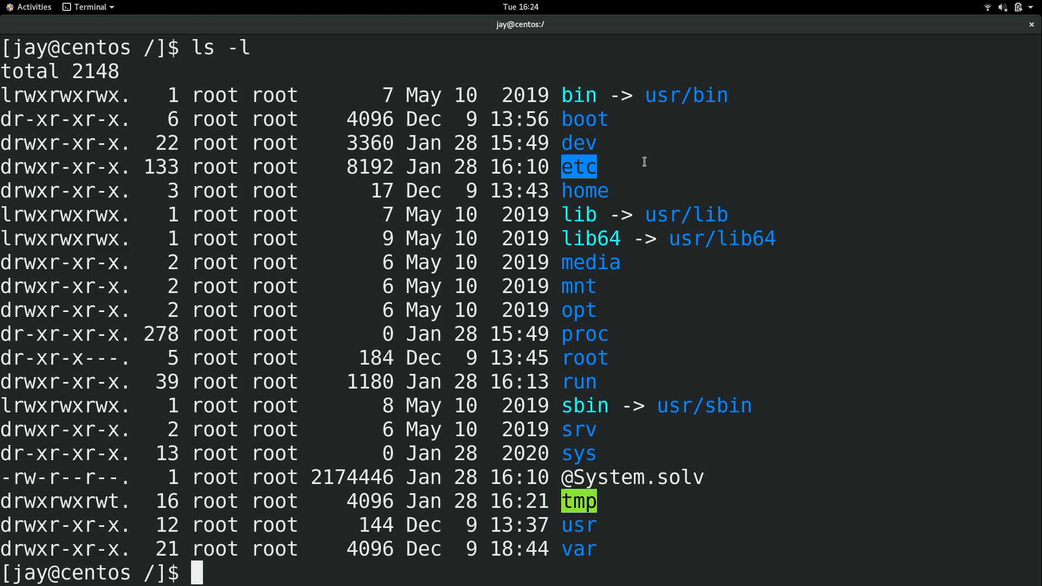
mouse_move(653, 157)
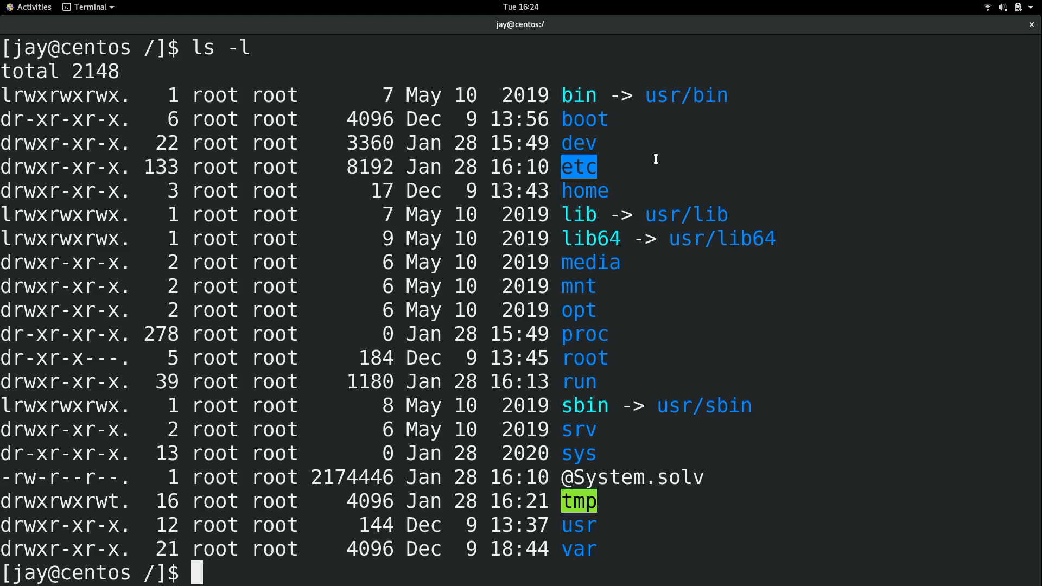
mouse_move(600, 465)
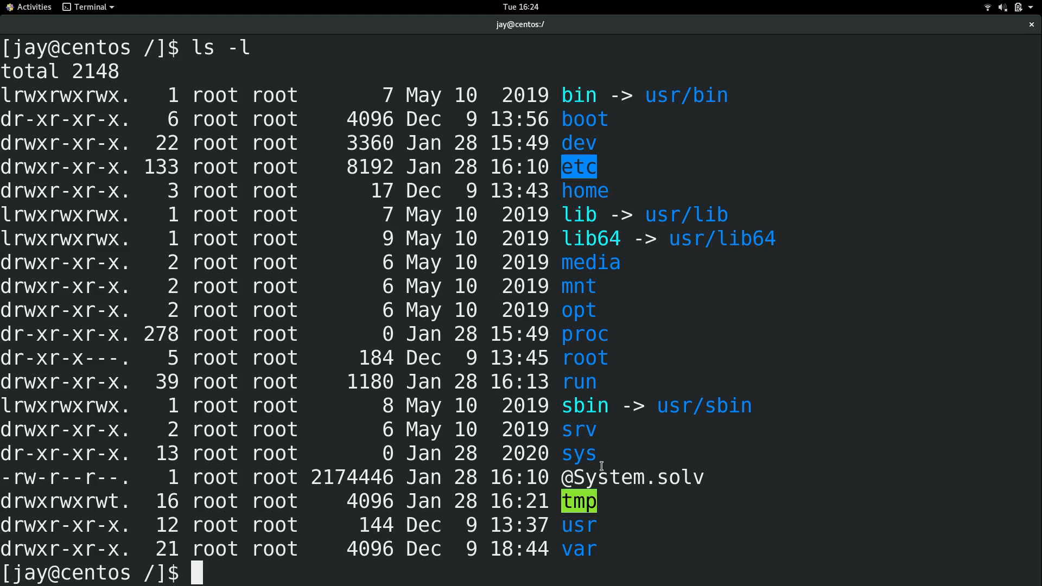
mouse_move(563, 237)
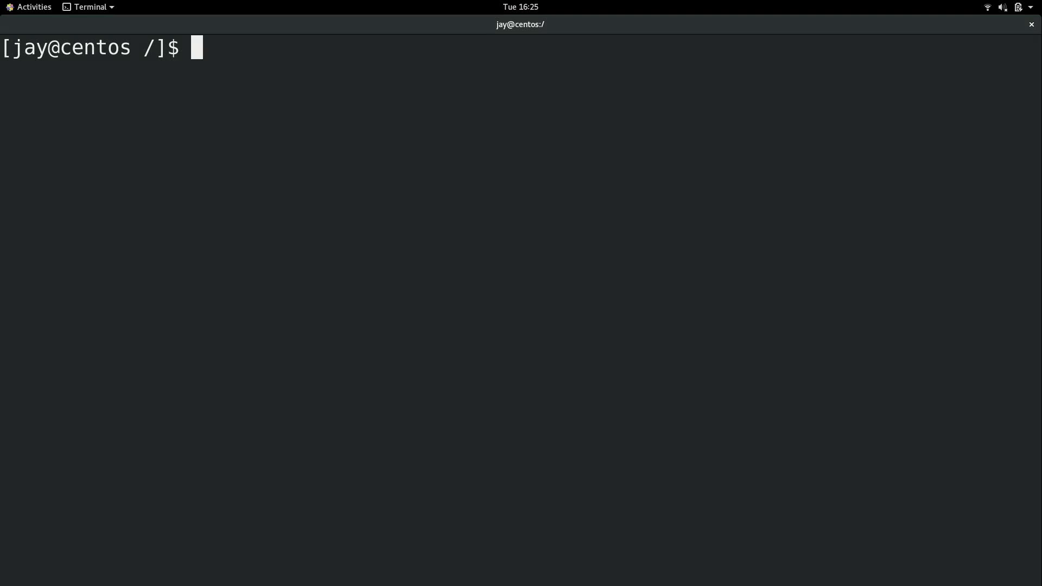
Start typing cd /home/jay, erase it, and return home with cd ~ instead
text(c)
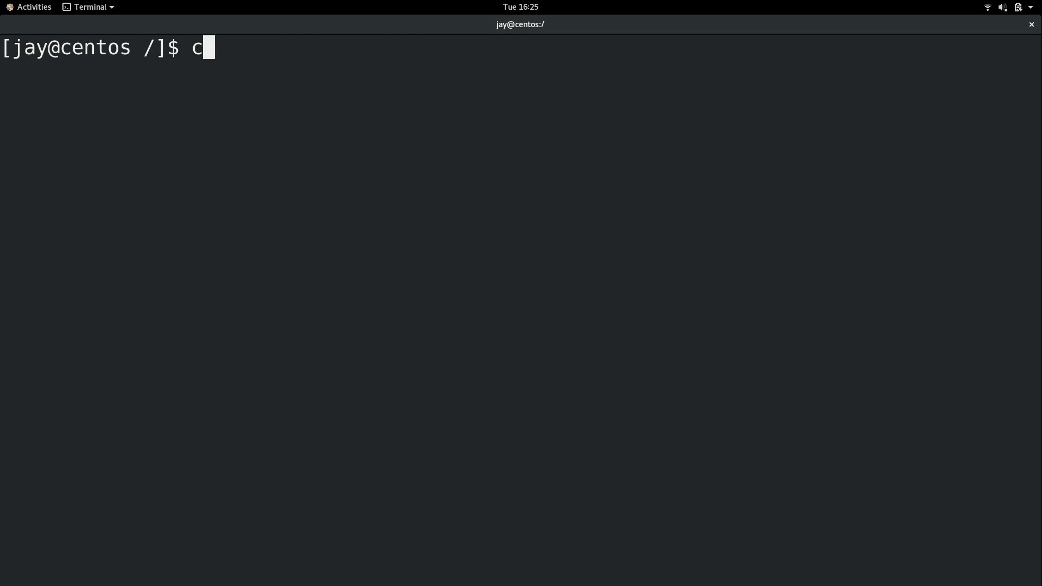
text(d /home/)
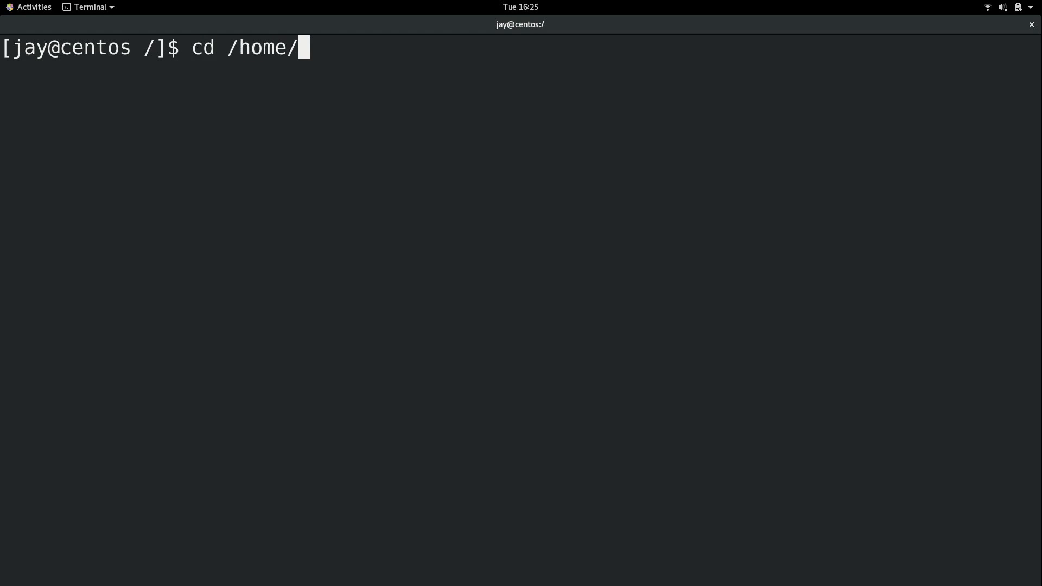
text(jay)
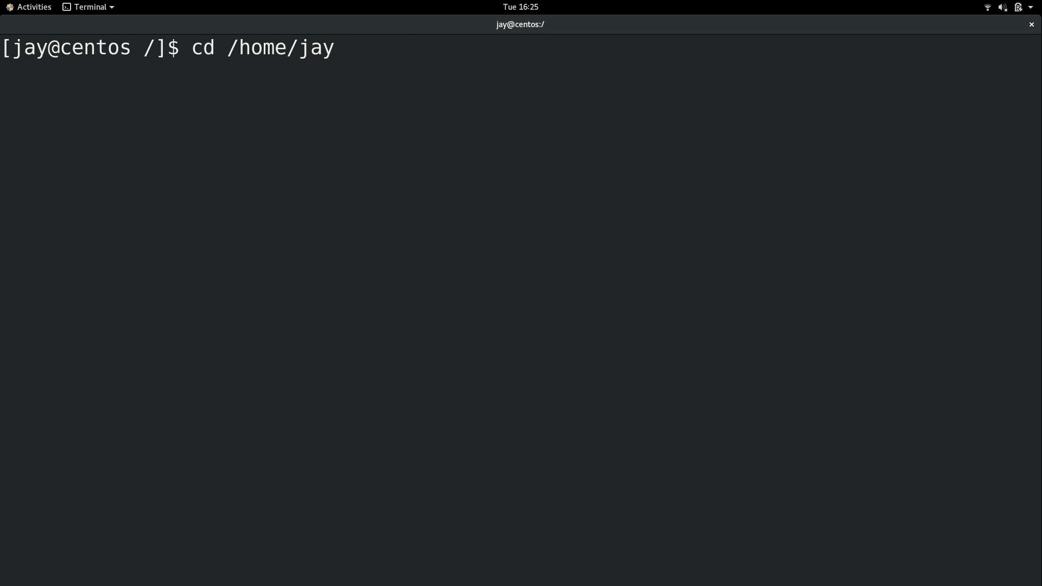
key(BackSpace)
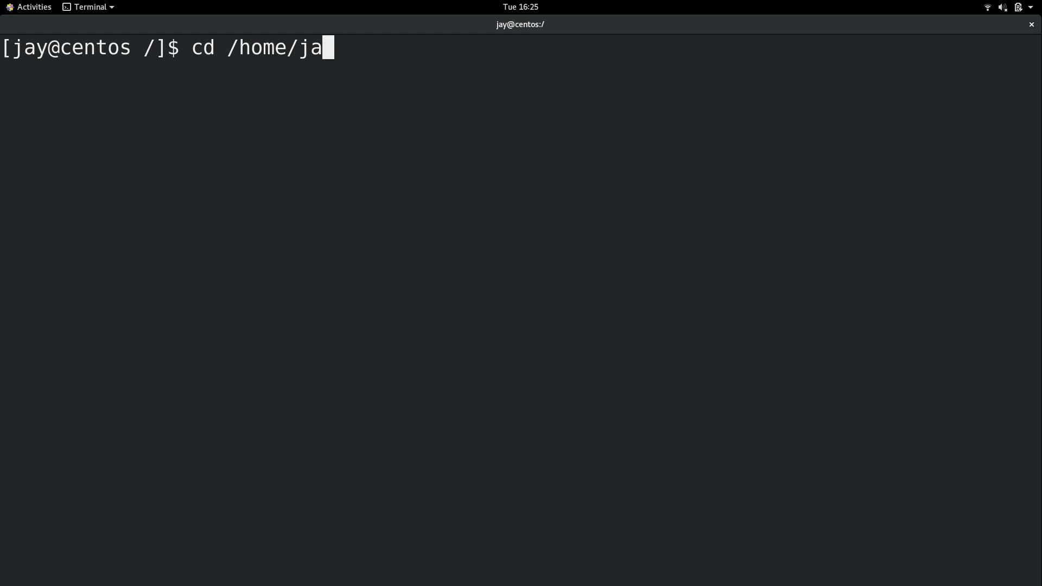
key(ctrl+u)
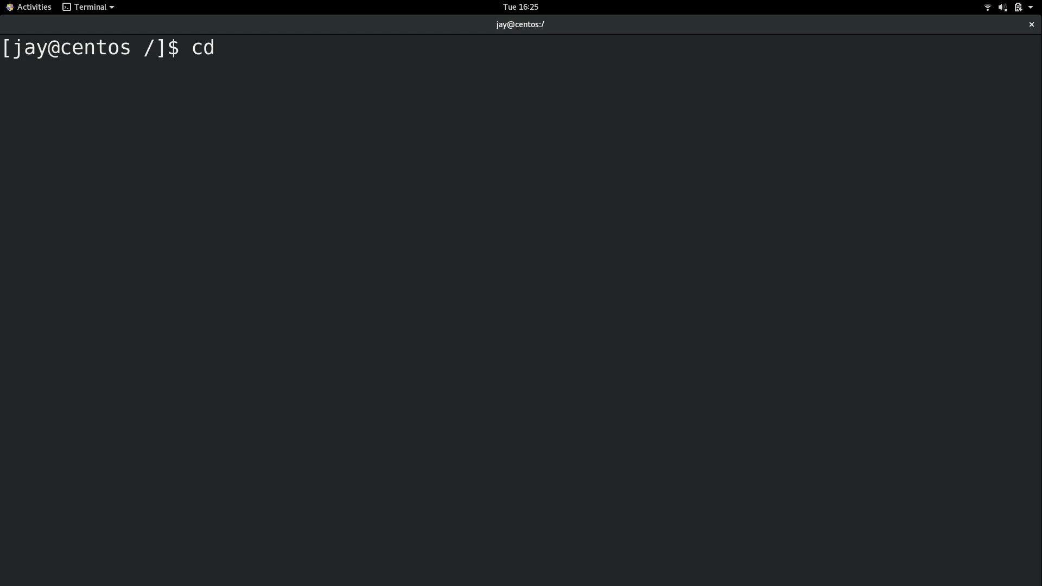
text(~)
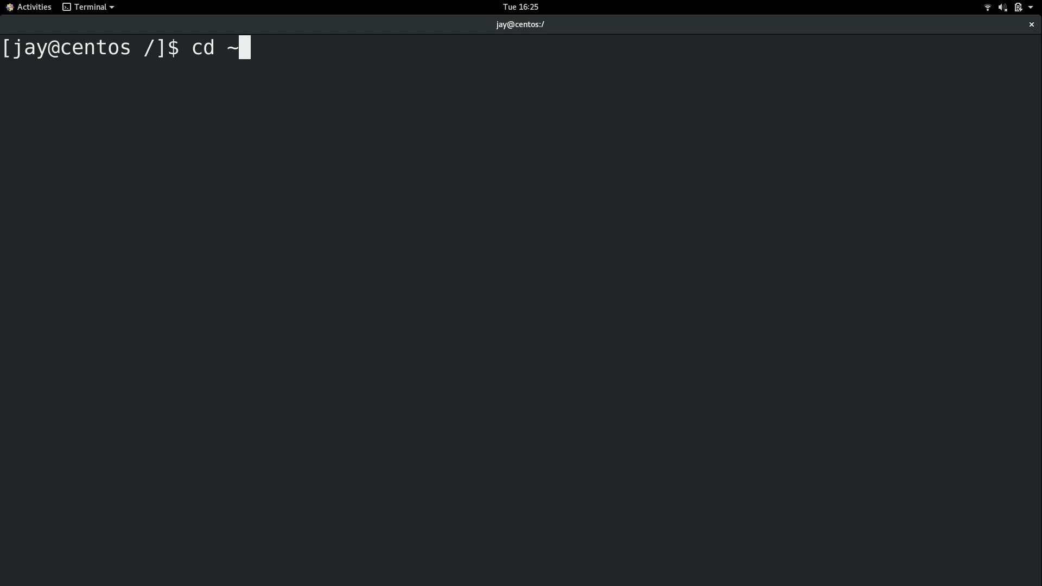
key(Return)
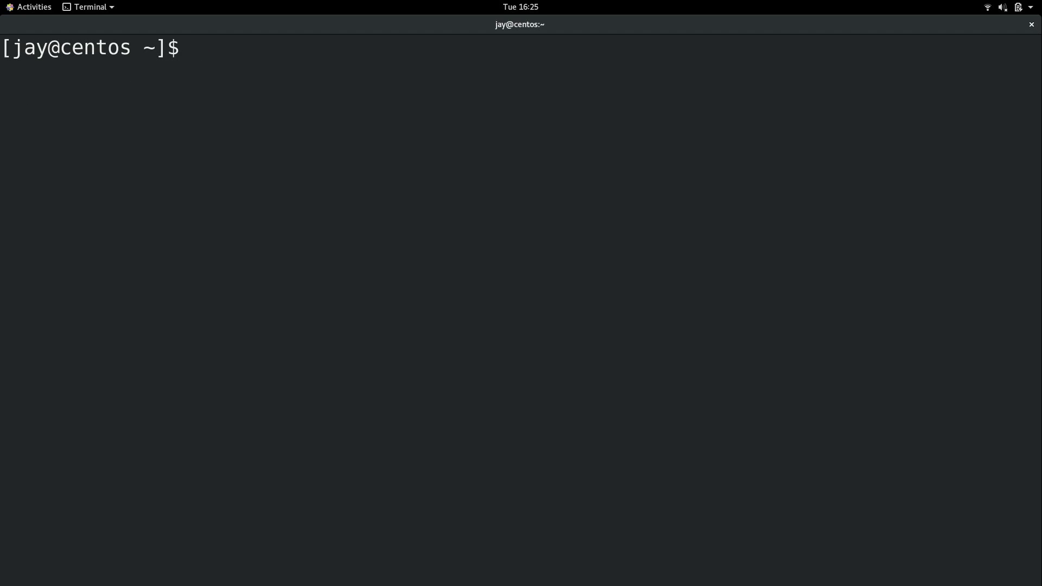
Create a test folder with mkdir and pick it out in the ls -l listing
text(mkdir)
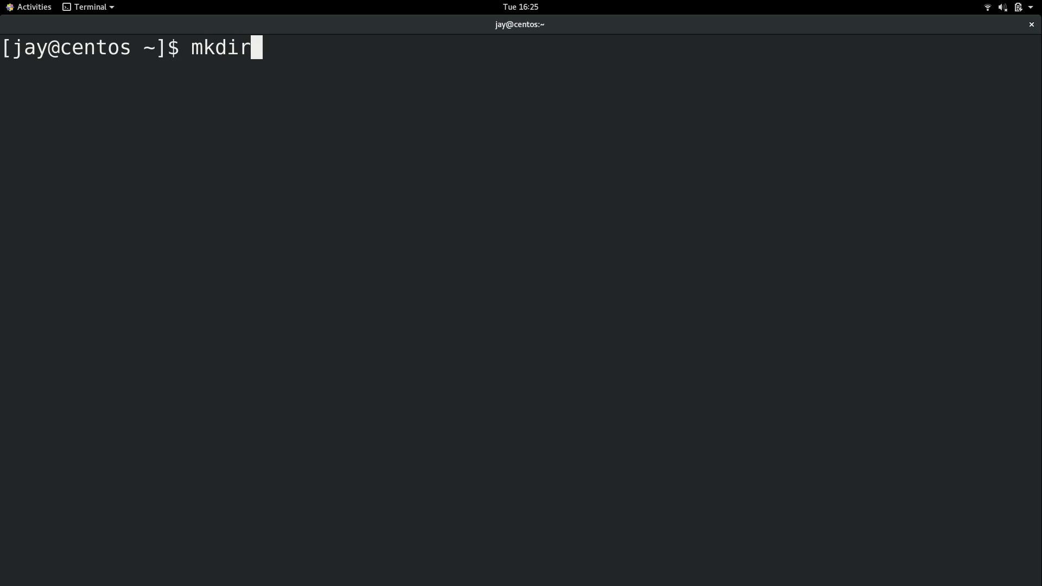
text(test)
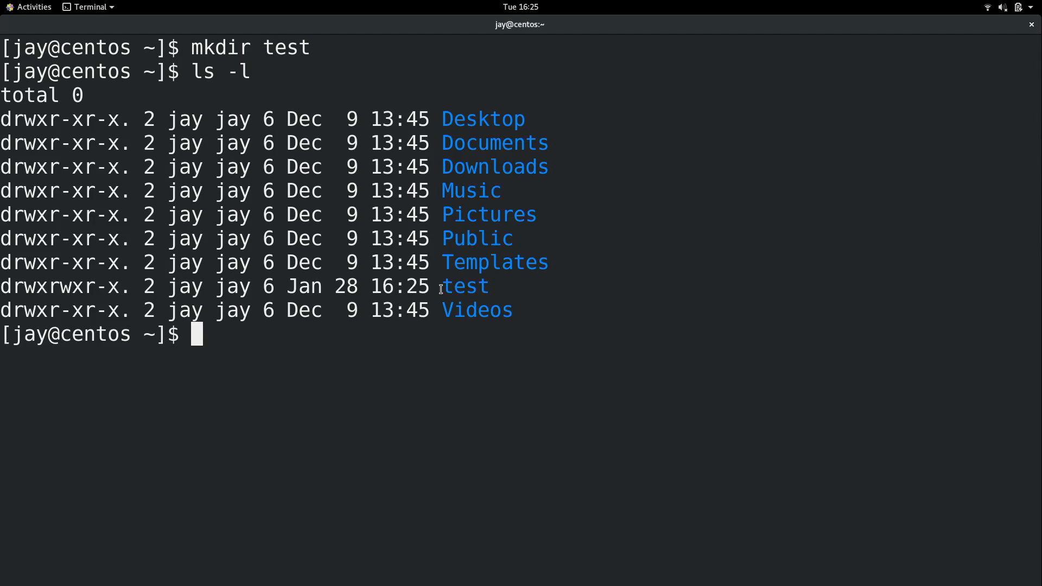
double_click(465, 286)
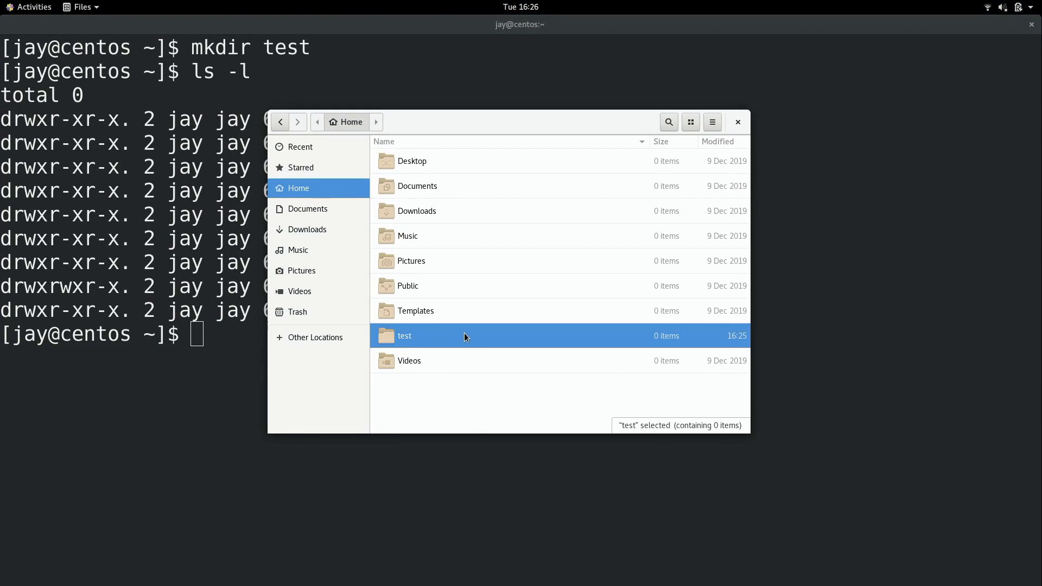
mouse_move(291, 367)
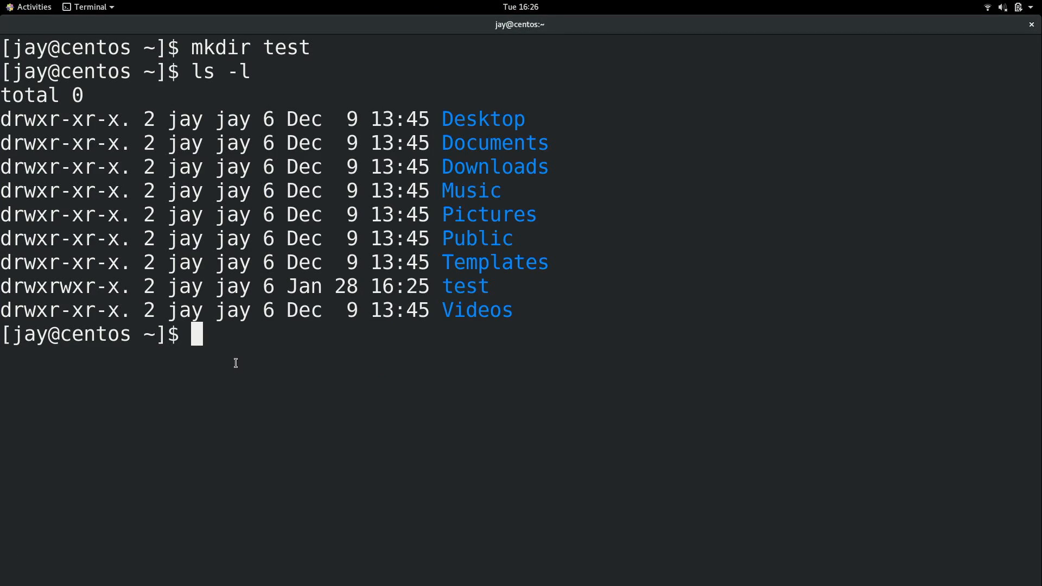
Delete the test directory and its contents with rm -r test
text(rm -r)
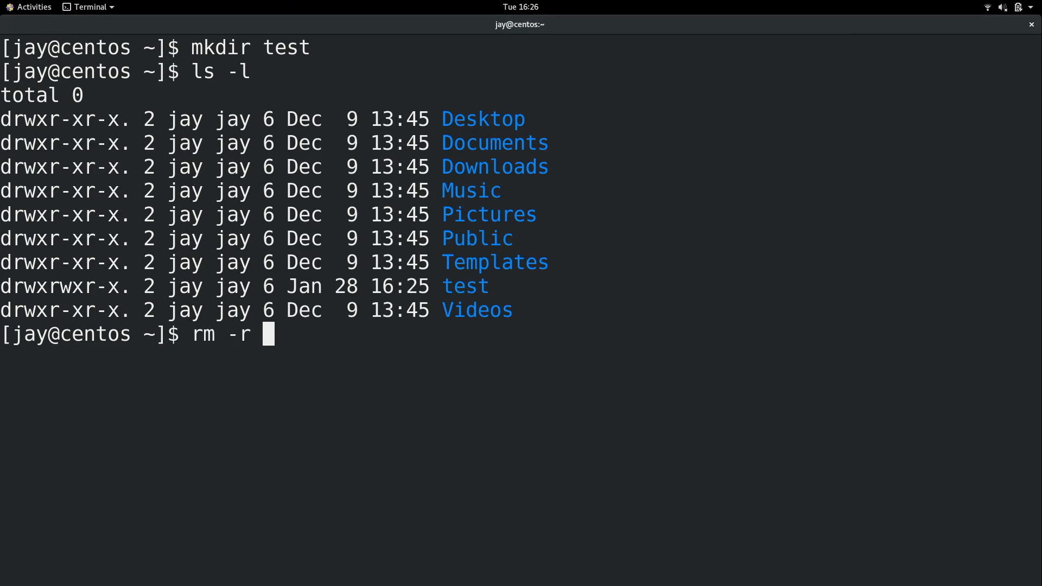
text(test)
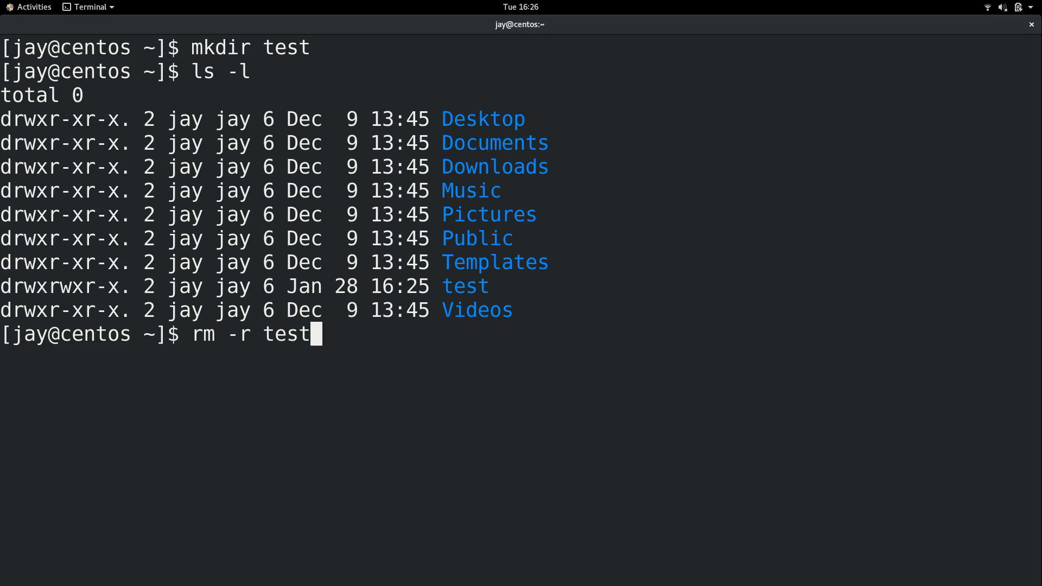
mouse_move(316, 333)
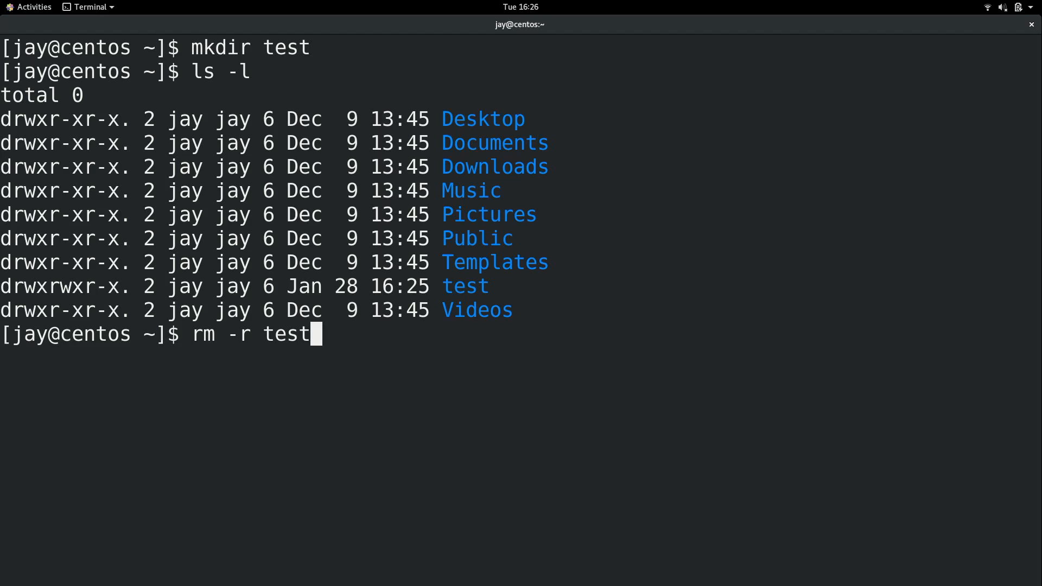
key(Return)
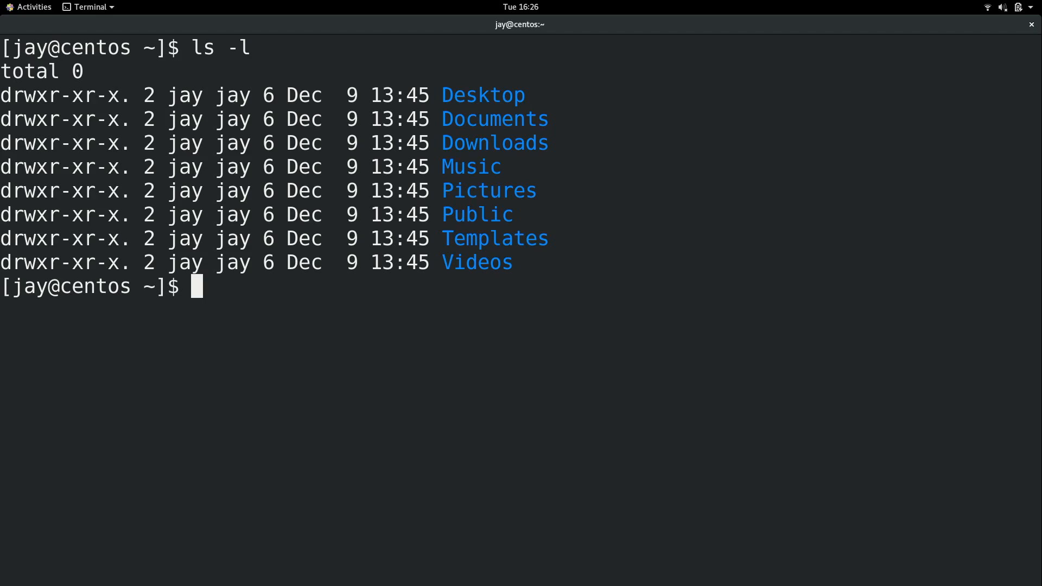
Create an empty testfile with touch and pick it out in the ls -l listing
text(touch)
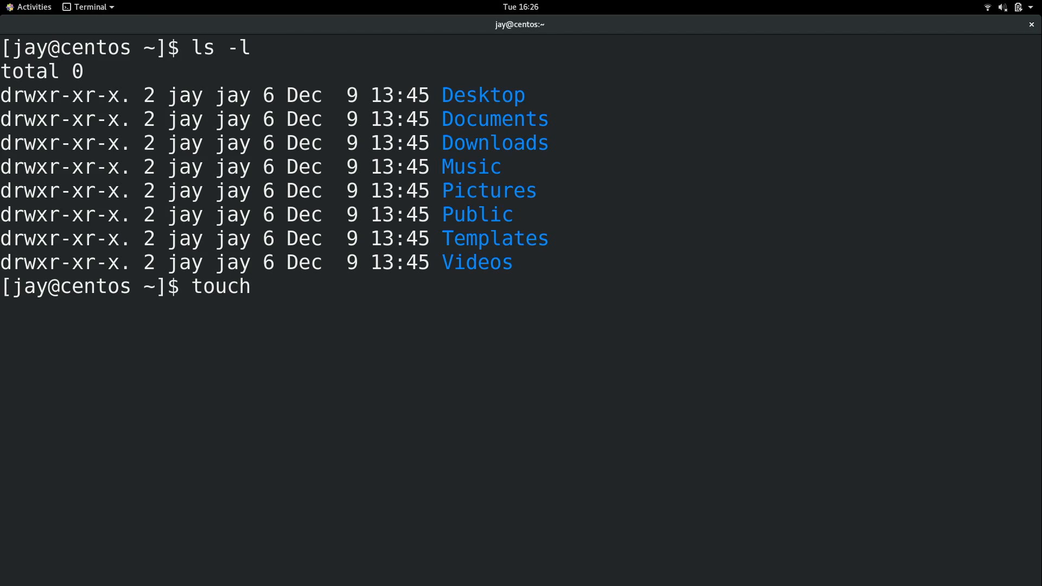
text(testfile)
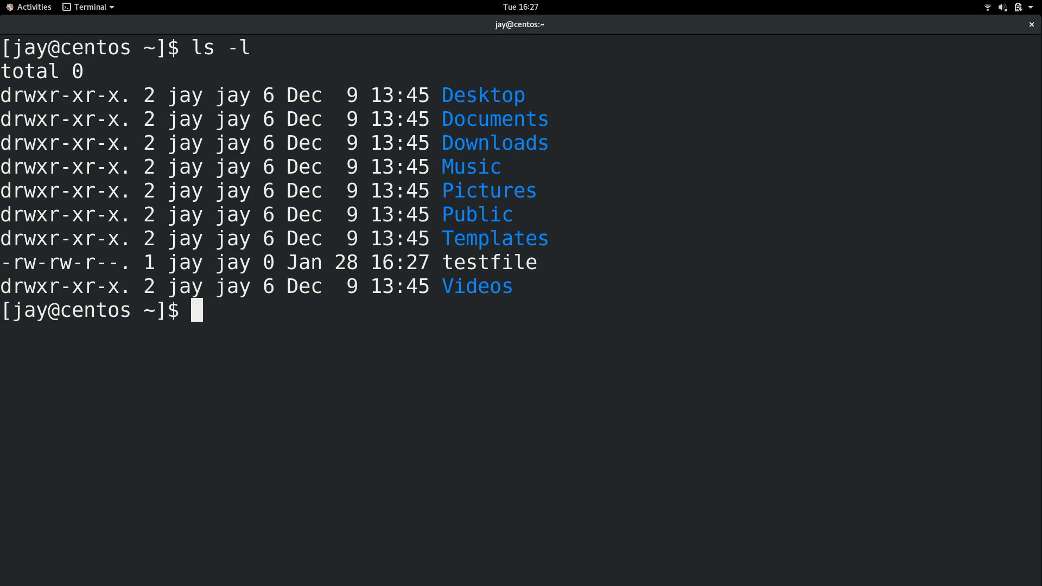
double_click(489, 263)
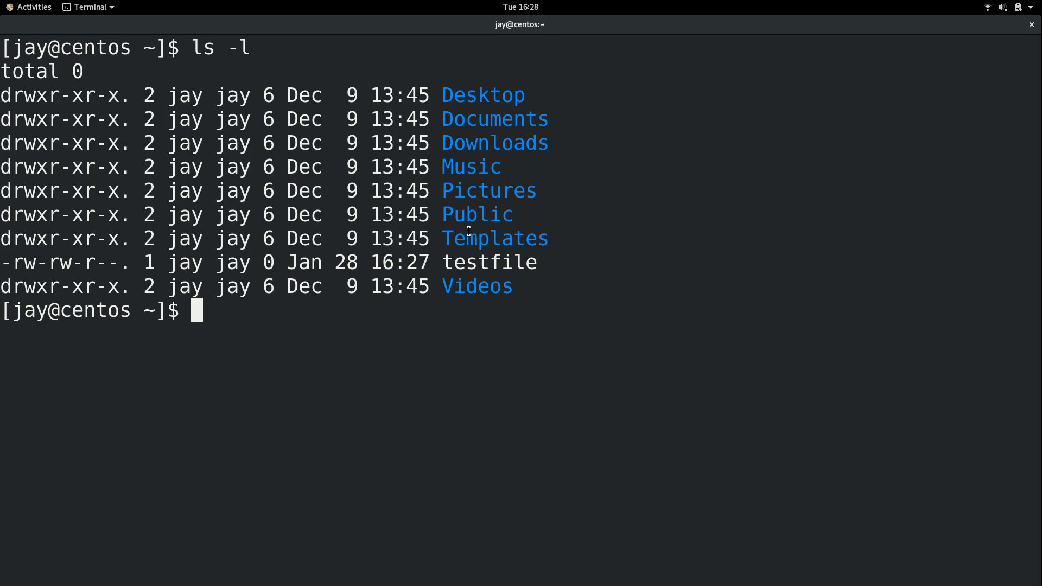
double_click(488, 263)
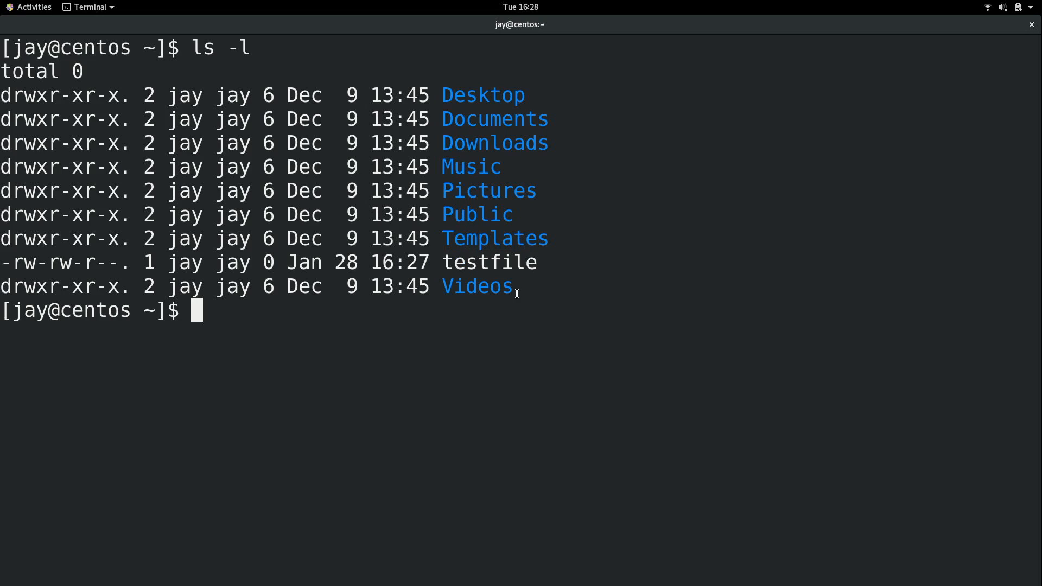
mouse_move(507, 314)
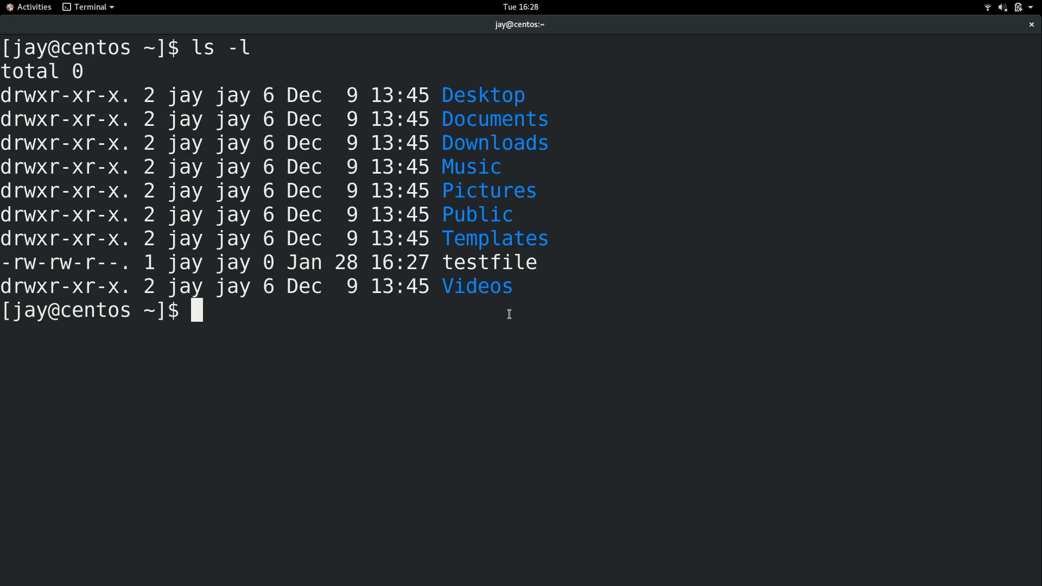
mouse_move(499, 315)
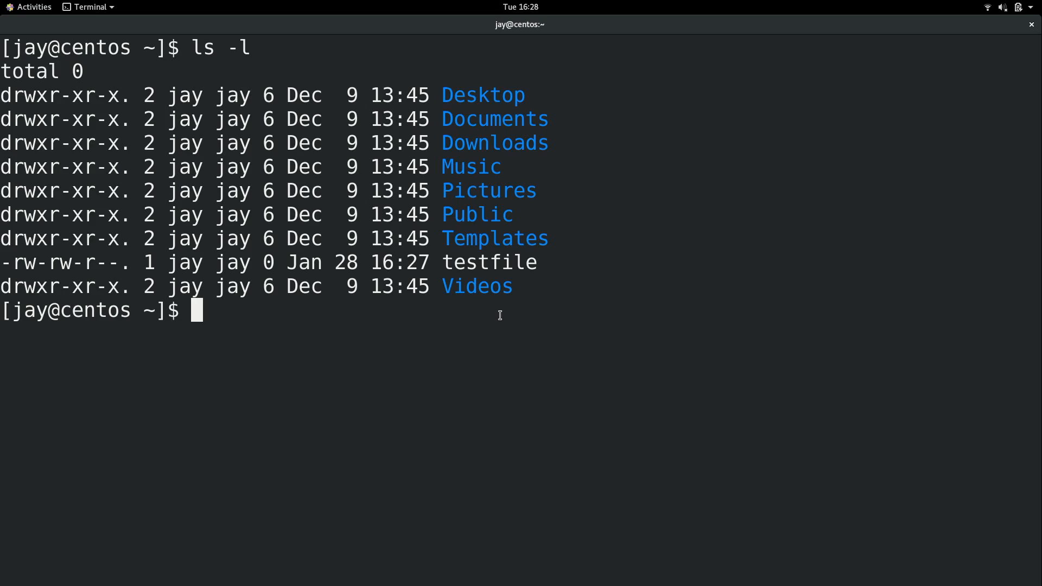
mouse_move(484, 307)
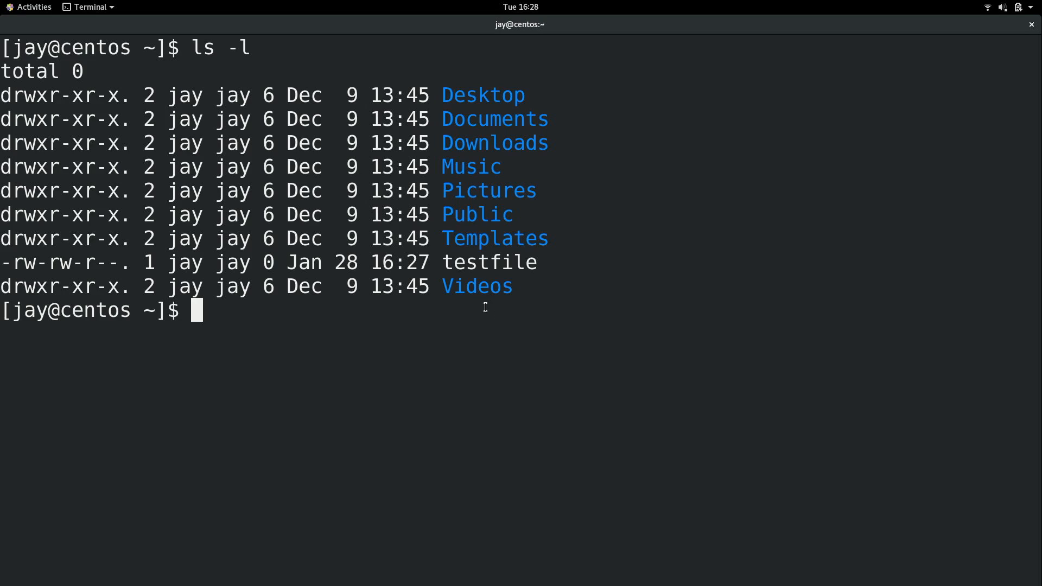
mouse_move(263, 234)
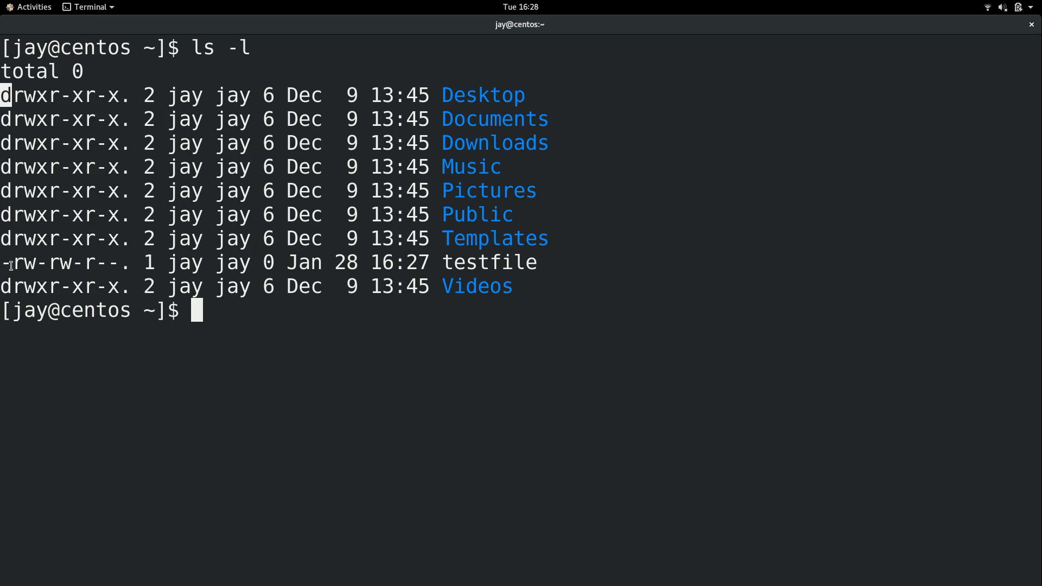
mouse_move(418, 348)
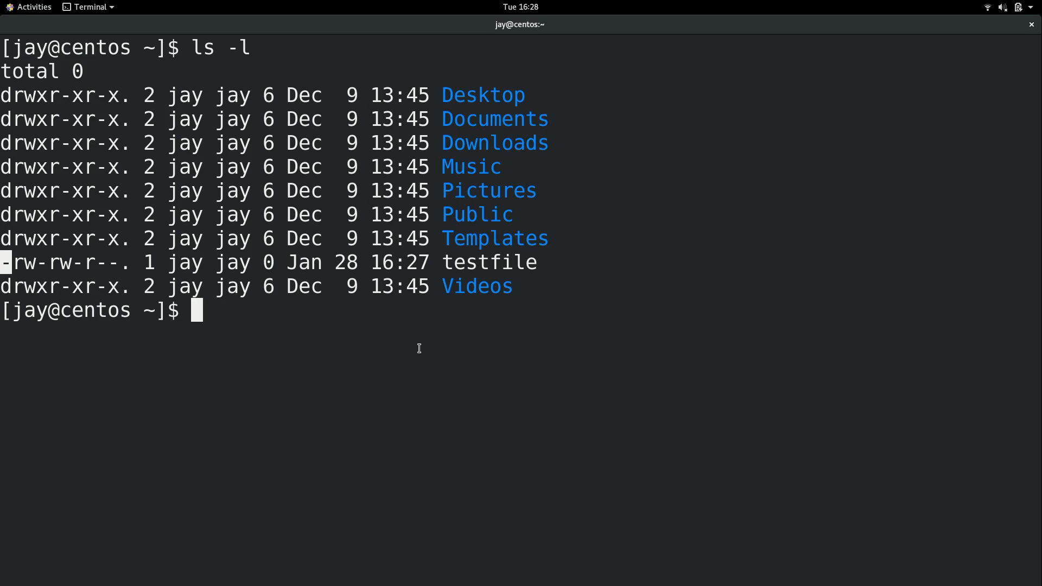
mouse_move(414, 340)
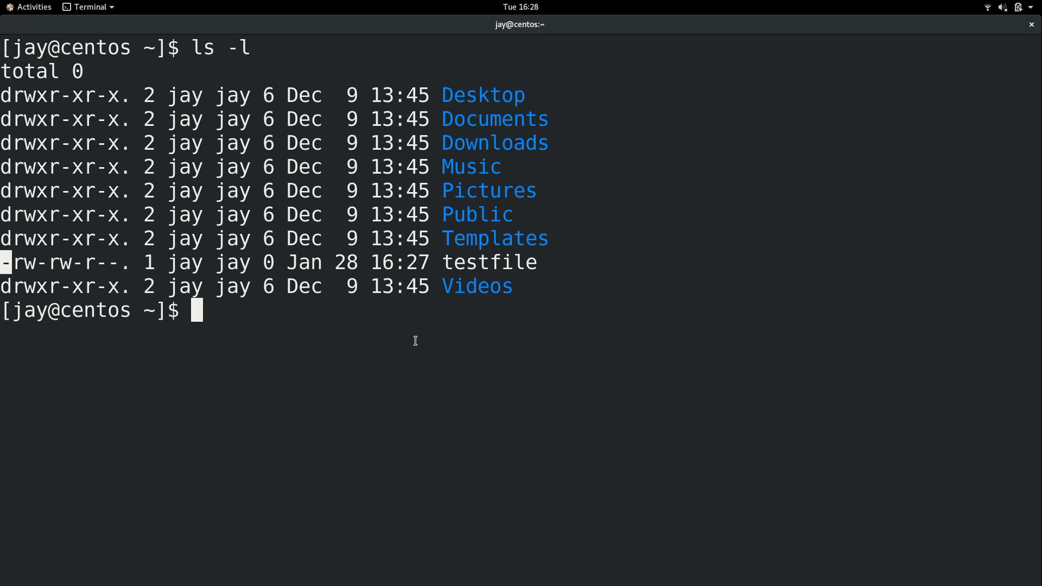
mouse_move(470, 322)
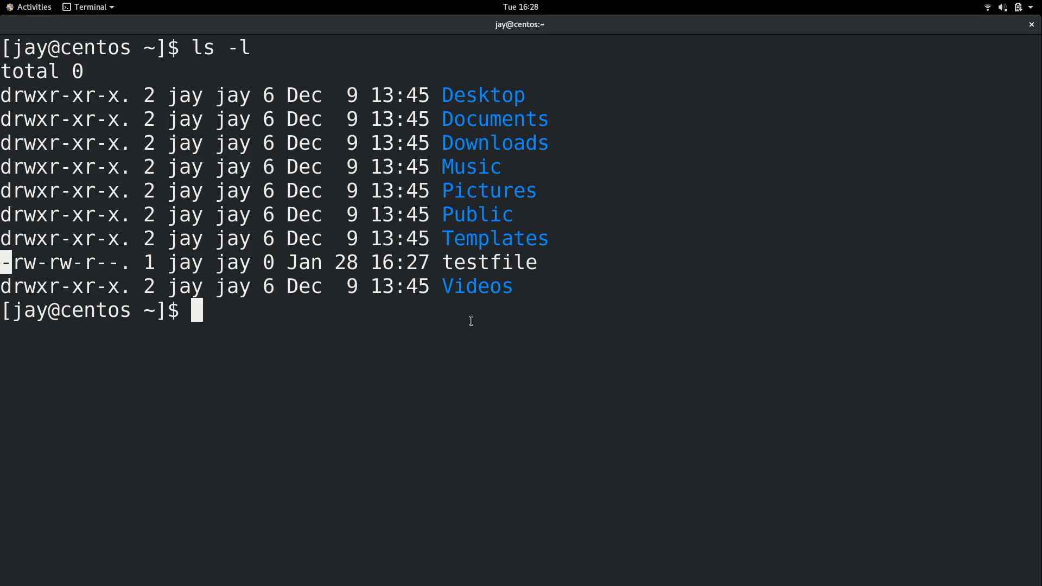
Remove testfile with rm, then begin typing a touch command
text(rm testfi)
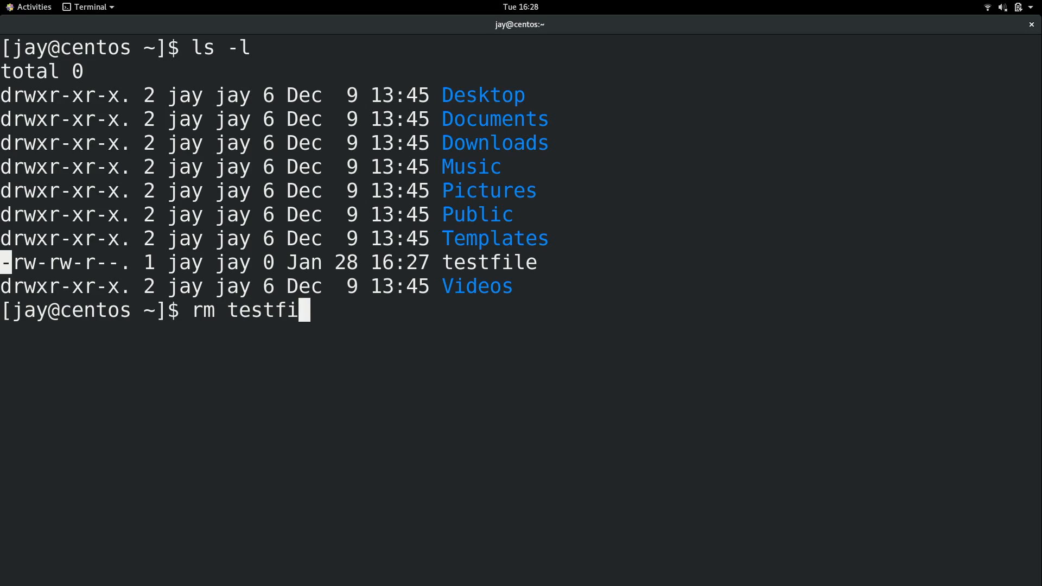
text(le)
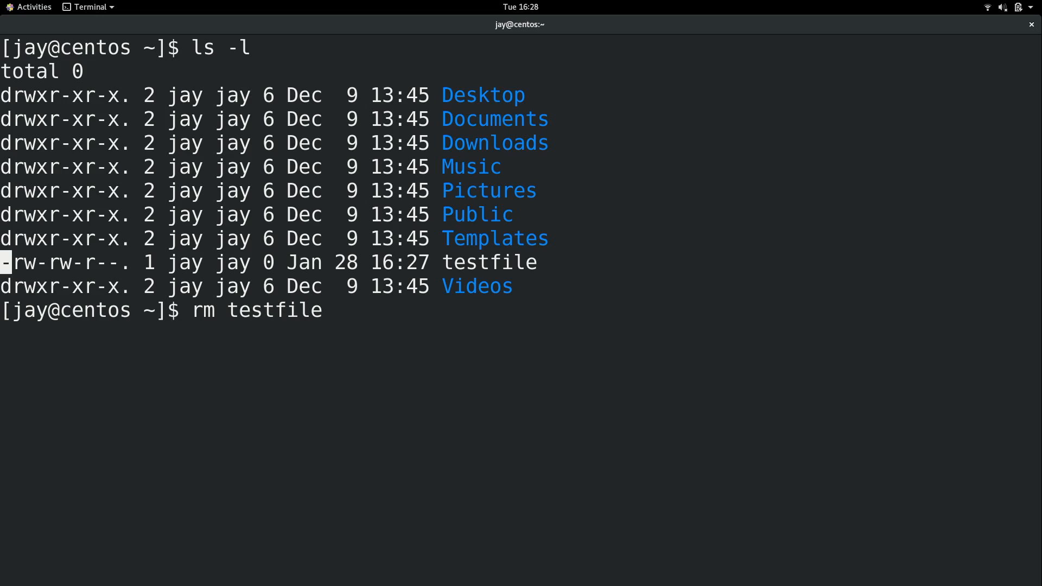
key(Return)
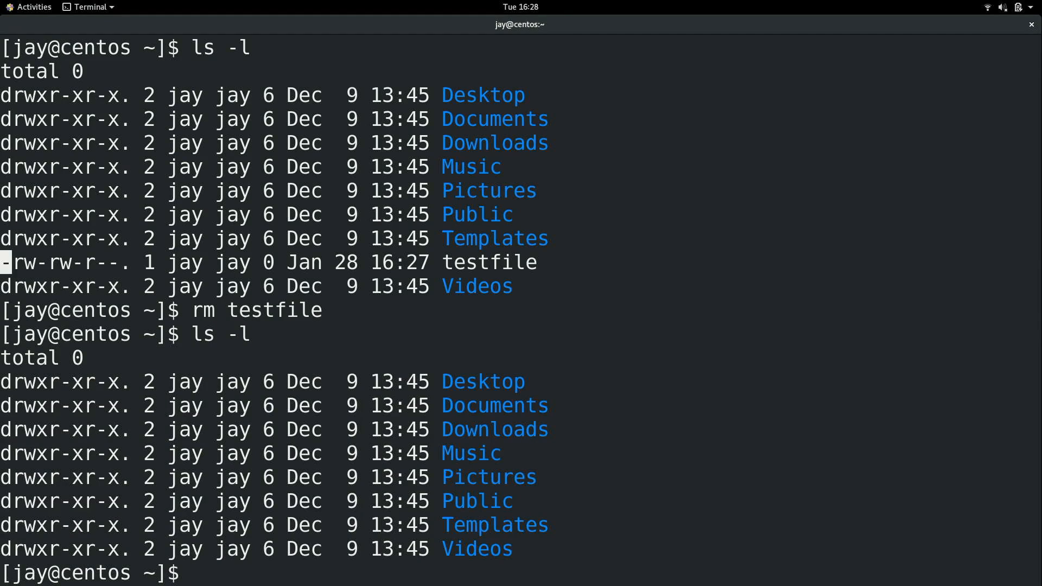
text(touc)
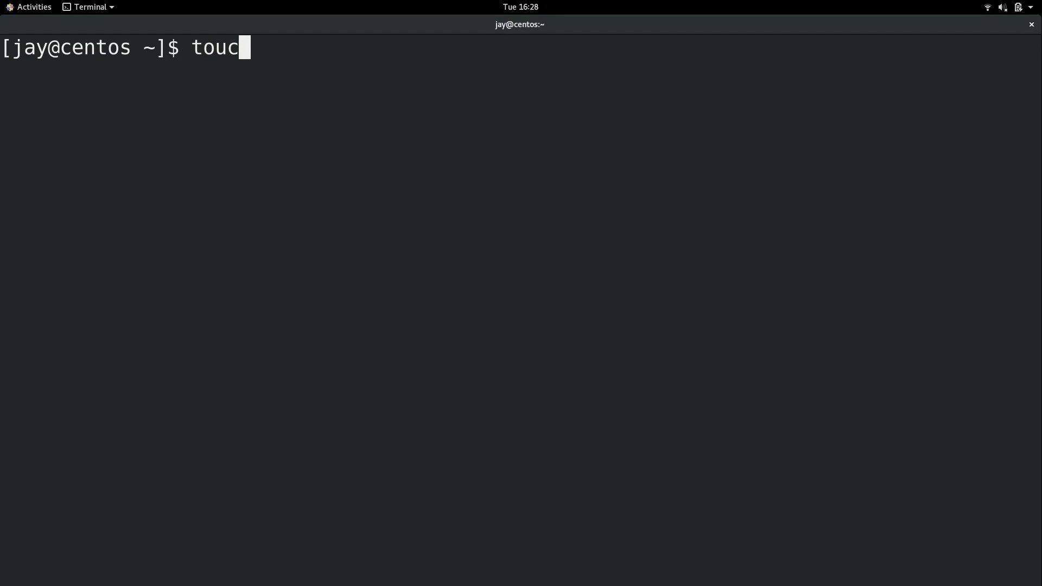
Recreate testfile with touch and list it, timestamped Jan 28 16:28
key(Return)
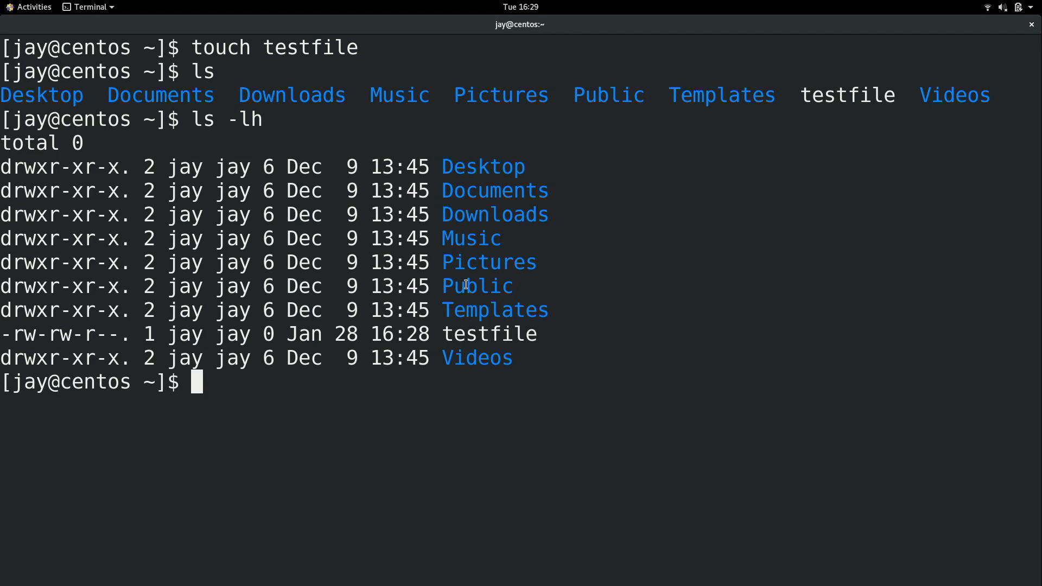
double_click(244, 120)
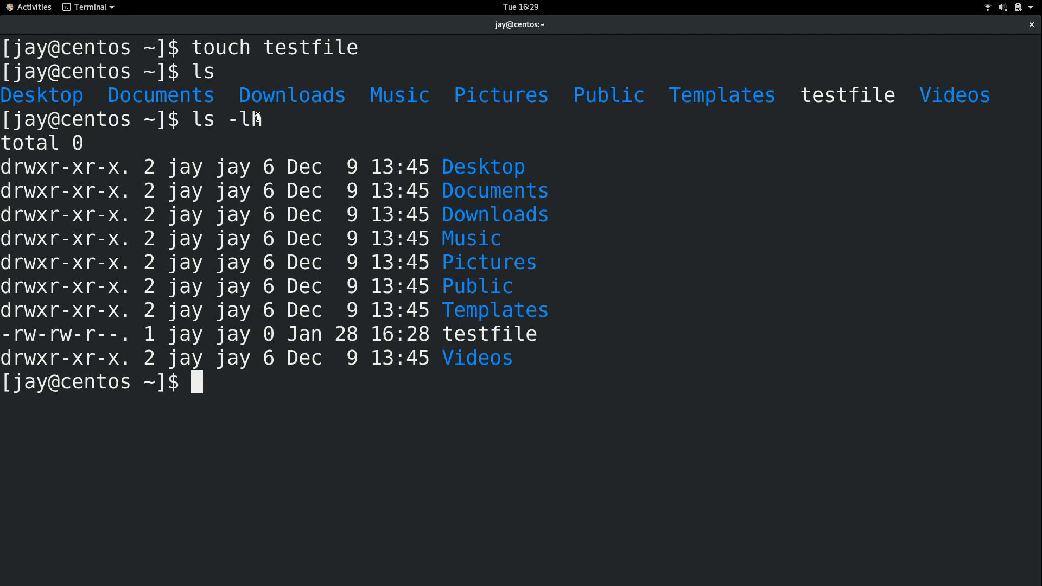
mouse_move(492, 307)
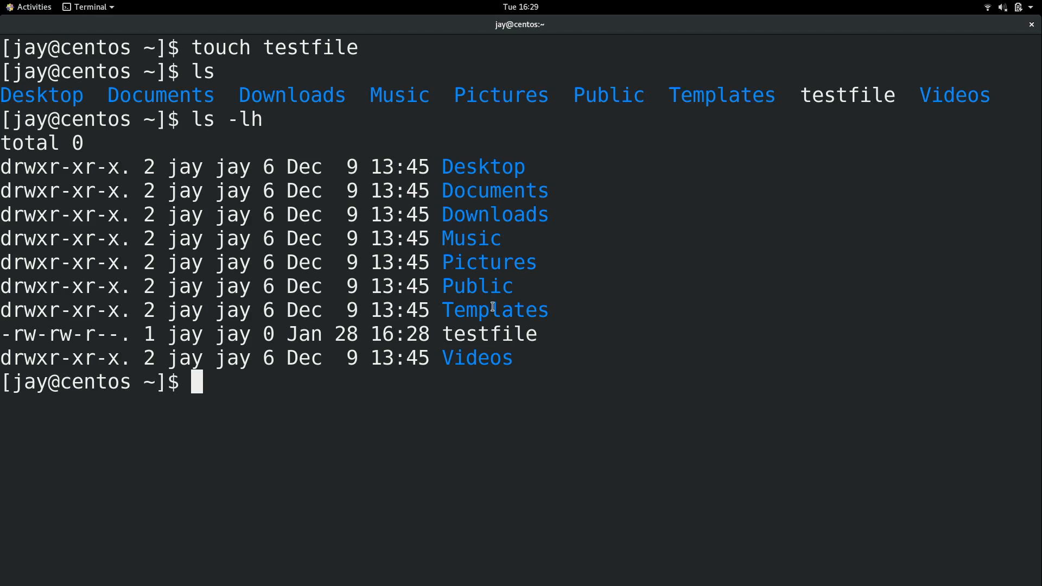
double_click(490, 333)
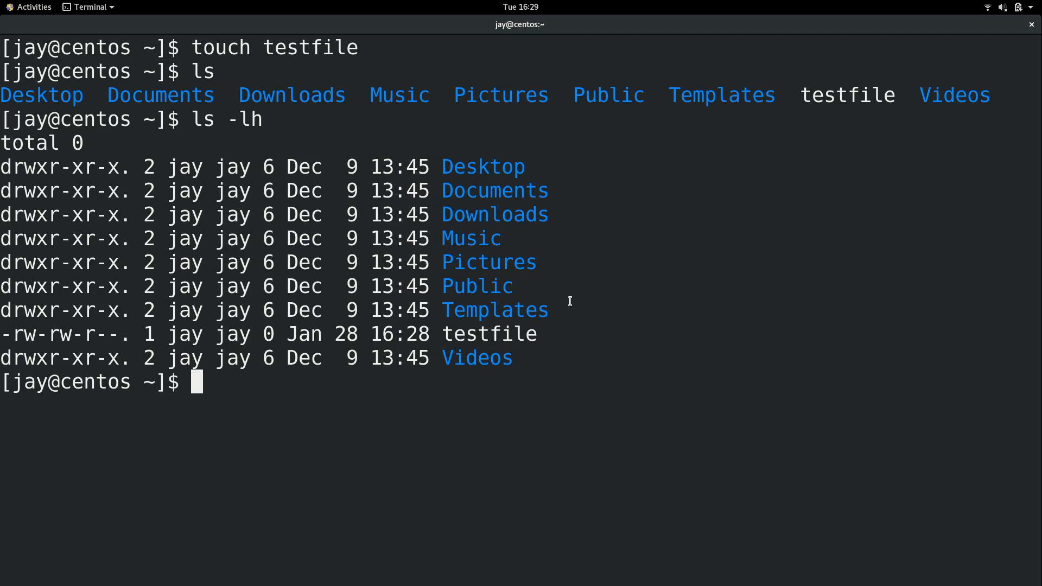
text(touch t)
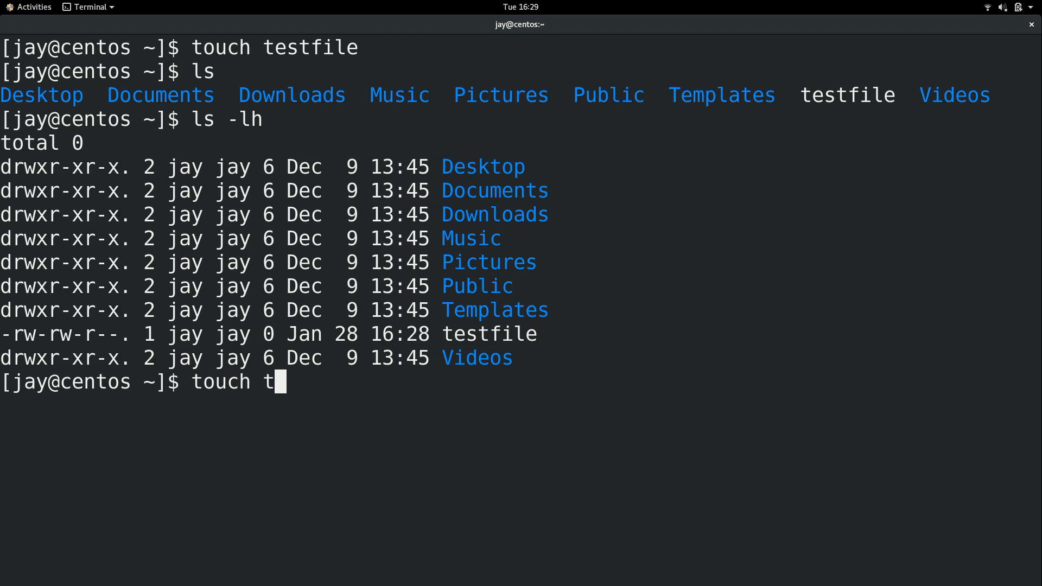
Touch the existing testfile and list with ls -l, showing 16:29
key(Return)
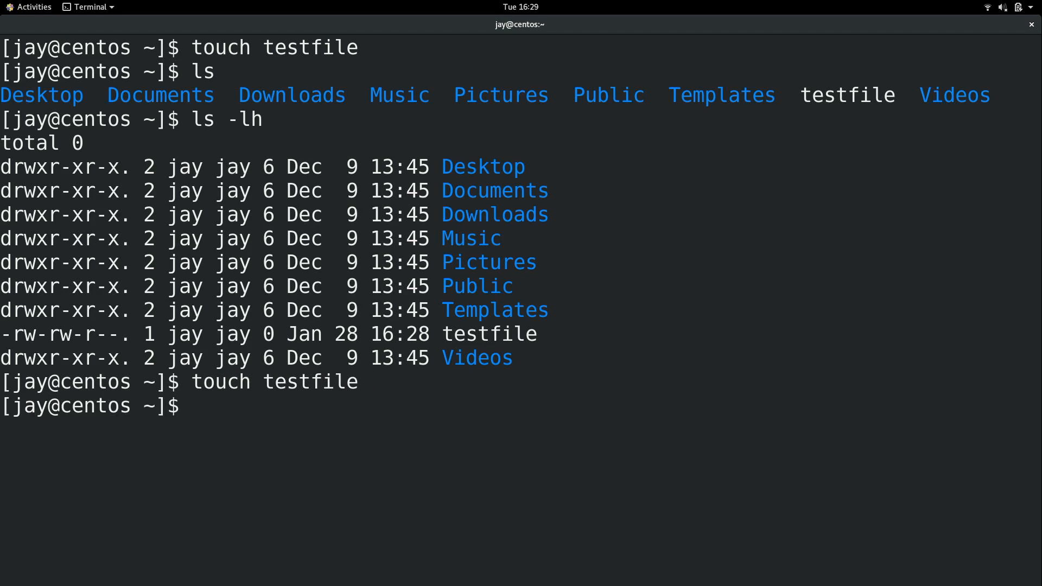
text(ls -l)
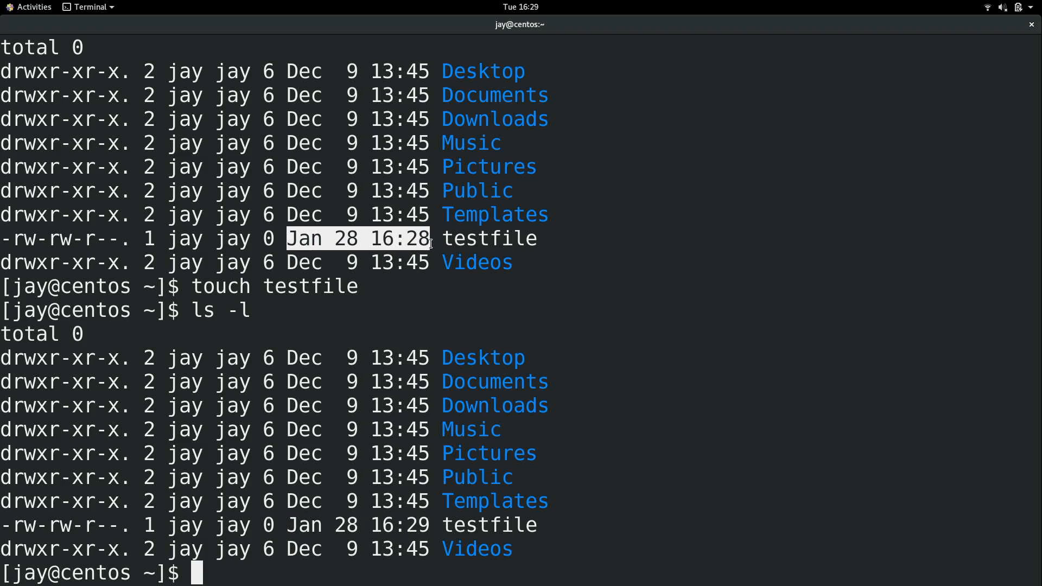
mouse_move(495, 244)
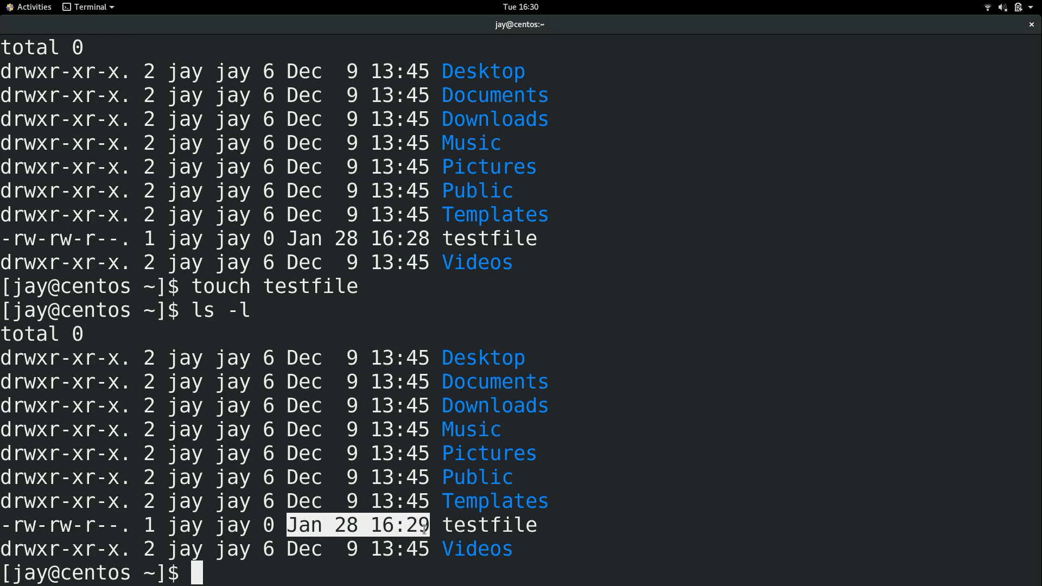
mouse_move(703, 386)
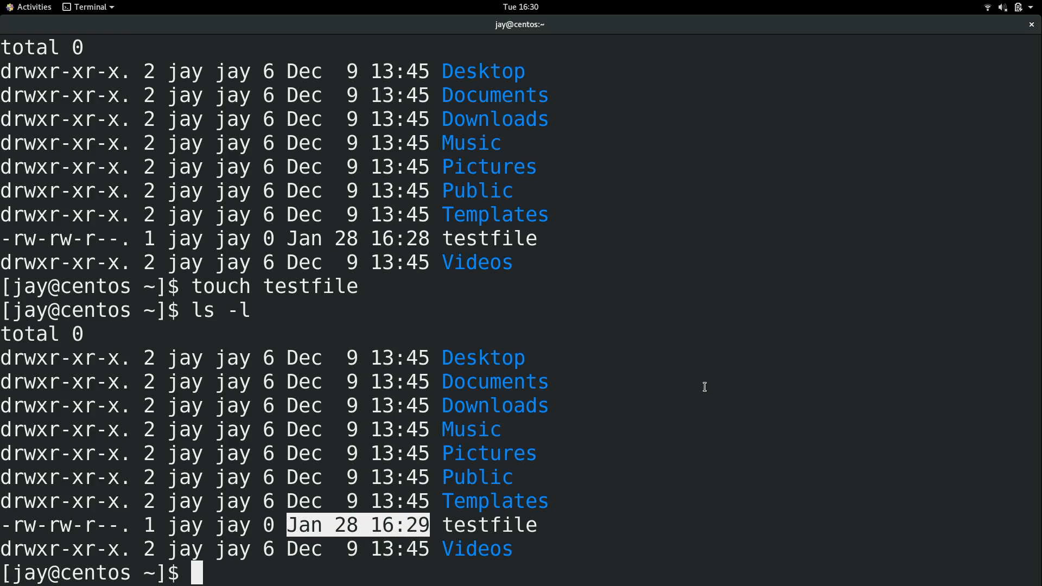
mouse_move(701, 383)
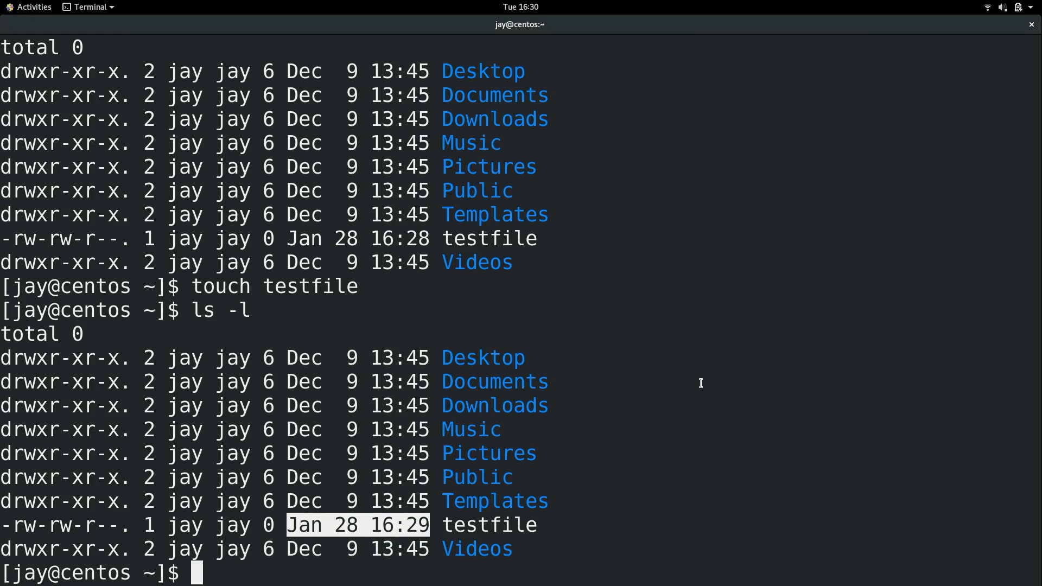